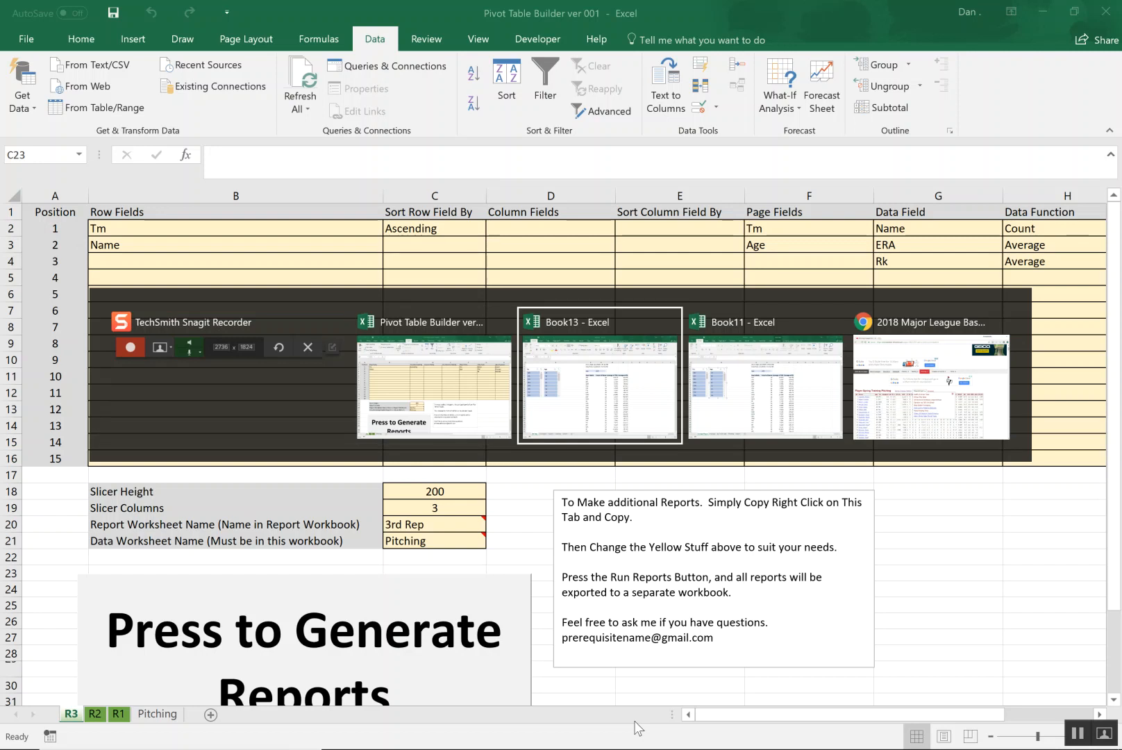
- Switch to the generated Book13 workbook, review the first report's pivot layout, then show the 2nd Report sheet
{"action": "left_click", "coordinate": [600, 321]}
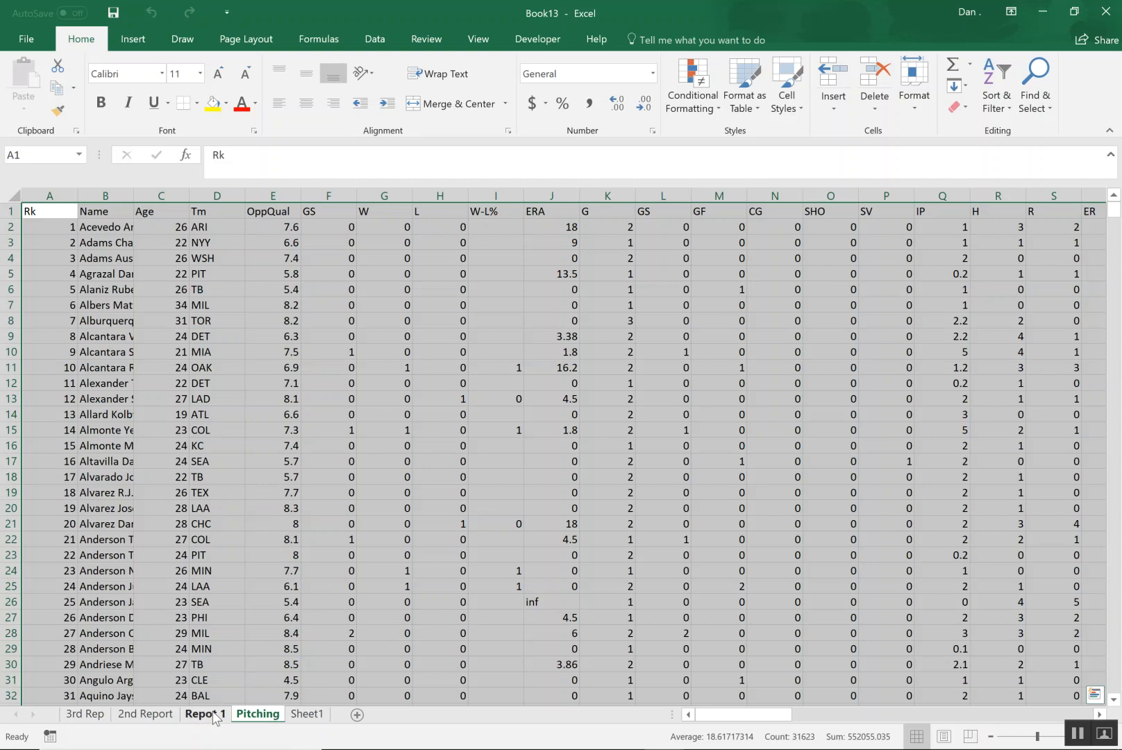
{"action": "left_click", "coordinate": [204, 714]}
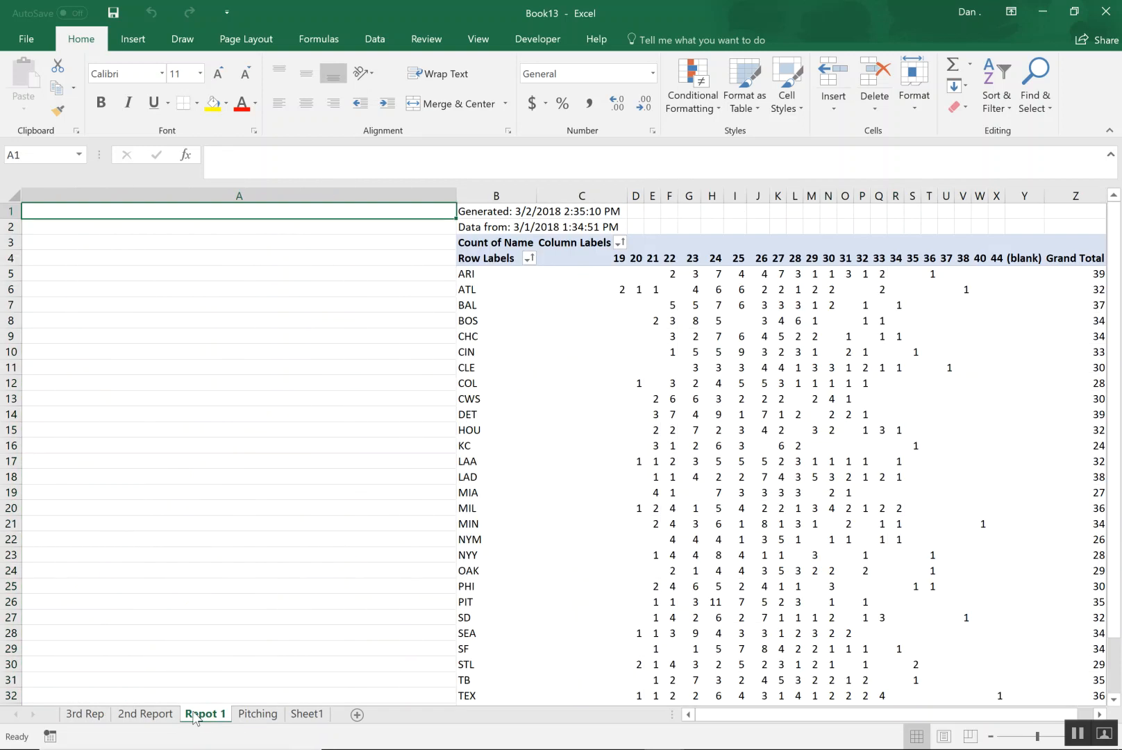
{"action": "left_click", "coordinate": [580, 382]}
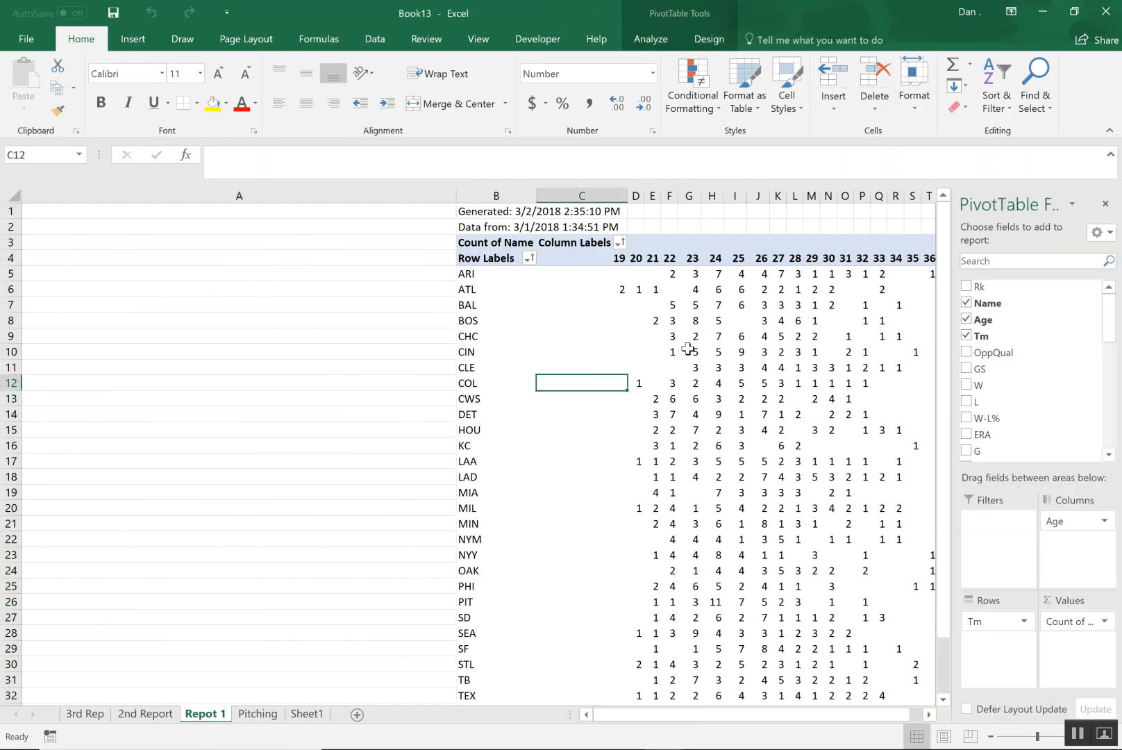
{"action": "mouse_move", "coordinate": [511, 434]}
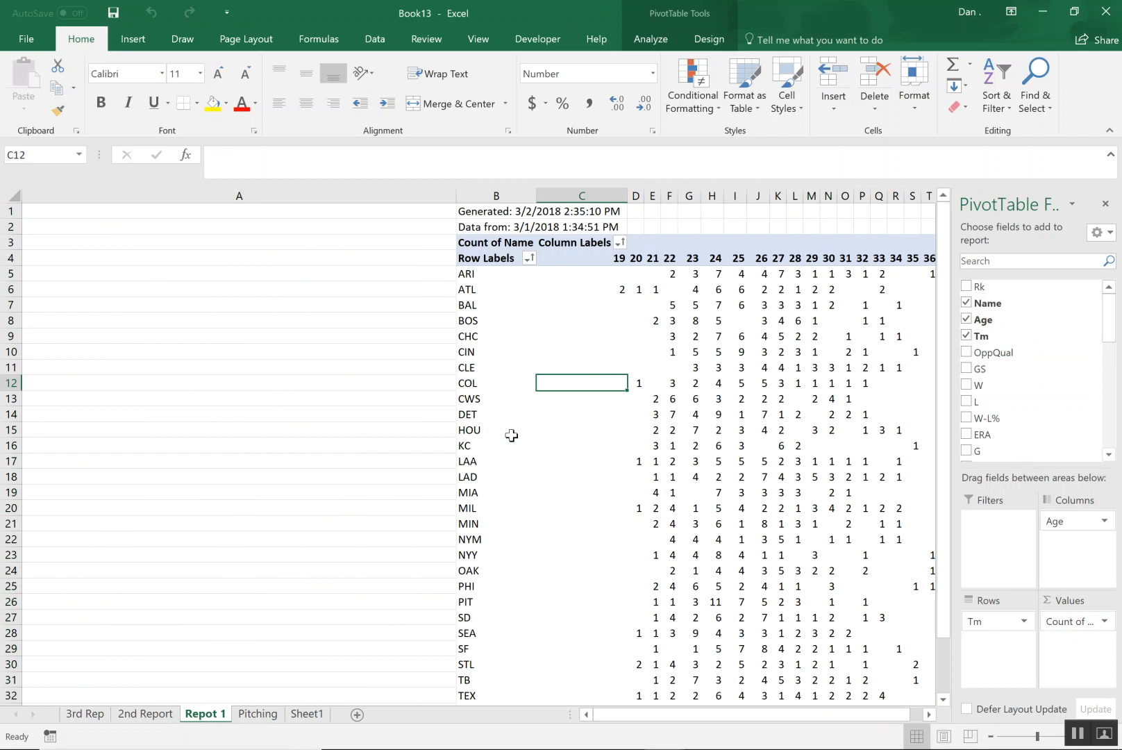
{"action": "mouse_move", "coordinate": [825, 440]}
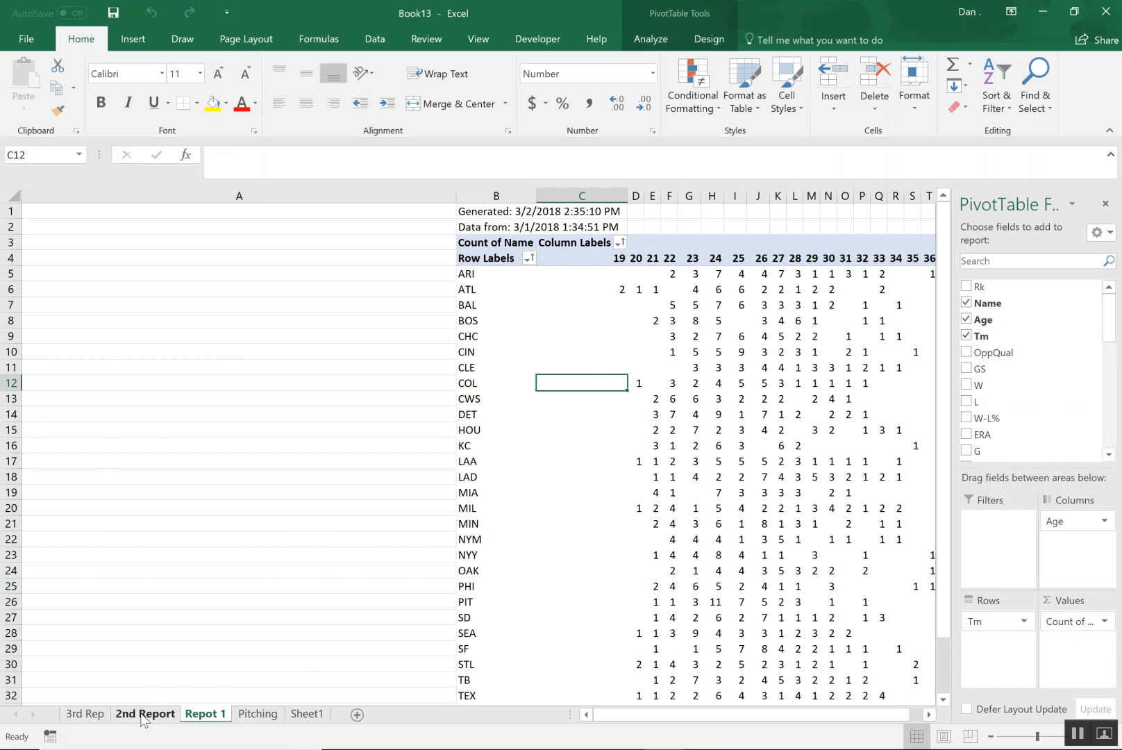
{"action": "left_click", "coordinate": [85, 714]}
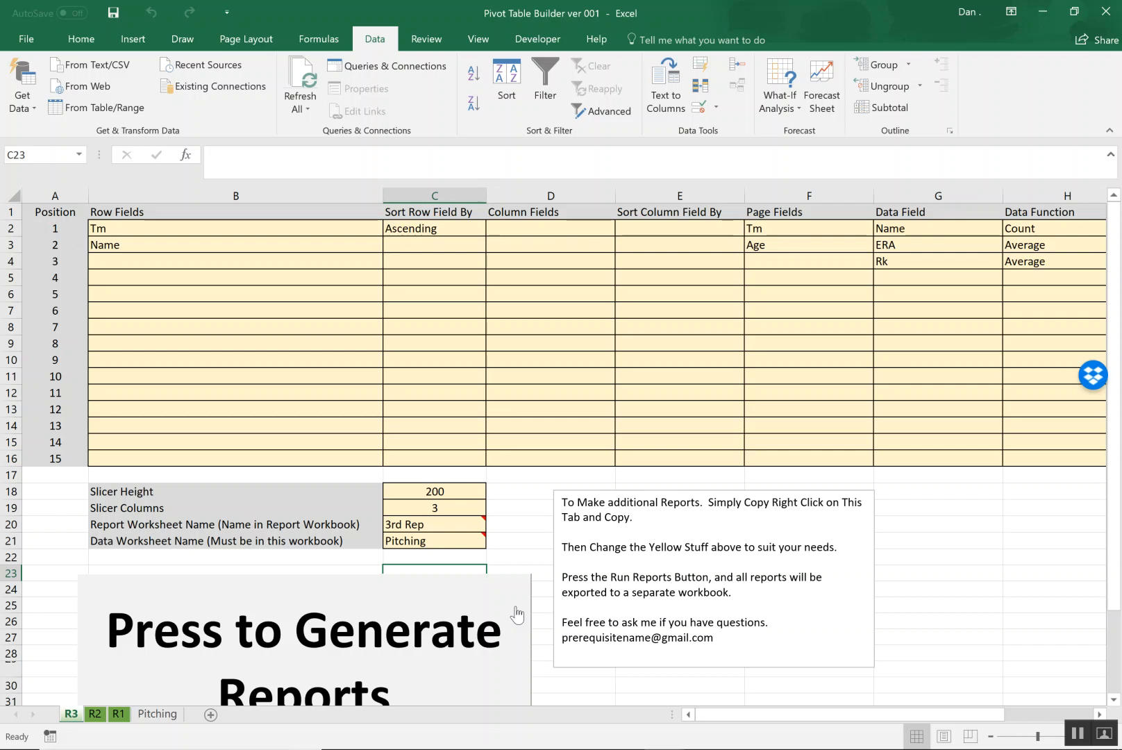
{"action": "mouse_move", "coordinate": [490, 329]}
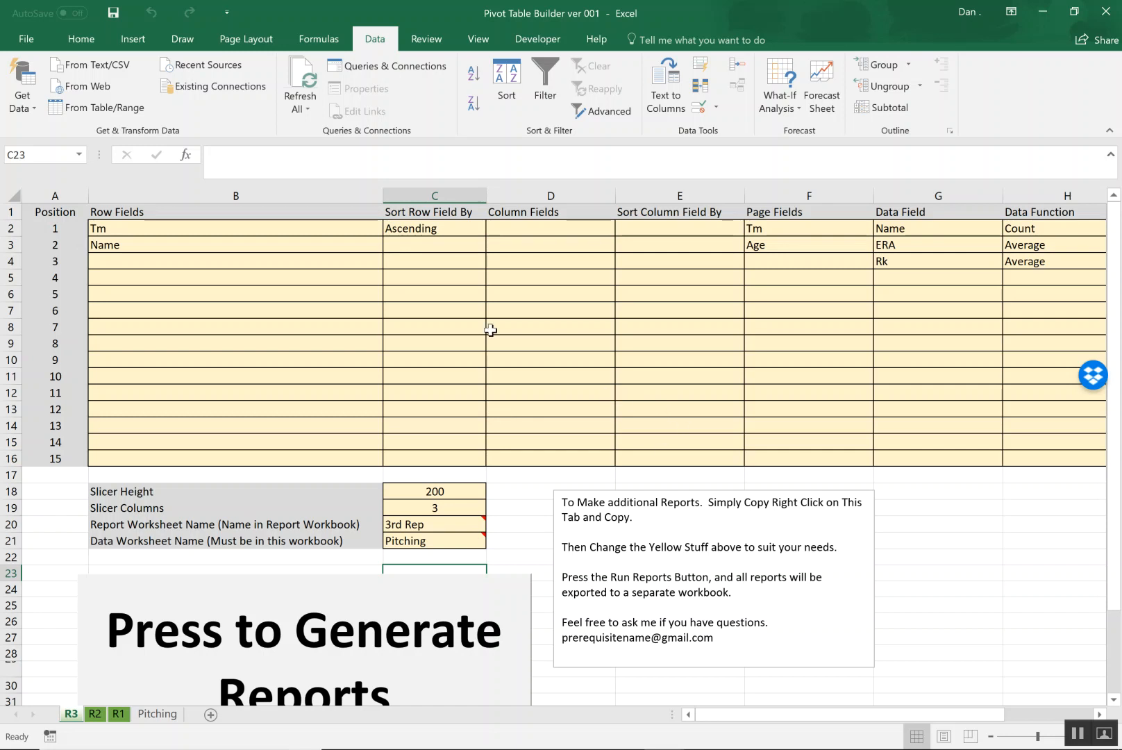
{"action": "mouse_move", "coordinate": [364, 356]}
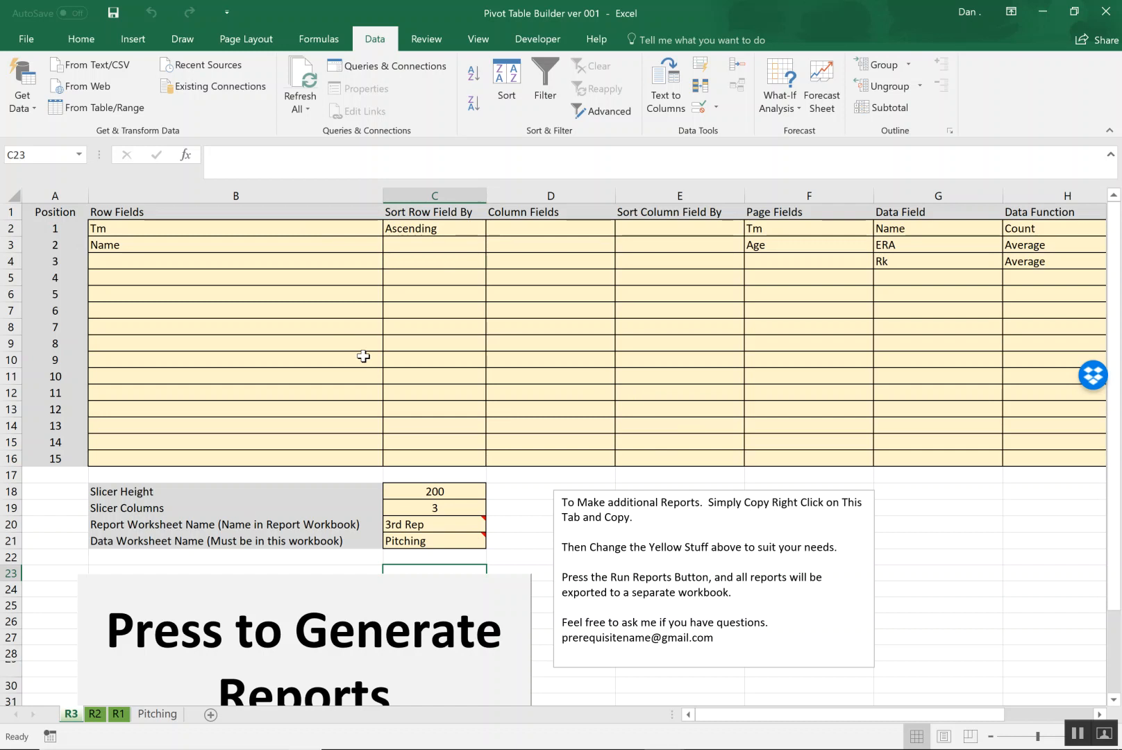
{"action": "mouse_move", "coordinate": [351, 321]}
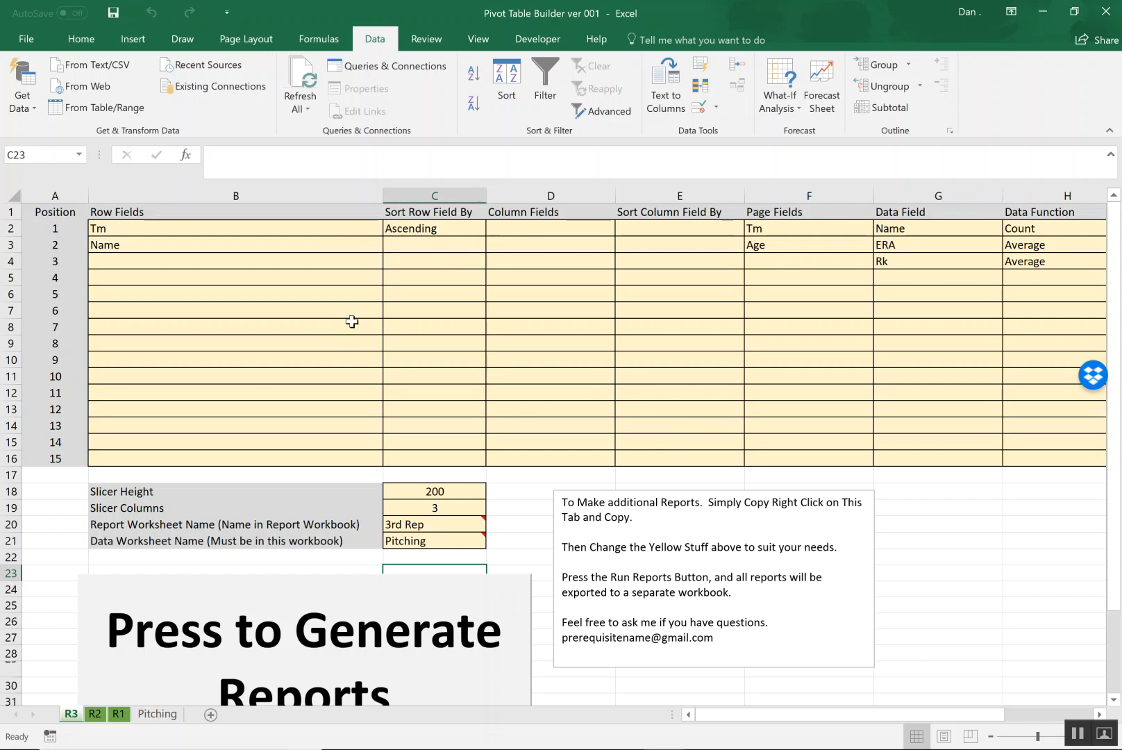
{"action": "mouse_move", "coordinate": [294, 211]}
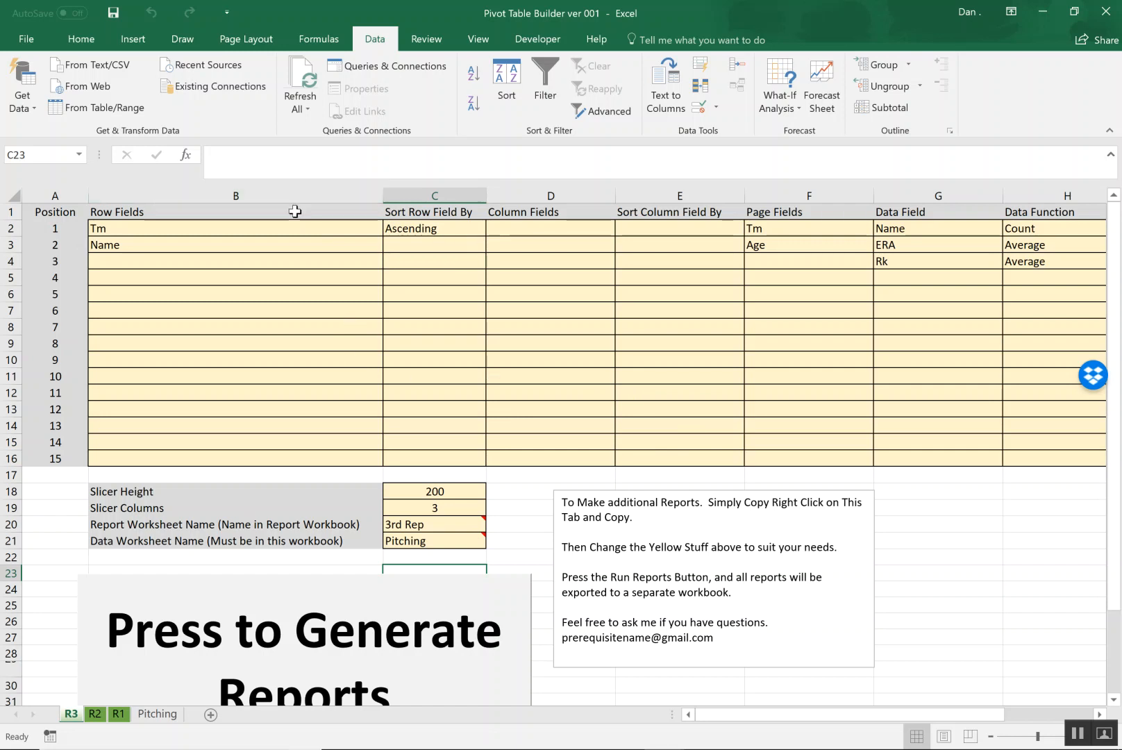
{"action": "mouse_move", "coordinate": [118, 703]}
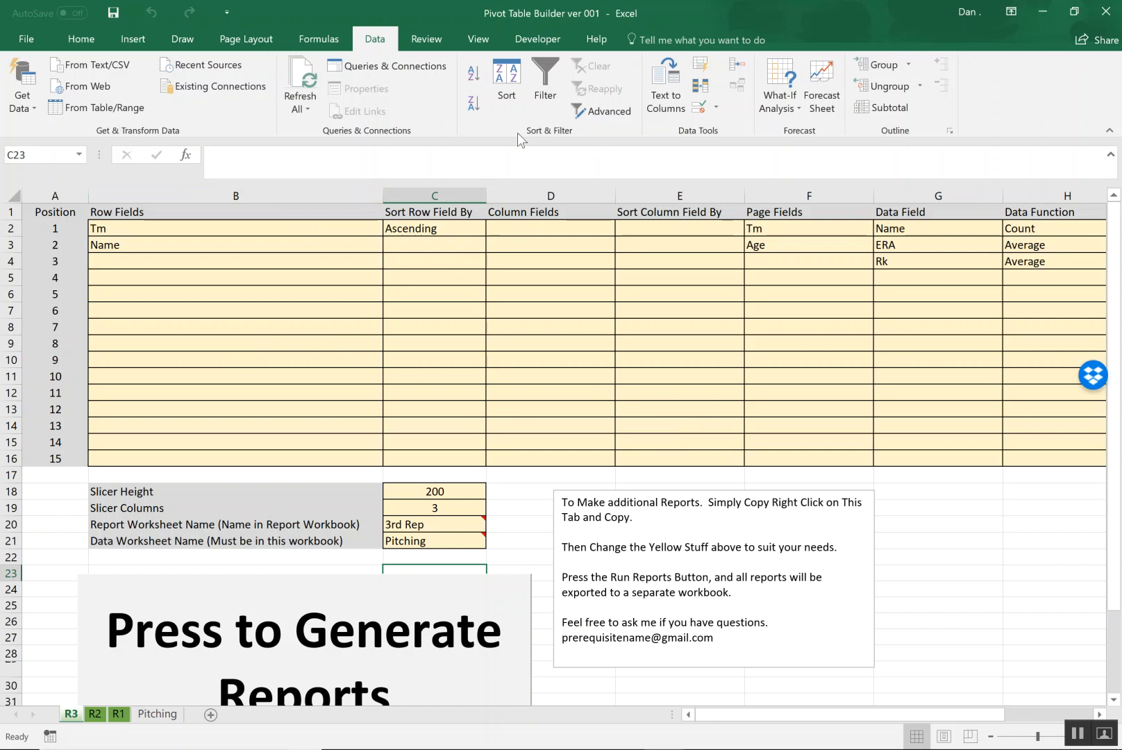
{"action": "mouse_move", "coordinate": [761, 229]}
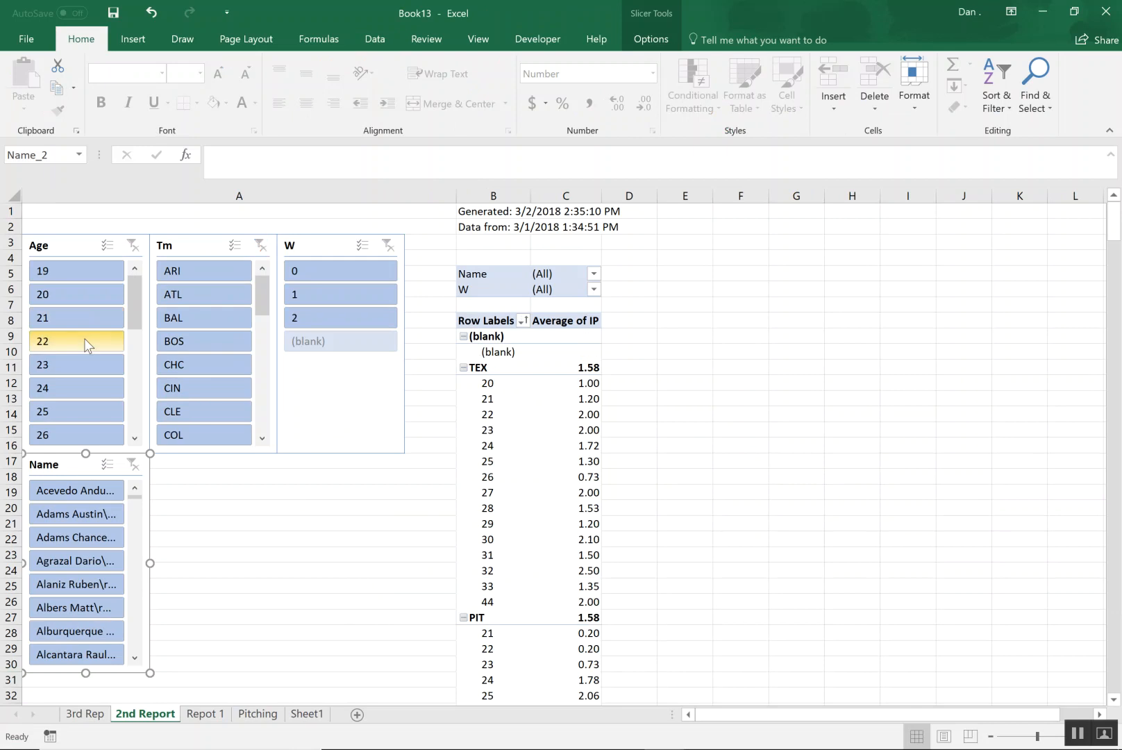
- Filter the second report to W = 1 with the slicer, then clear the wins filter
{"action": "left_click", "coordinate": [75, 364]}
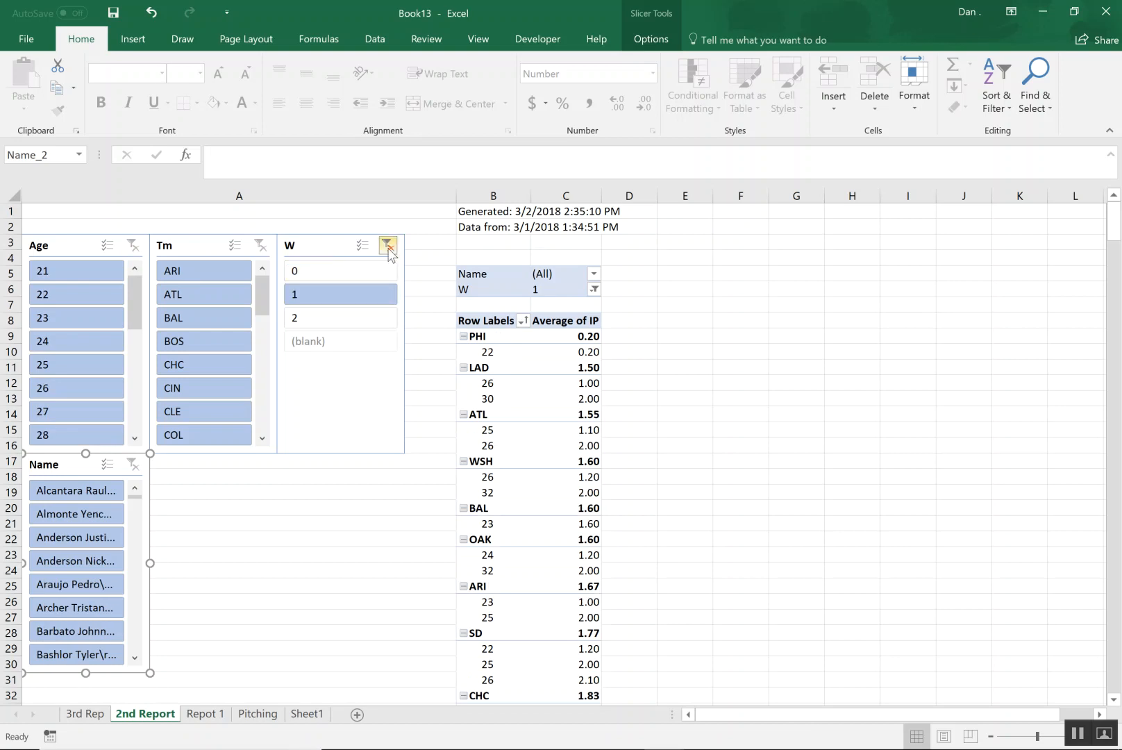
{"action": "left_click", "coordinate": [387, 246]}
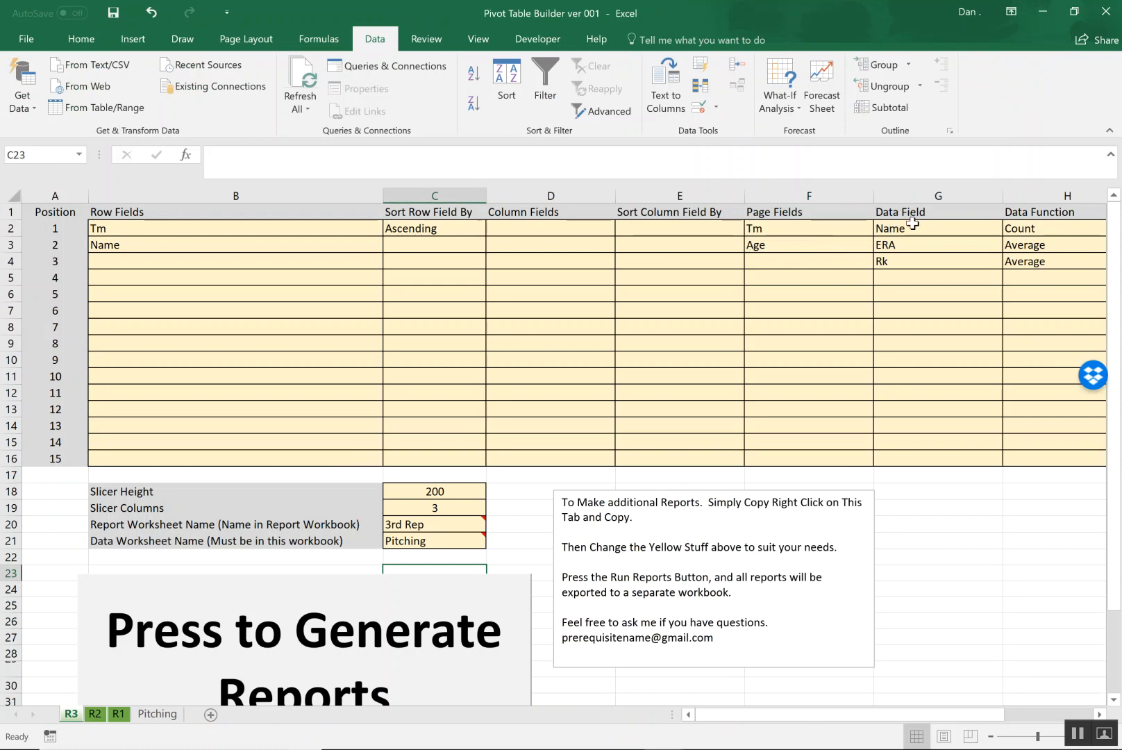
{"action": "mouse_move", "coordinate": [911, 257]}
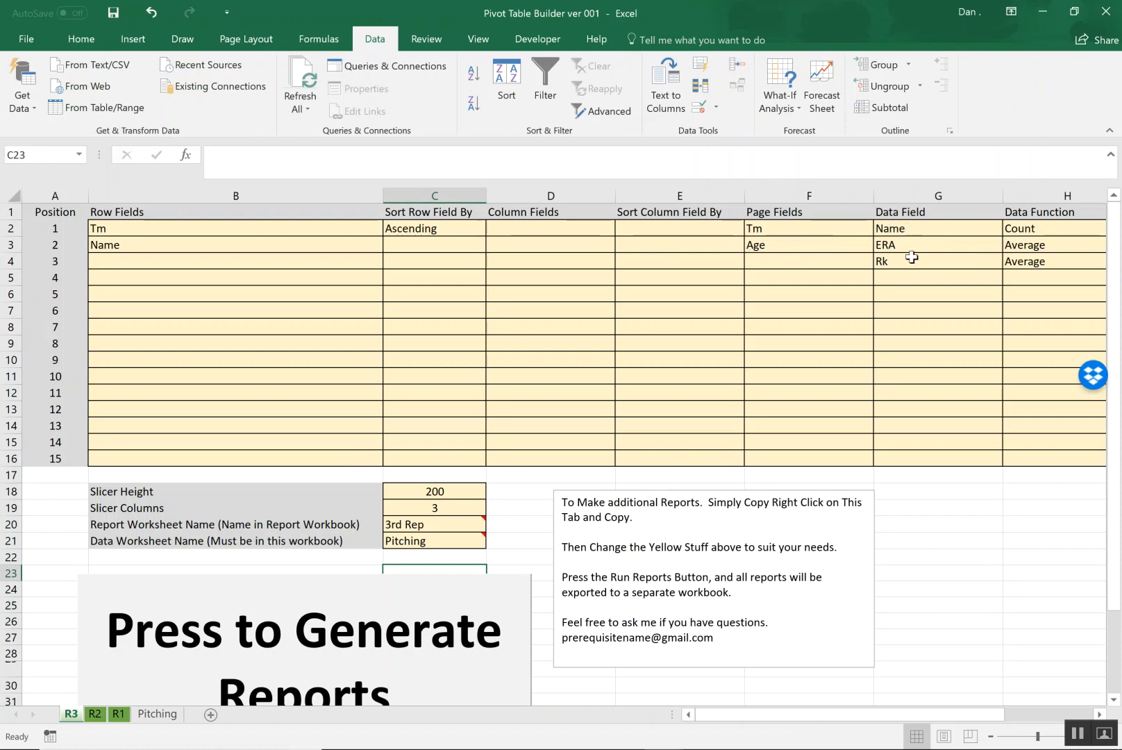
{"action": "mouse_move", "coordinate": [914, 253]}
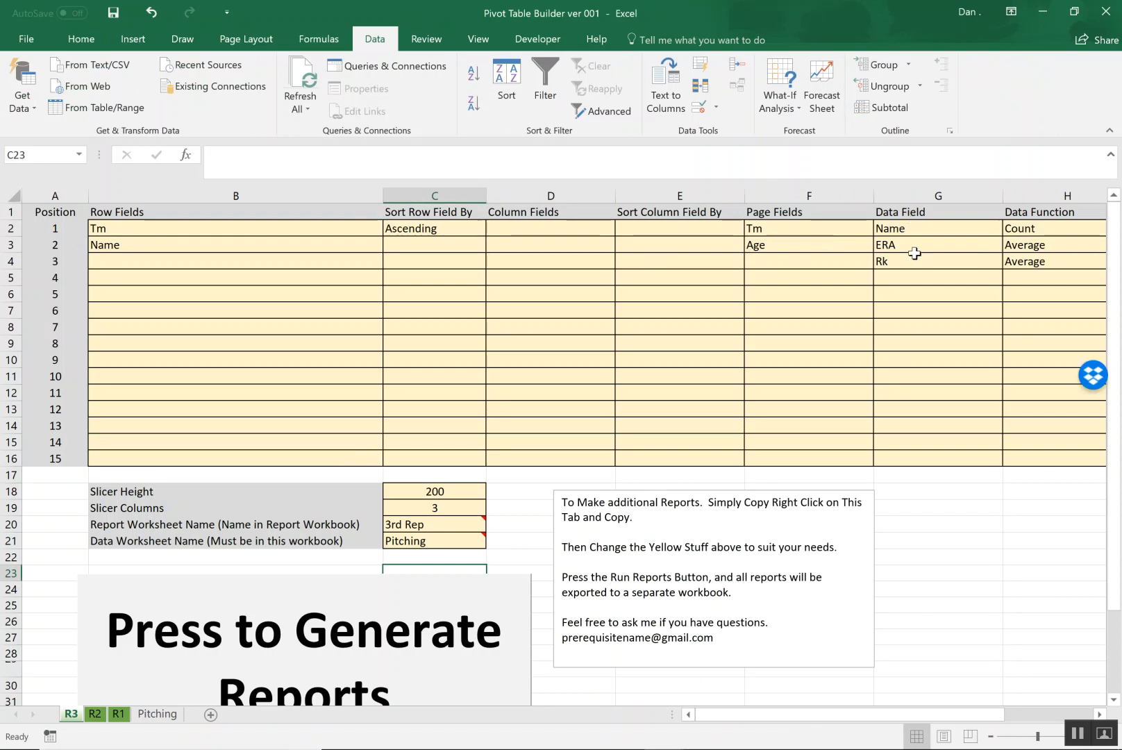
{"action": "mouse_move", "coordinate": [979, 242]}
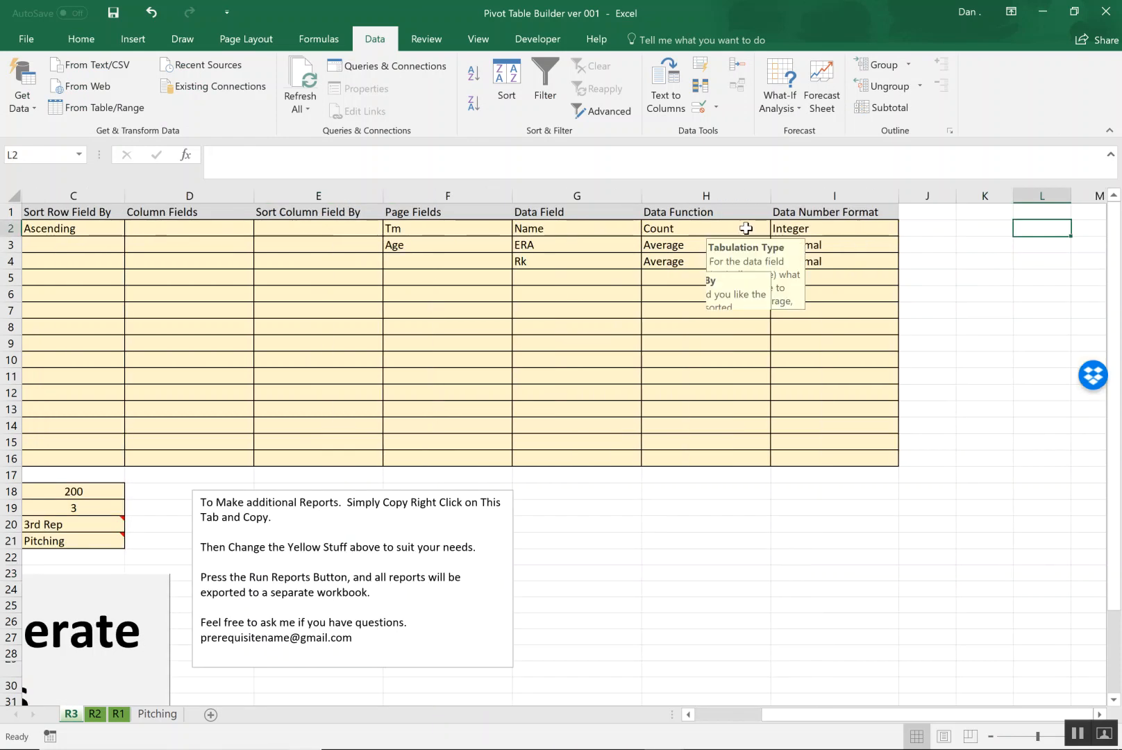
{"action": "left_click", "coordinate": [778, 228]}
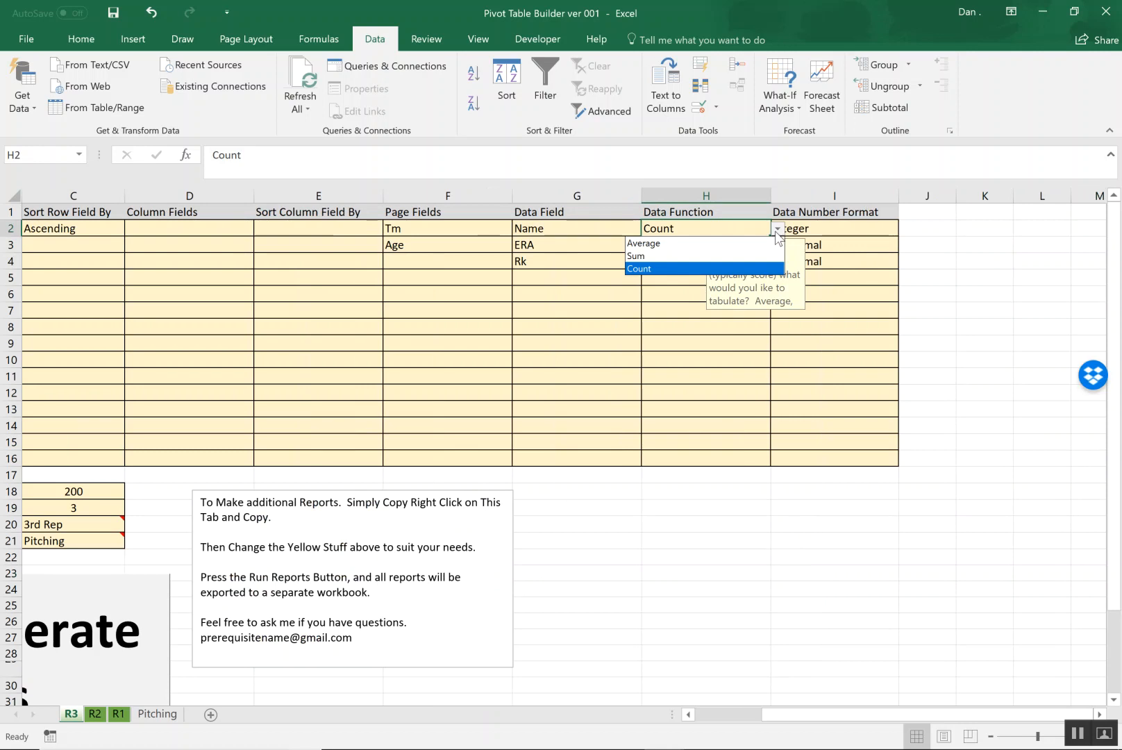
{"action": "left_click", "coordinate": [643, 243]}
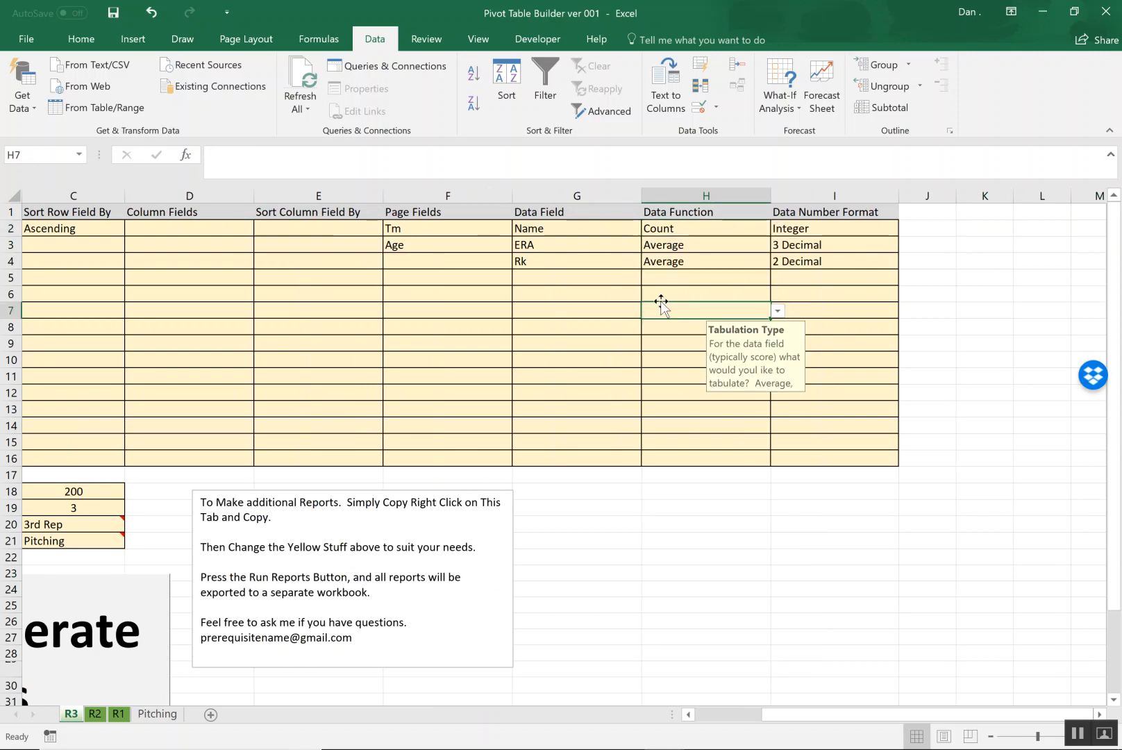
{"action": "left_click", "coordinate": [833, 228]}
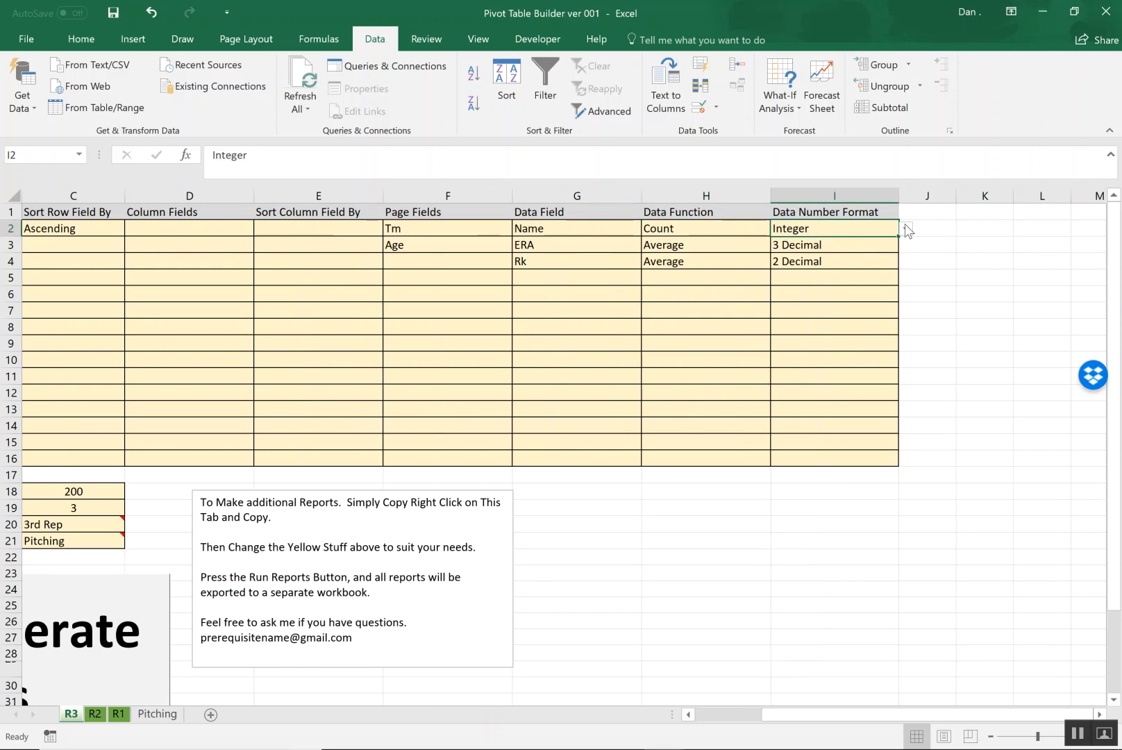
{"action": "left_click", "coordinate": [907, 228]}
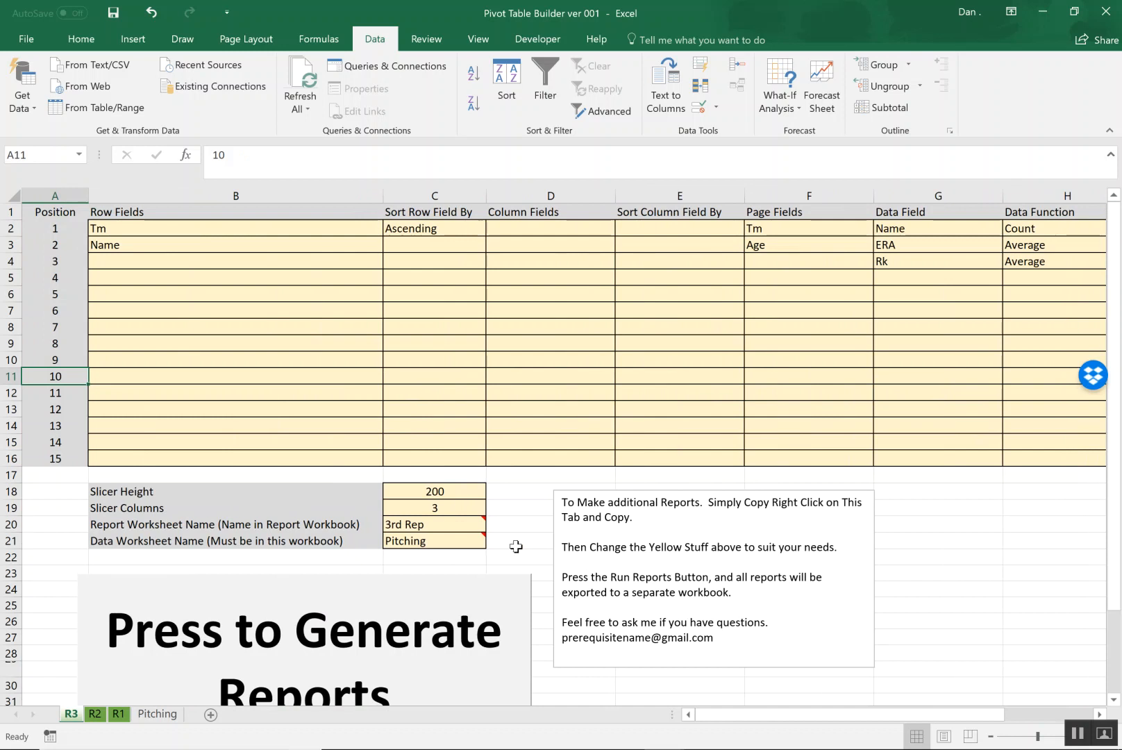
{"action": "key", "text": "alt+tab"}
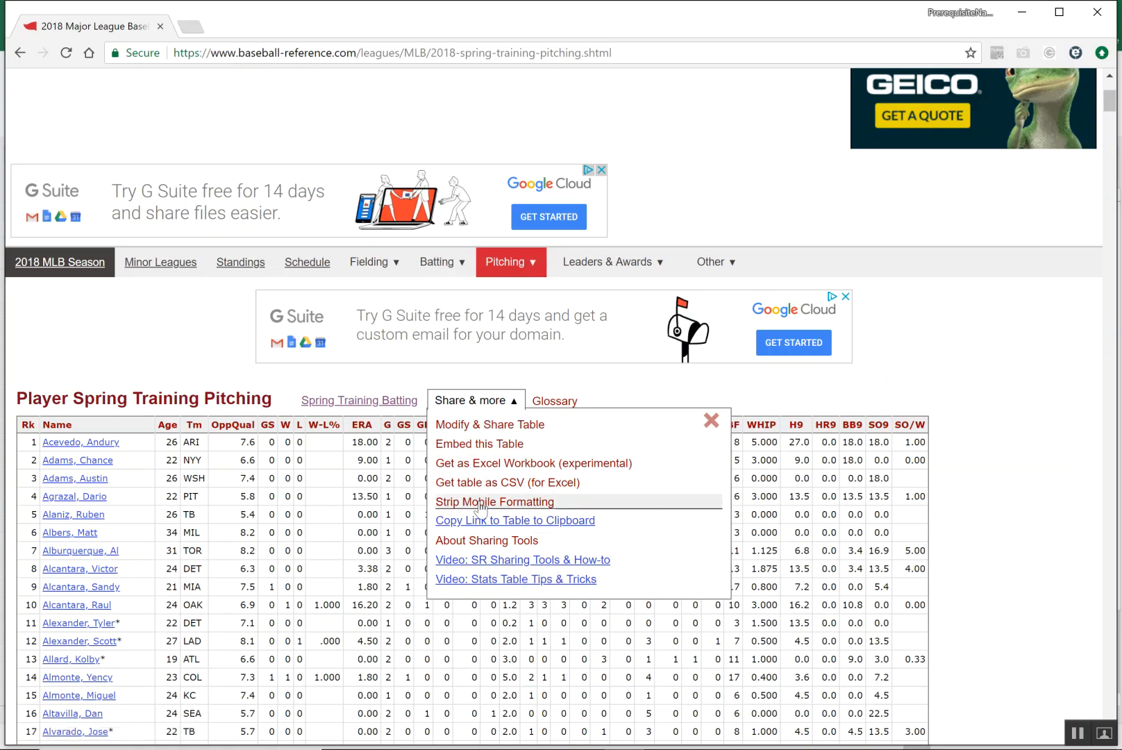
{"action": "mouse_move", "coordinate": [520, 486]}
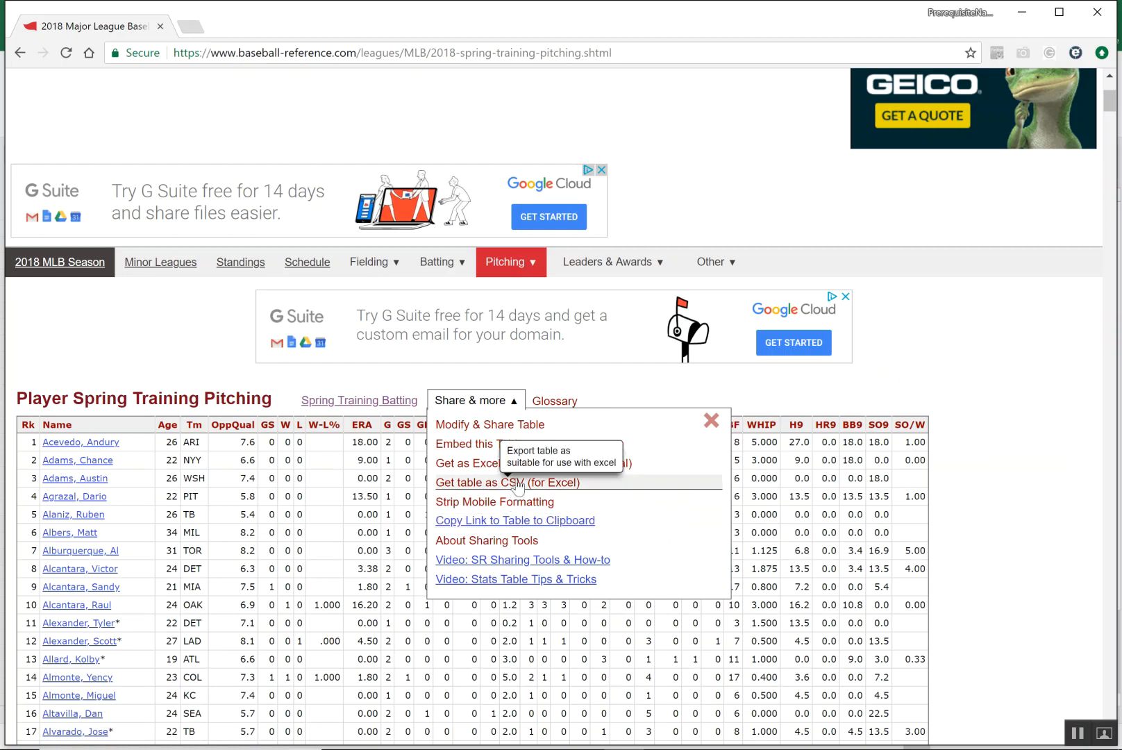
{"action": "mouse_move", "coordinate": [520, 481]}
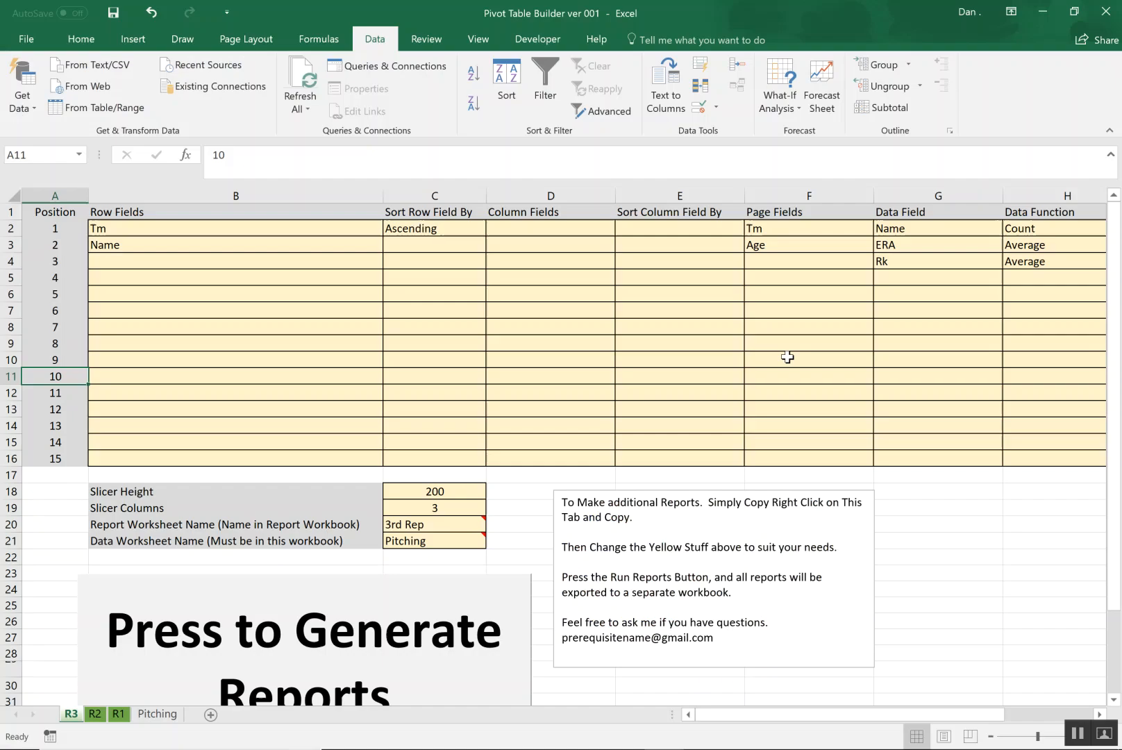
- Run Press to Generate Reports and acknowledge both messages, producing the new Book14 workbook
{"action": "left_click", "coordinate": [157, 714]}
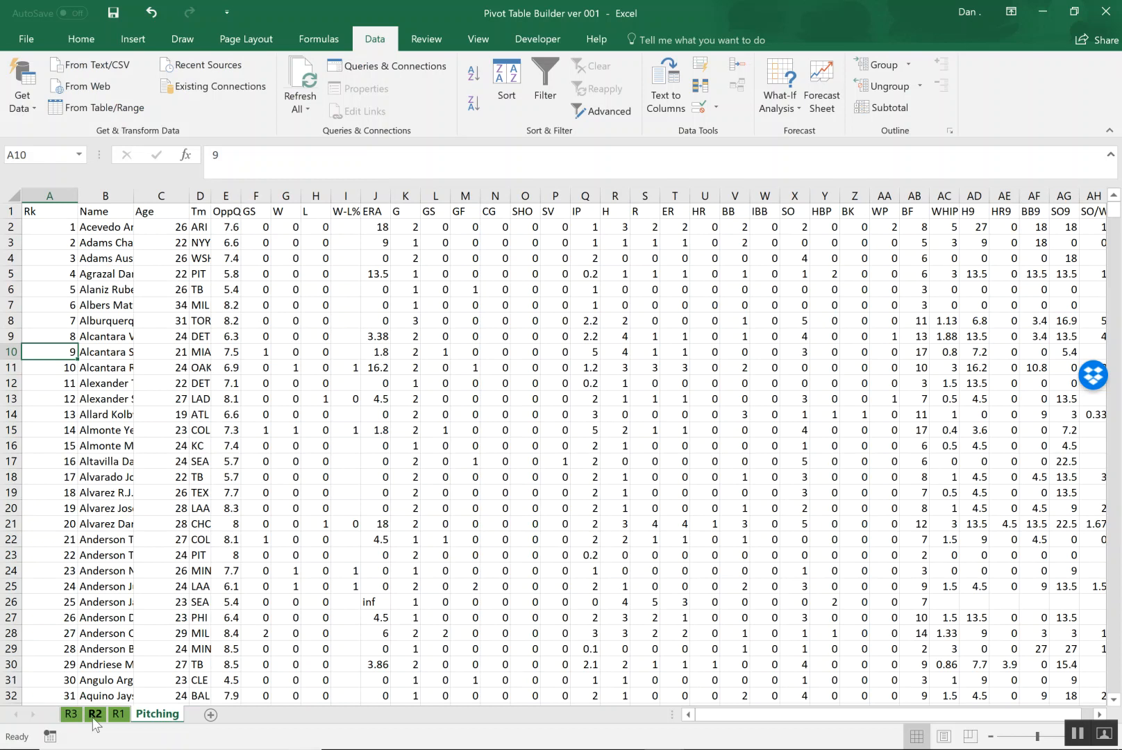
{"action": "left_click", "coordinate": [120, 713]}
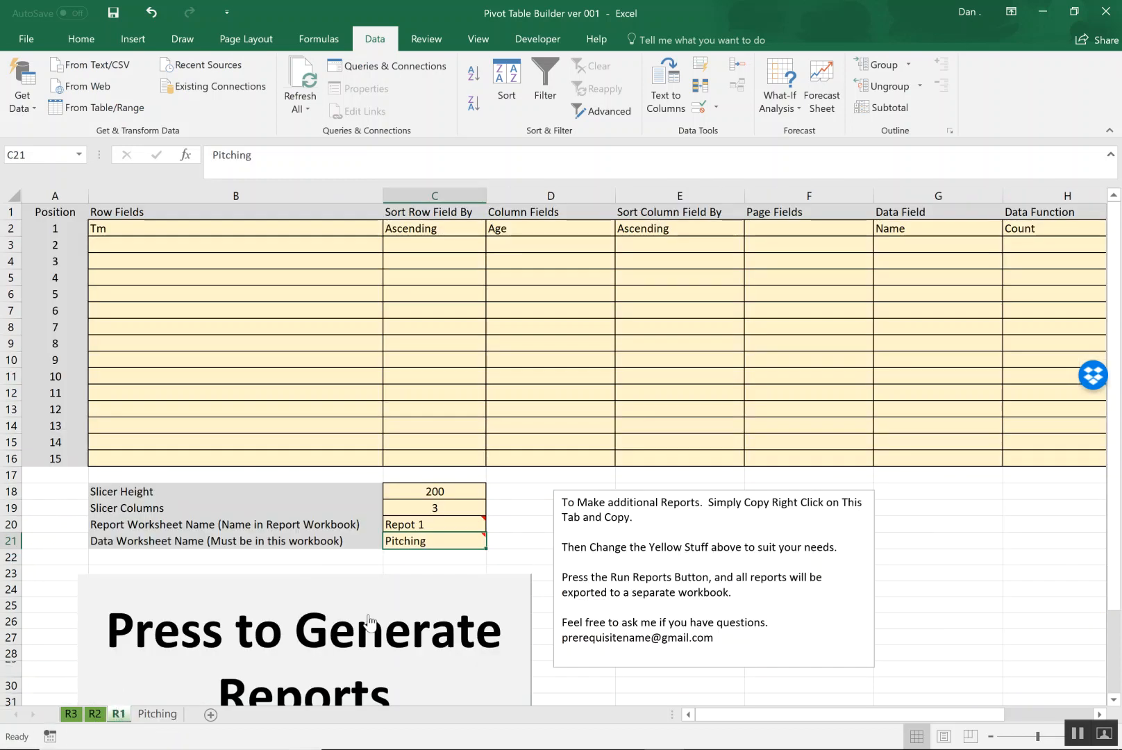
{"action": "left_click", "coordinate": [300, 643]}
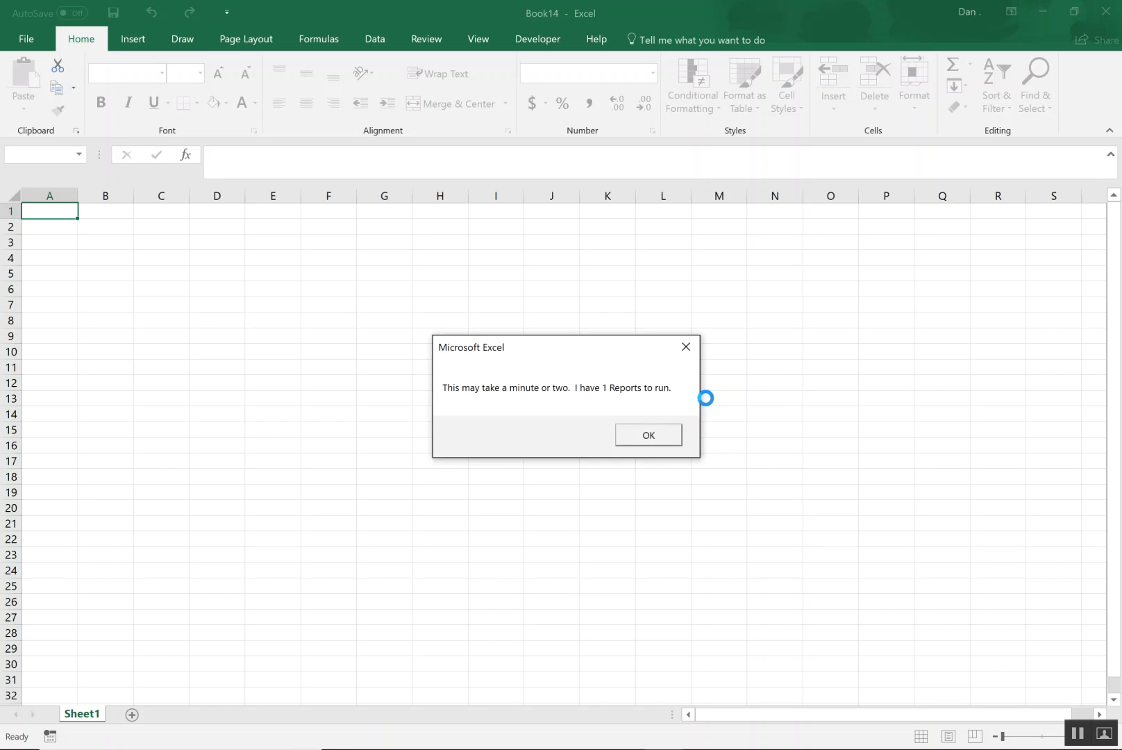
{"action": "left_click", "coordinate": [647, 435]}
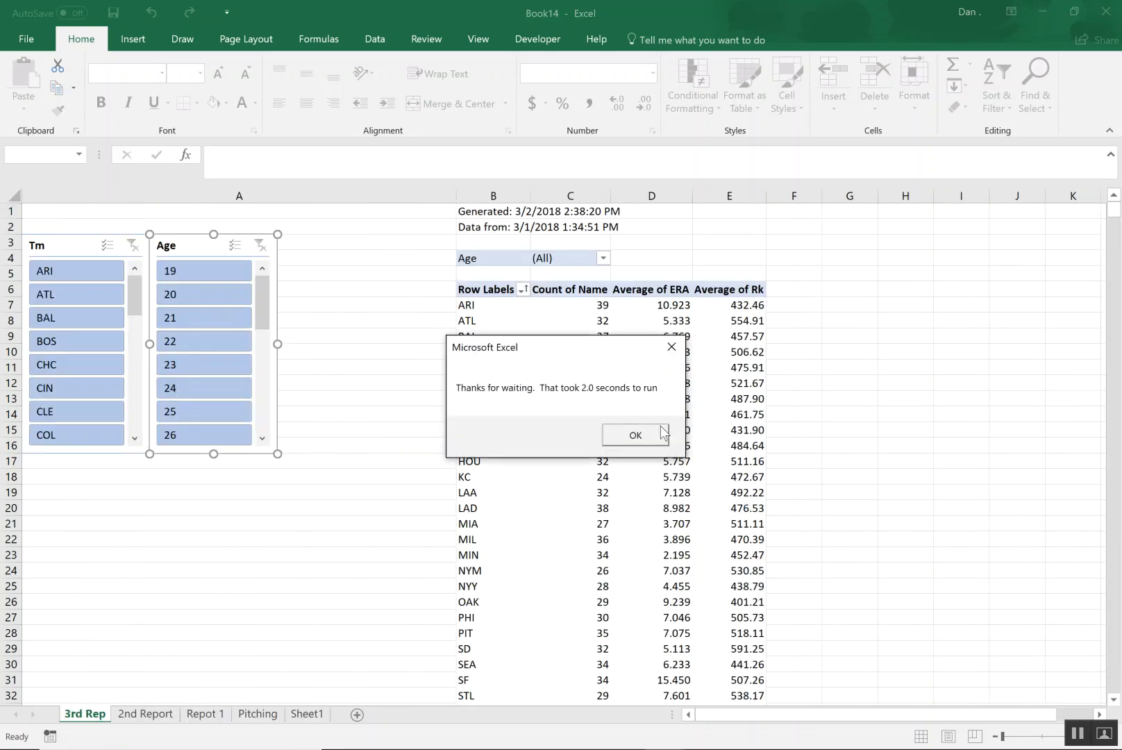
{"action": "left_click", "coordinate": [636, 435]}
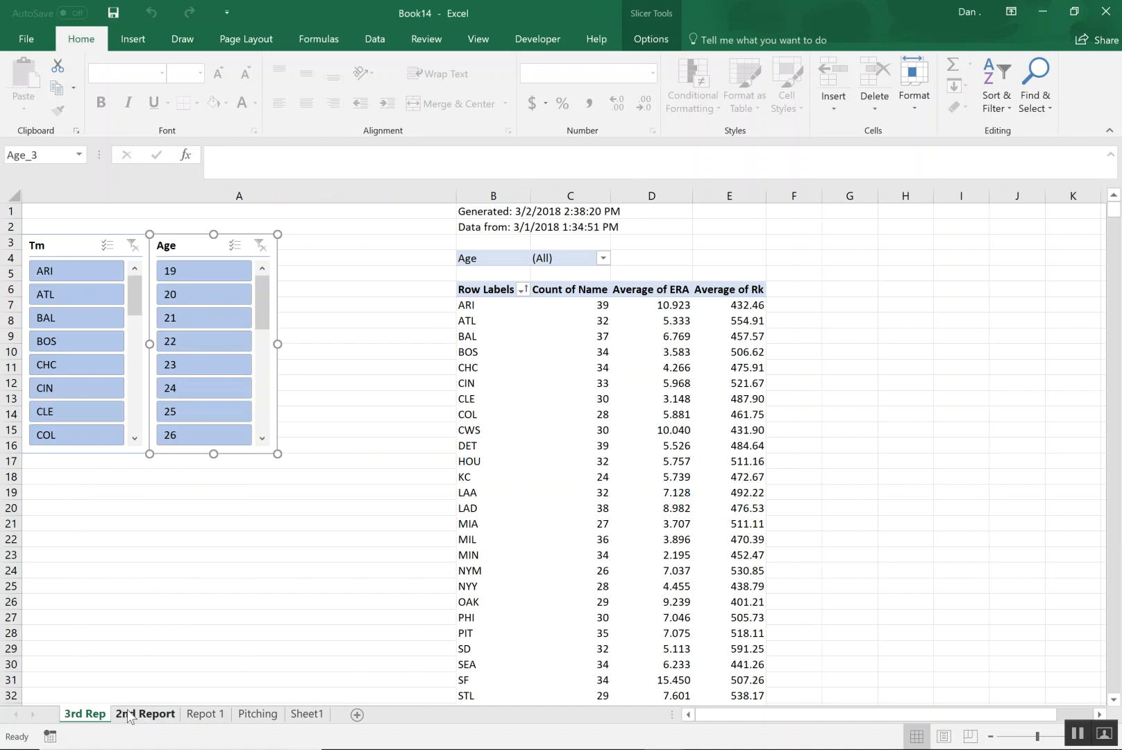
- Browse the generated Repot 1 and Pitching data sheets of the new workbook
{"action": "left_click", "coordinate": [205, 714]}
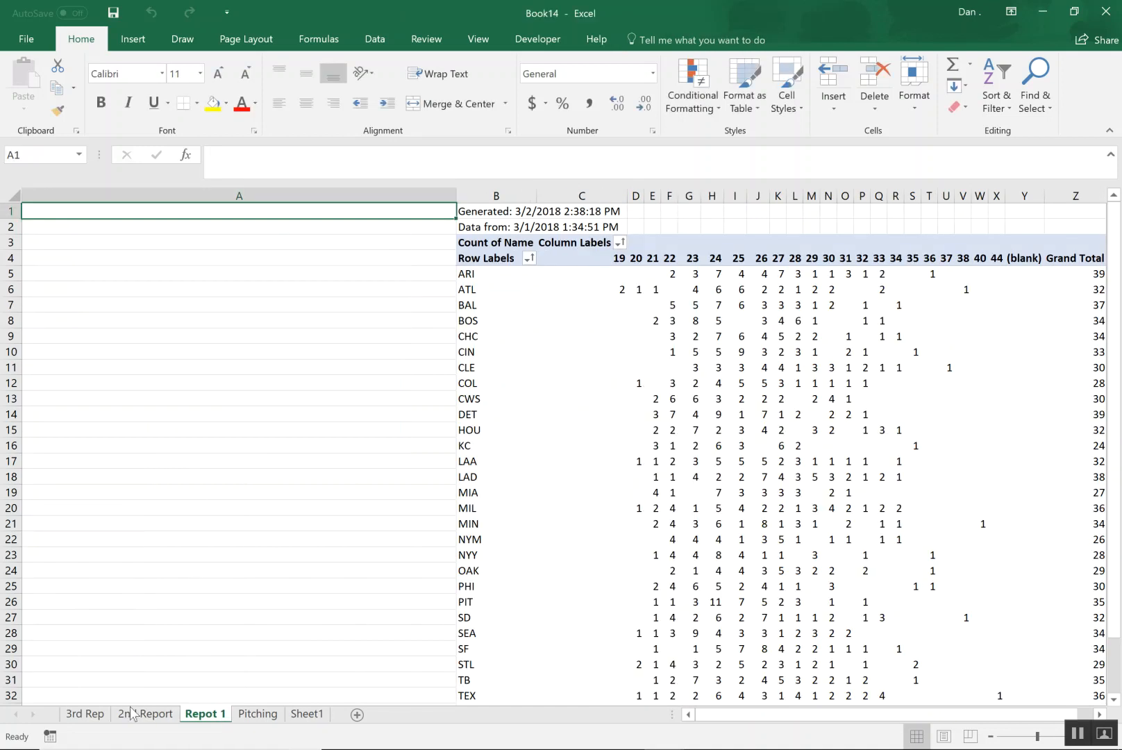
{"action": "left_click", "coordinate": [259, 714]}
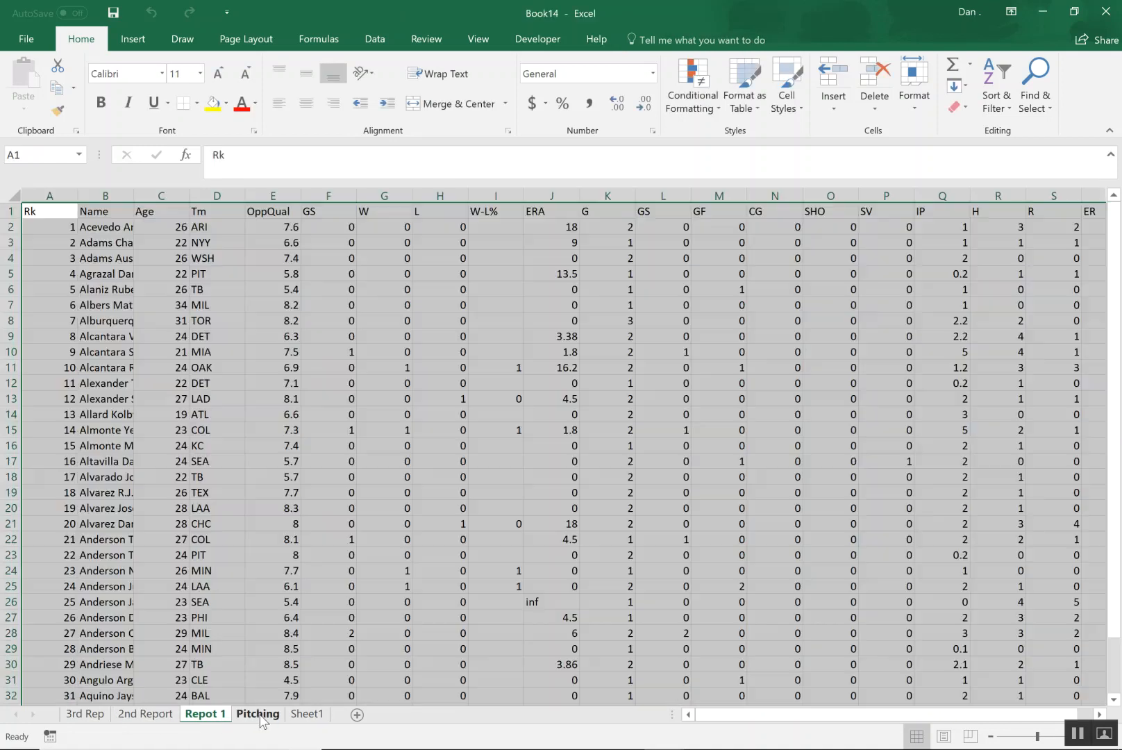
{"action": "left_click", "coordinate": [257, 714]}
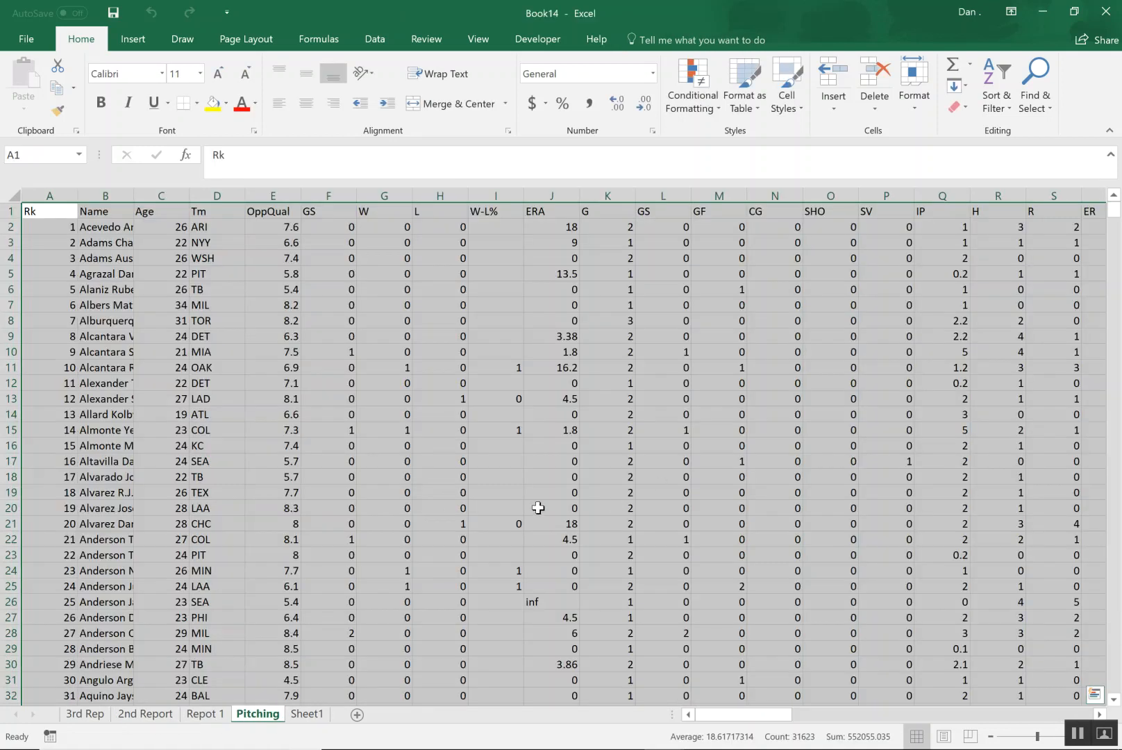
- Return to the builder workbook, view its Pitching source data at the far-right columns, then the R1 settings sheet
{"action": "key", "text": "alt+tab"}
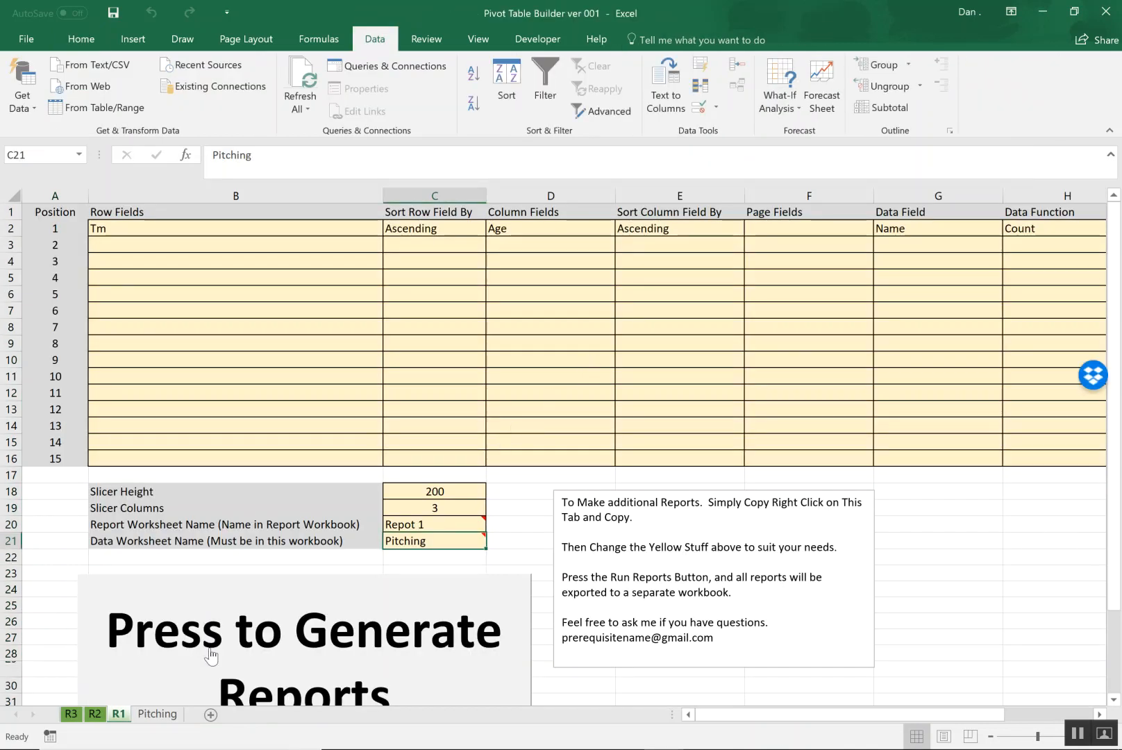
{"action": "left_click", "coordinate": [157, 714]}
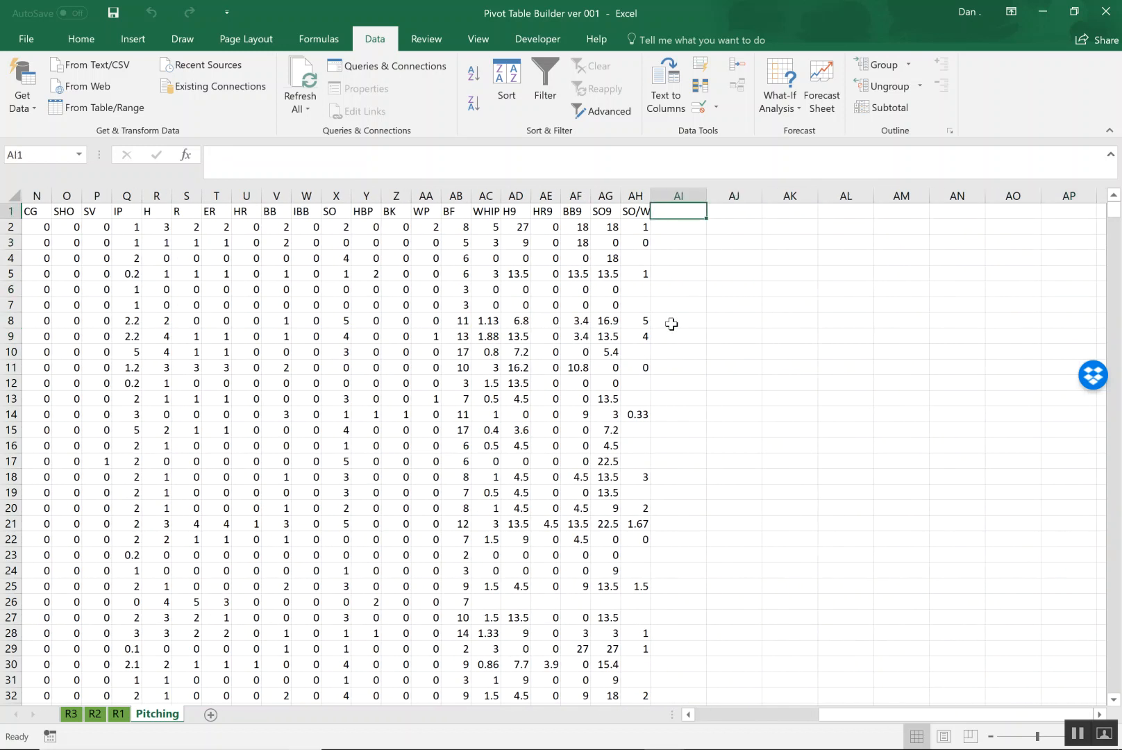
{"action": "left_click", "coordinate": [677, 319]}
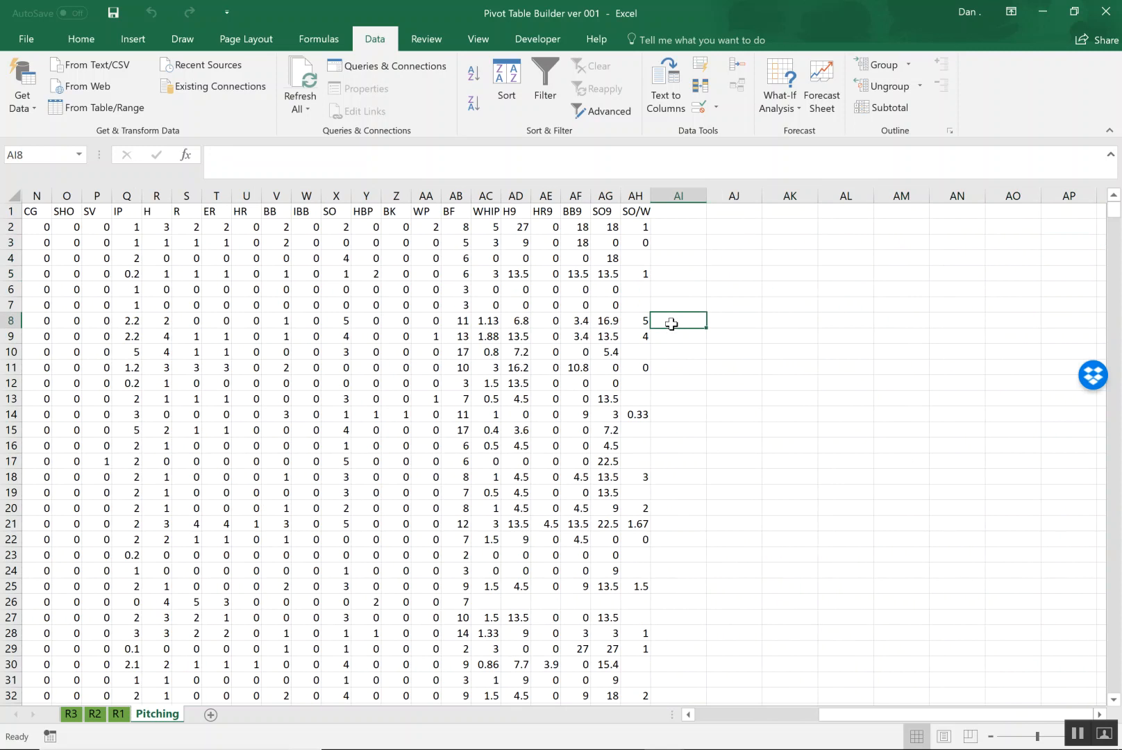
{"action": "left_click", "coordinate": [677, 273]}
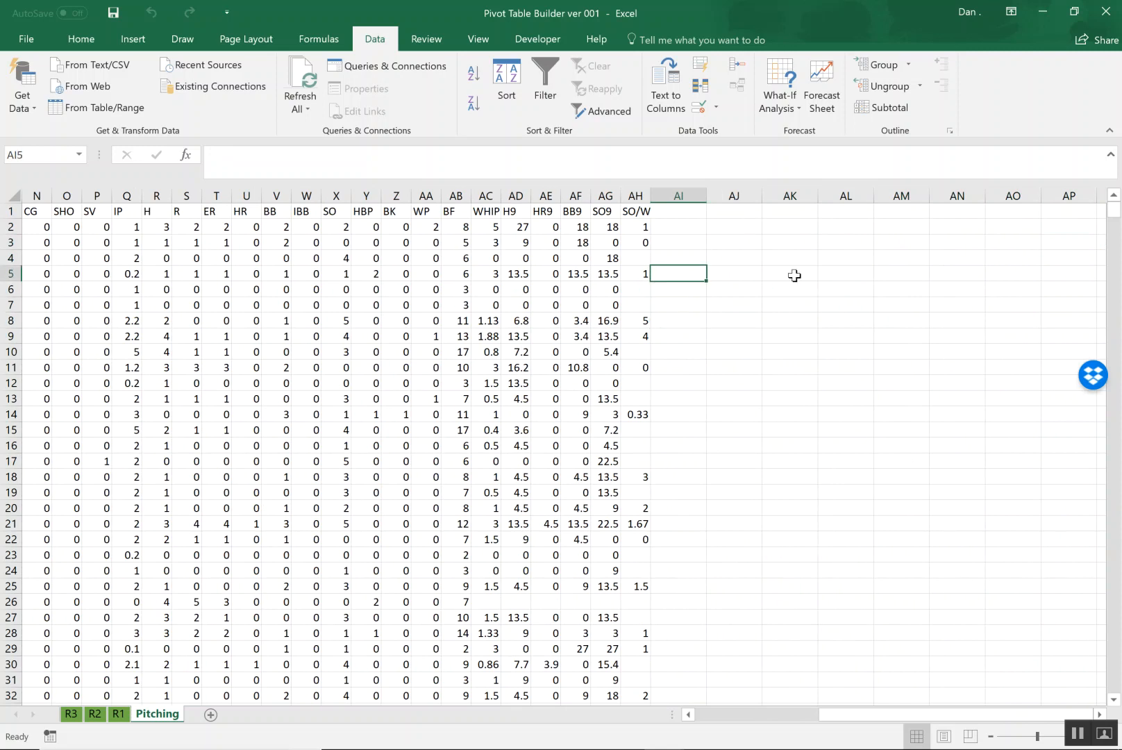
{"action": "mouse_move", "coordinate": [819, 291]}
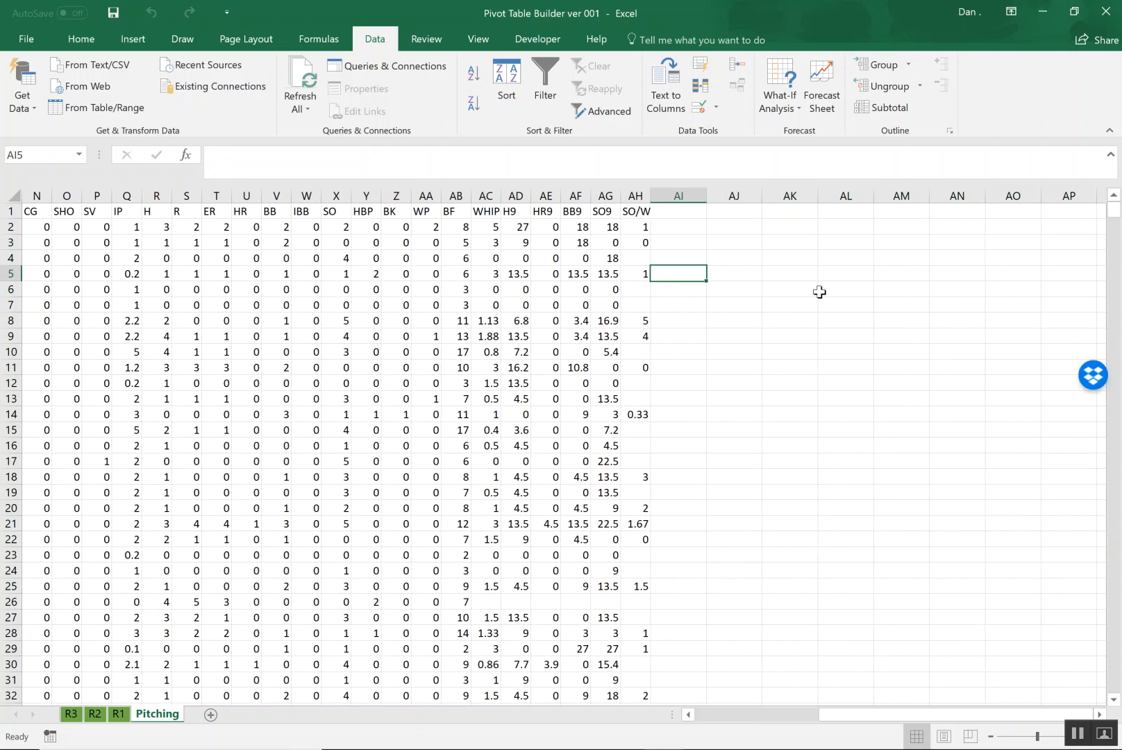
{"action": "mouse_move", "coordinate": [742, 357]}
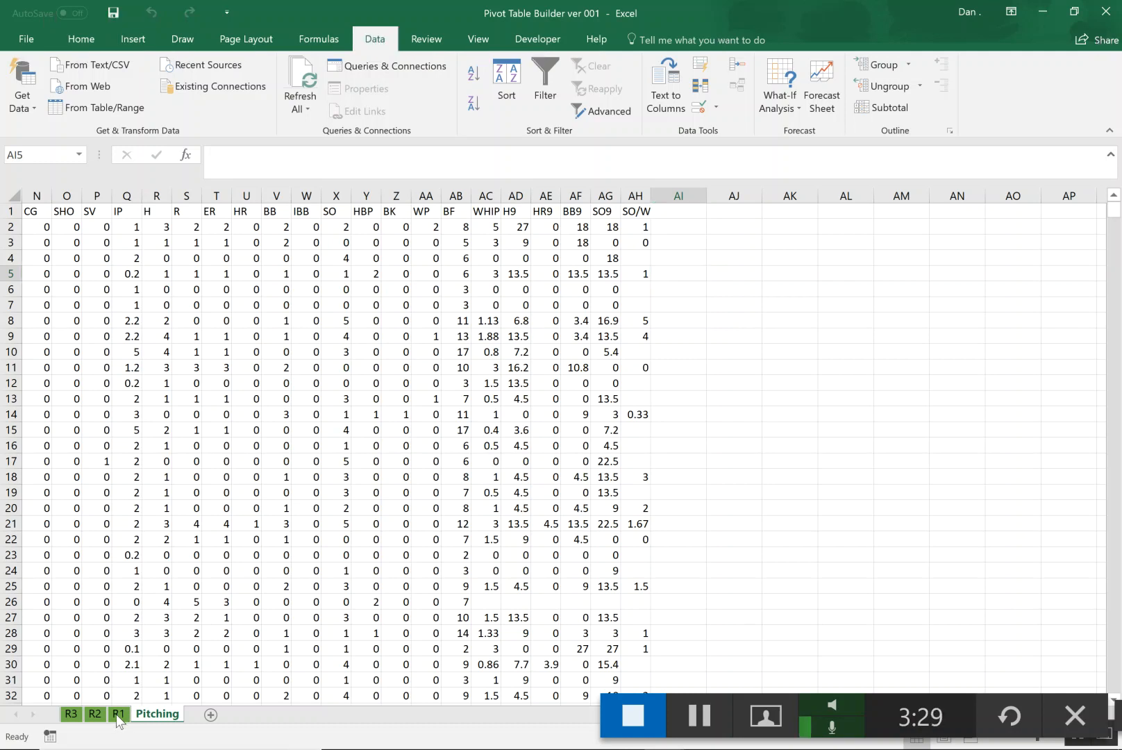
{"action": "left_click", "coordinate": [118, 714]}
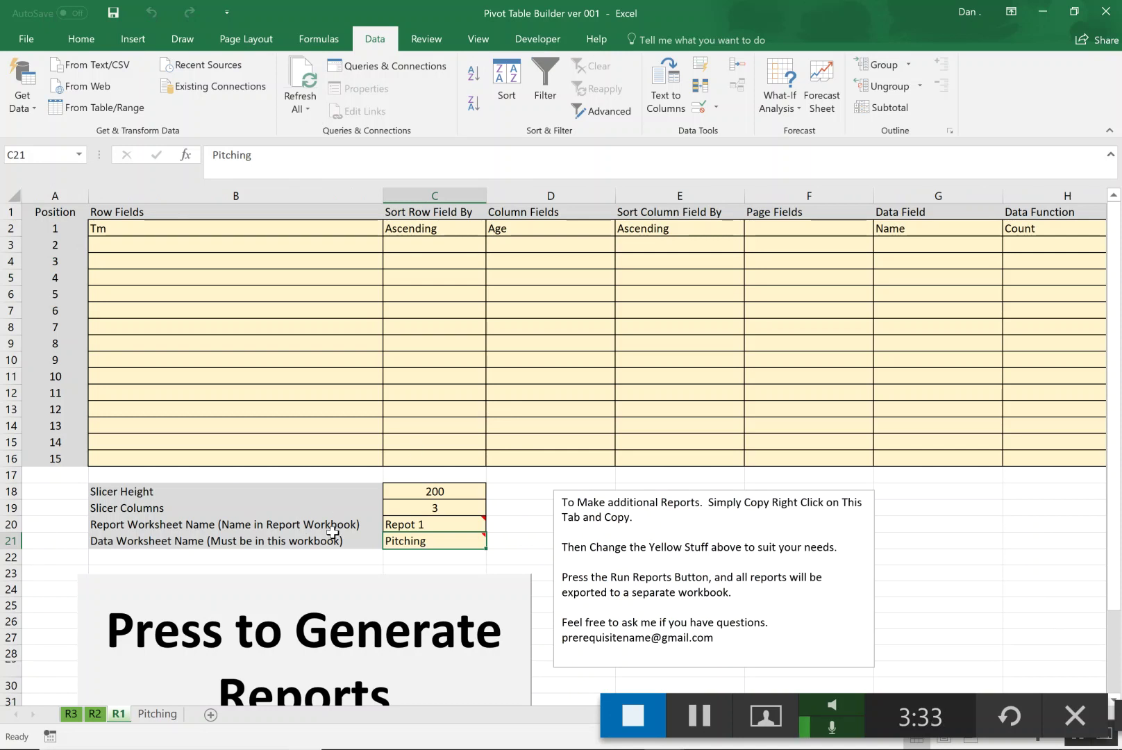
{"action": "mouse_move", "coordinate": [413, 540]}
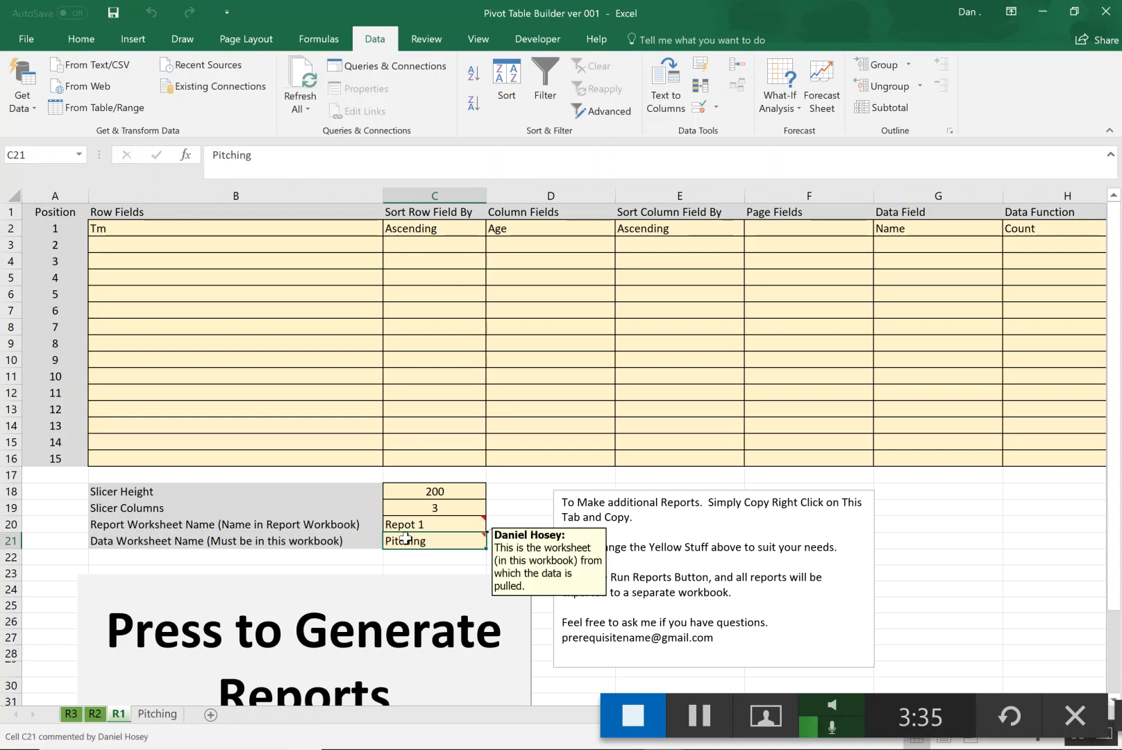
{"action": "mouse_move", "coordinate": [263, 665]}
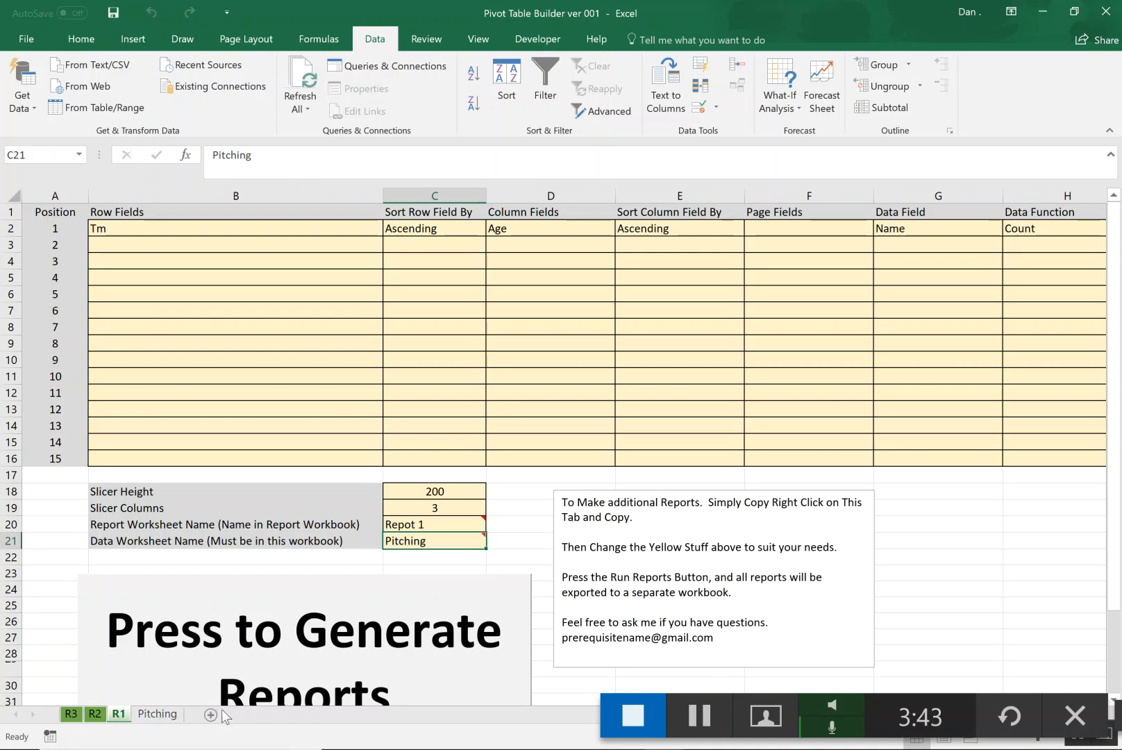
{"action": "mouse_move", "coordinate": [397, 537]}
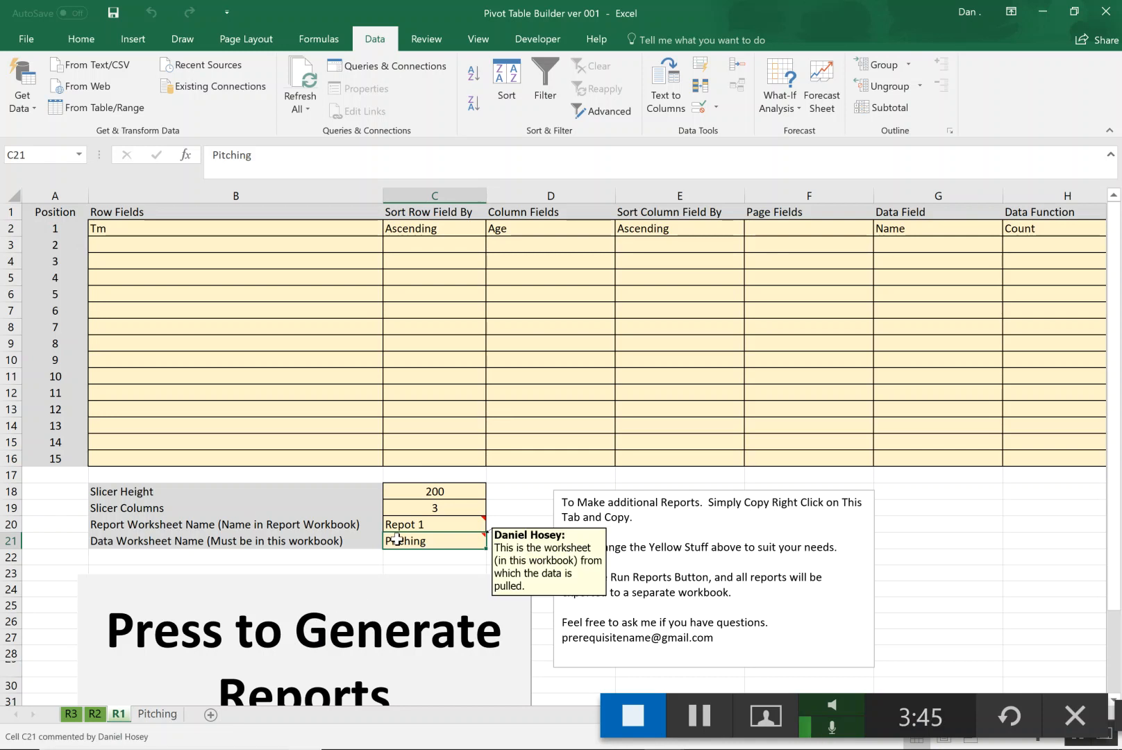
{"action": "mouse_move", "coordinate": [344, 590]}
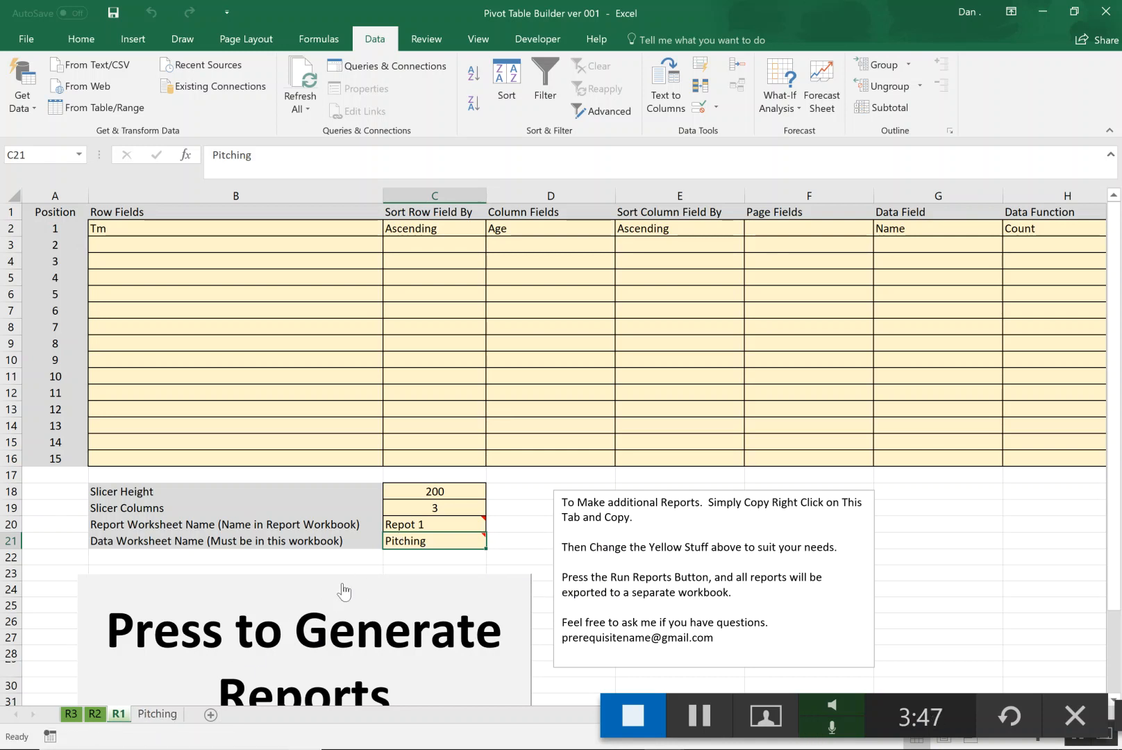
{"action": "mouse_move", "coordinate": [420, 523]}
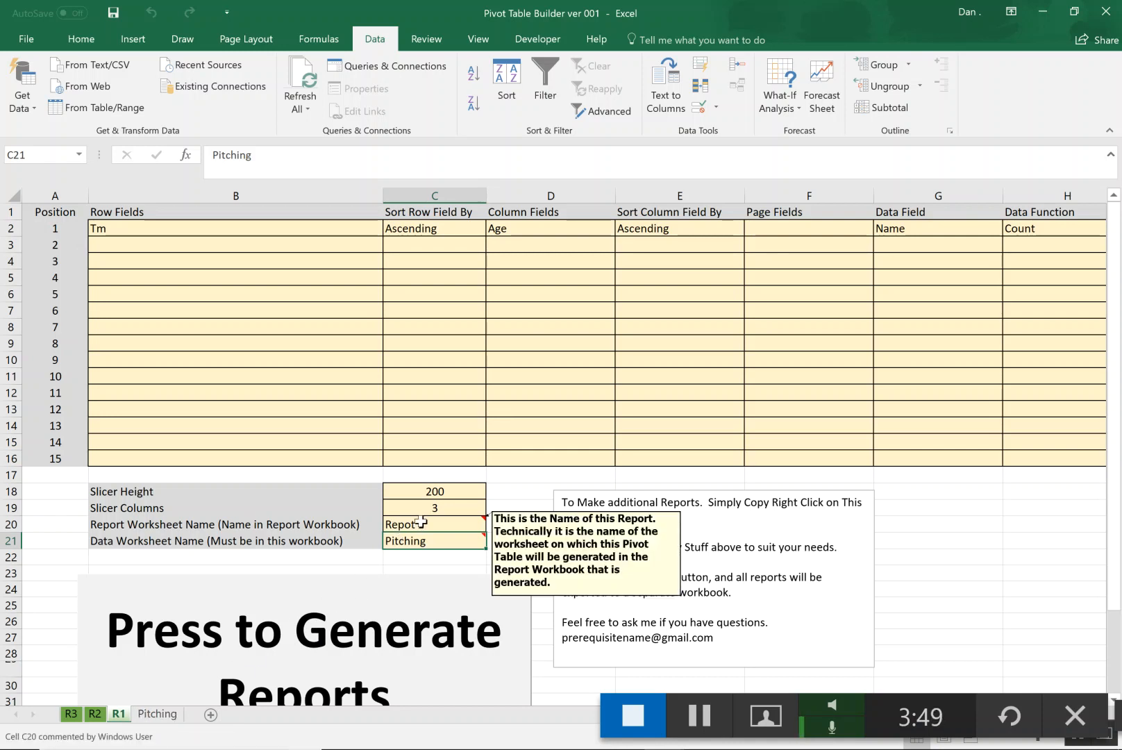
{"action": "left_click", "coordinate": [424, 523]}
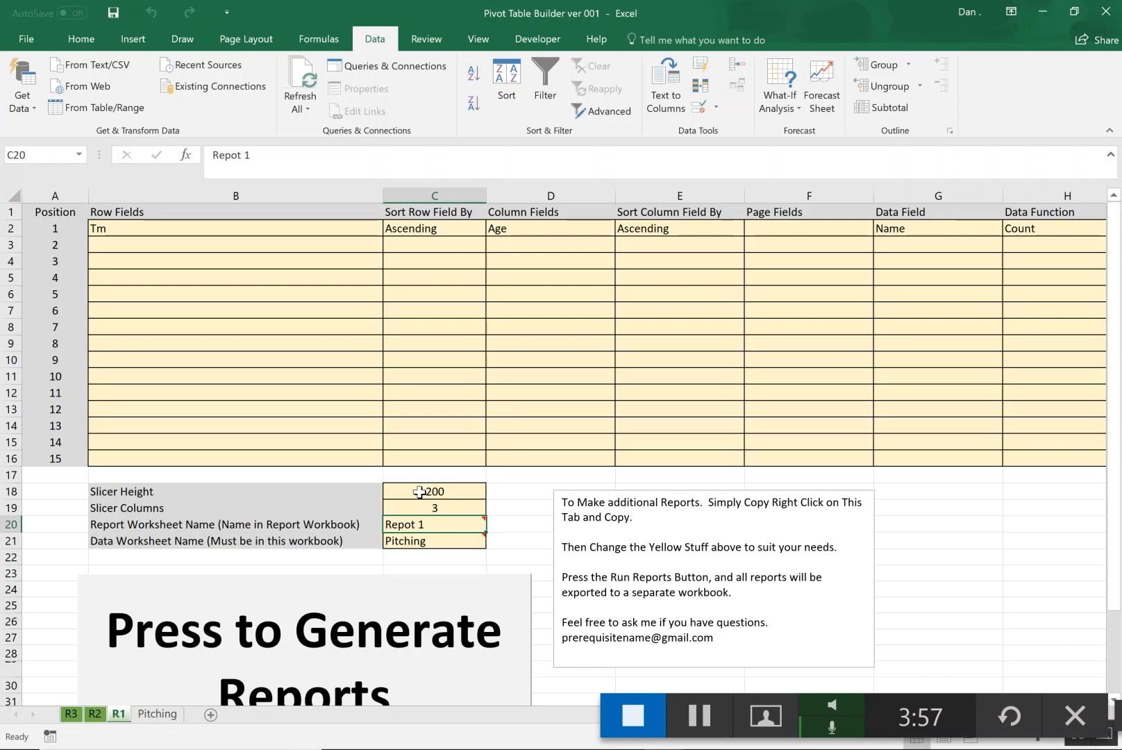
{"action": "left_click", "coordinate": [434, 490]}
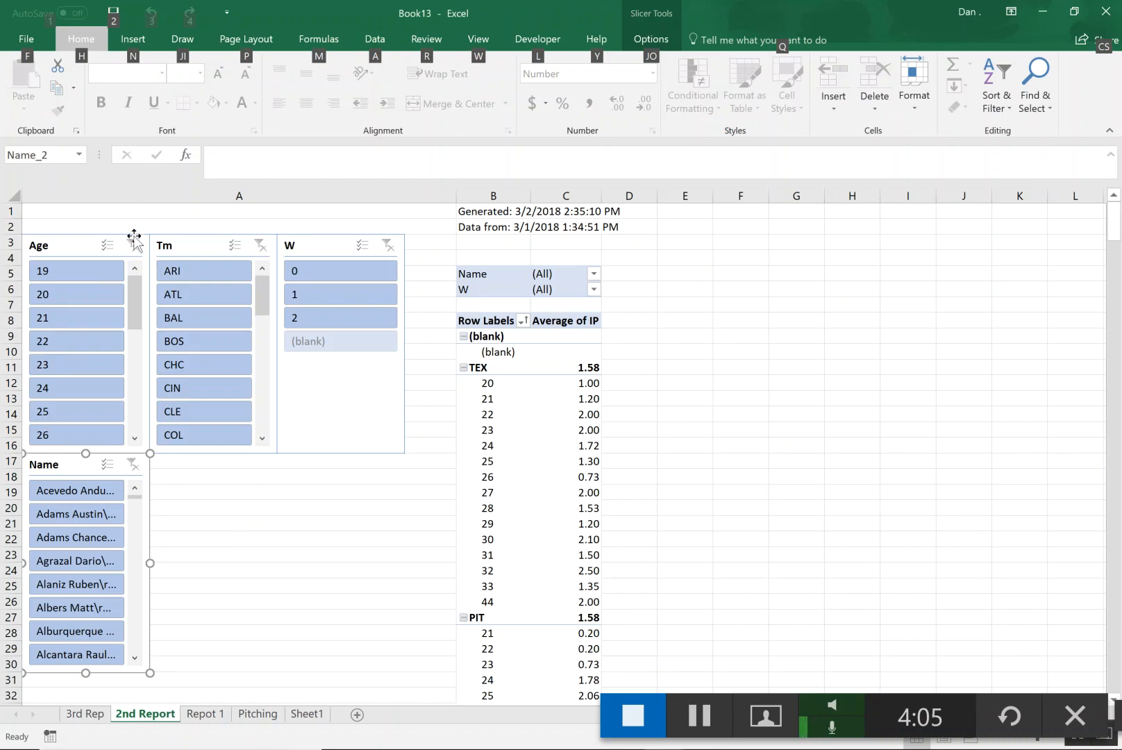
{"action": "mouse_move", "coordinate": [211, 258]}
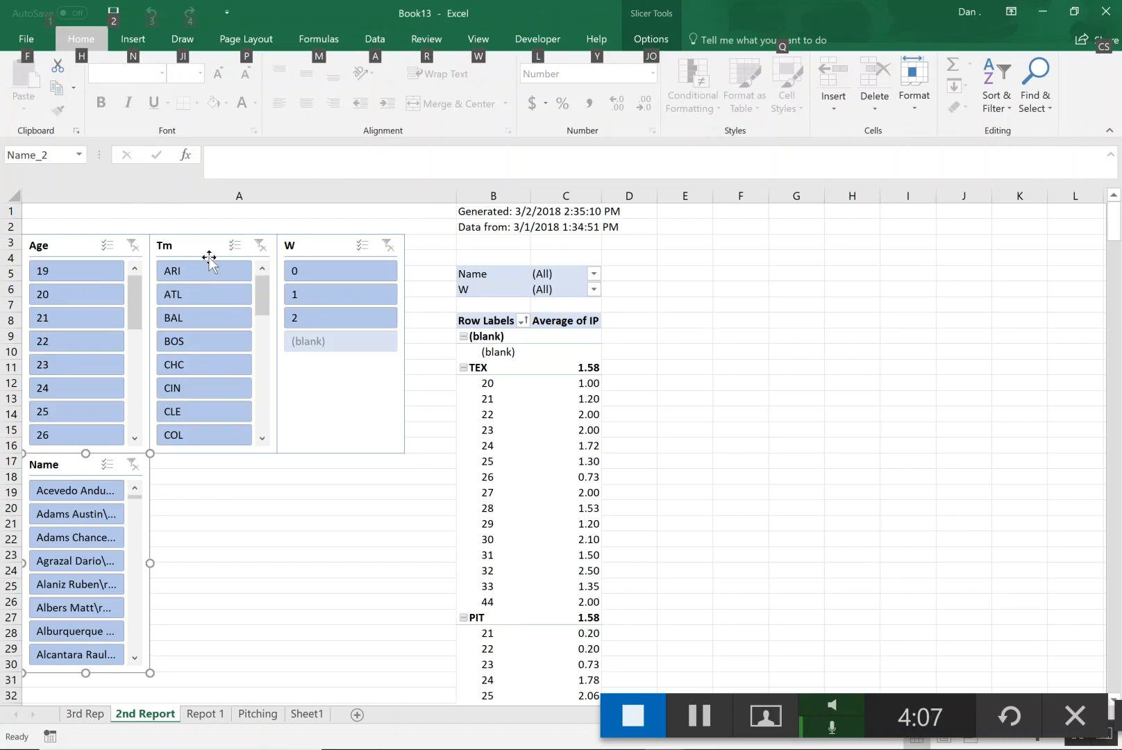
{"action": "mouse_move", "coordinate": [311, 254]}
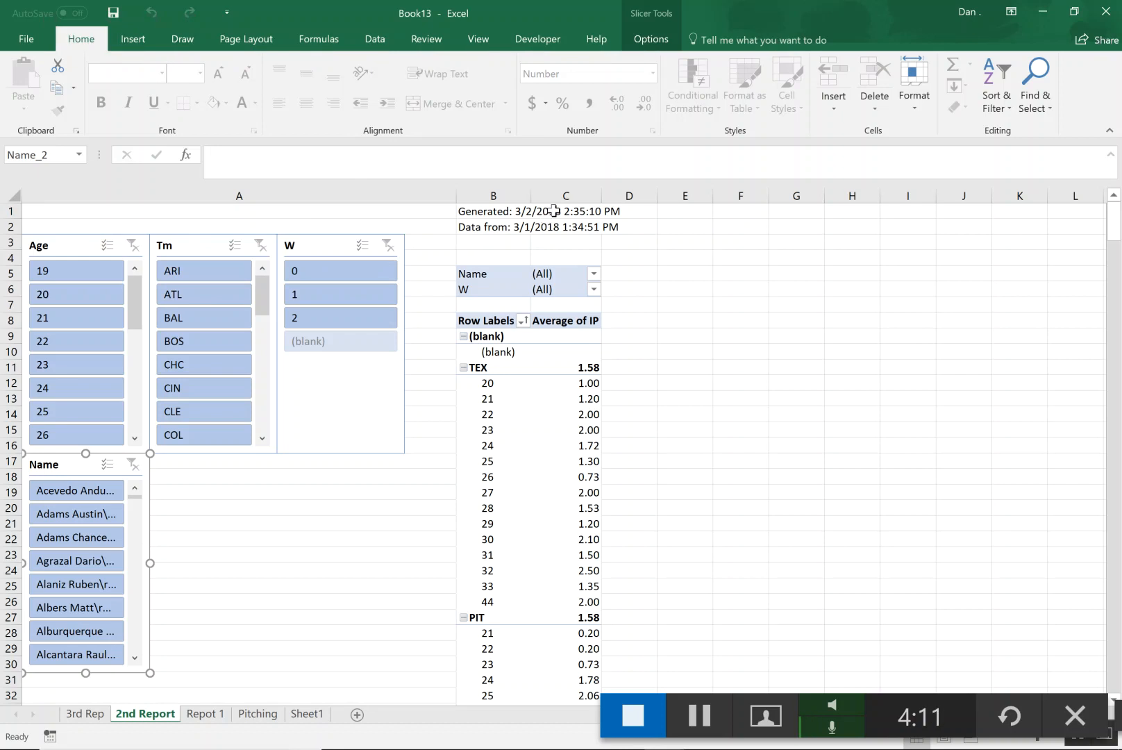
{"action": "mouse_move", "coordinate": [275, 386]}
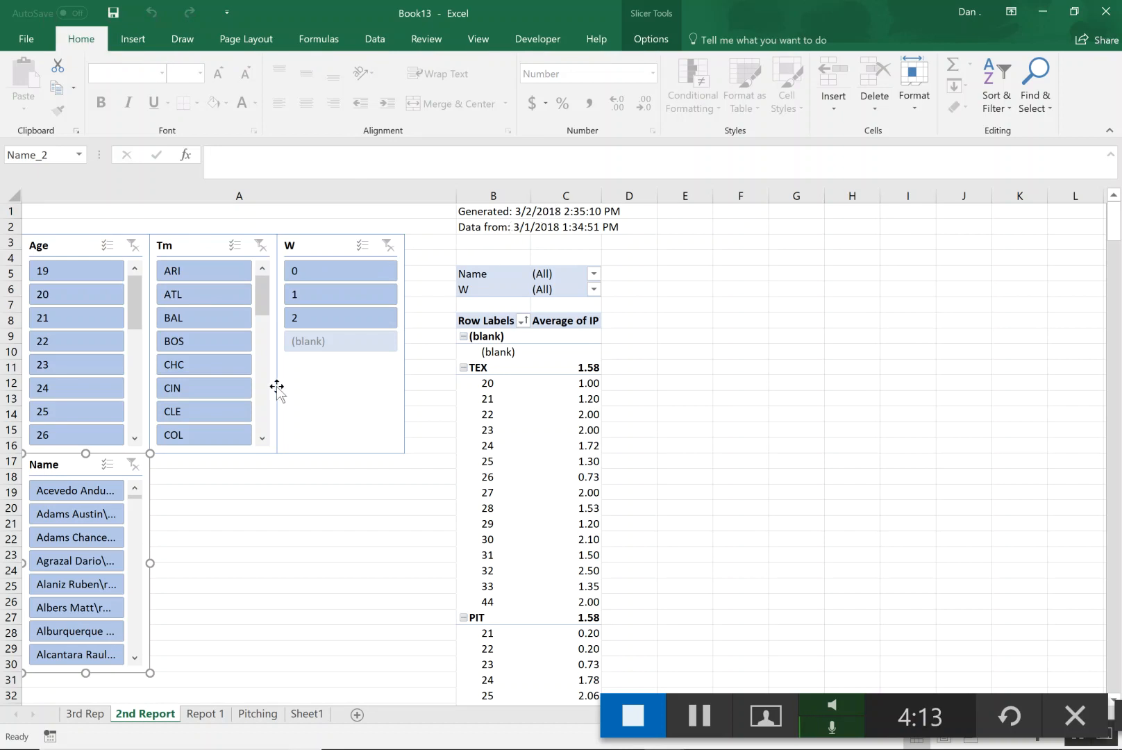
- Switch back to the Pivot Table Builder workbook from the generated report
{"action": "key", "text": "alt+tab"}
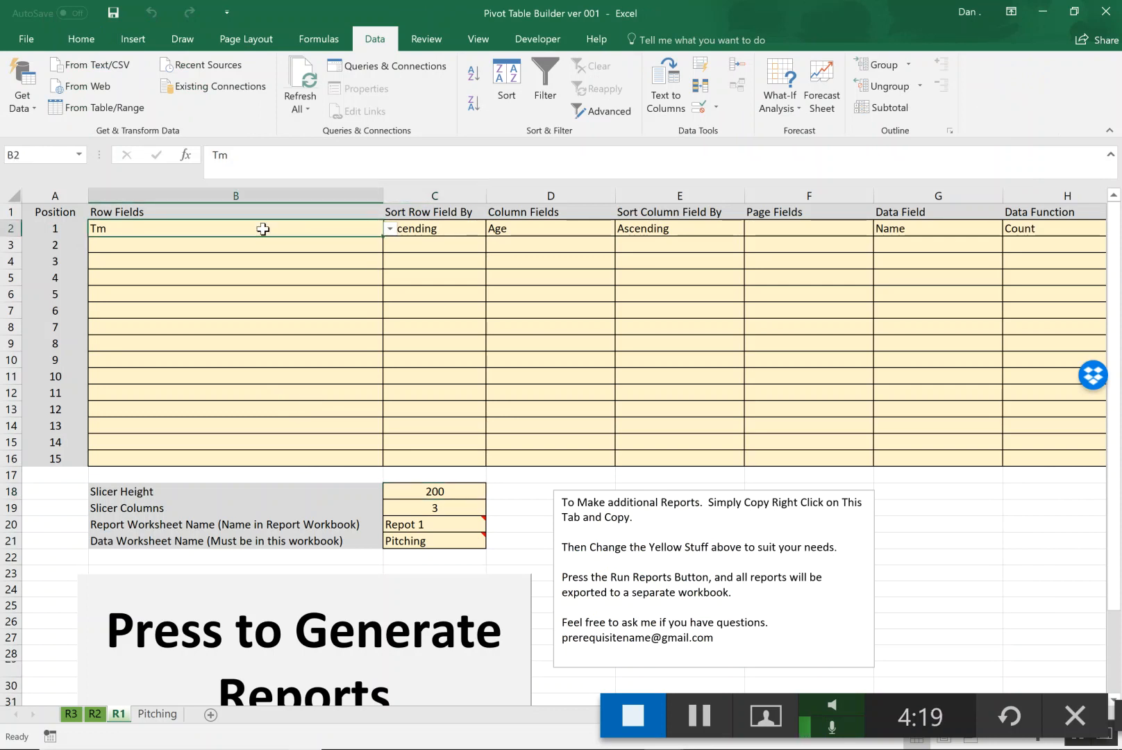
{"action": "mouse_move", "coordinate": [615, 250]}
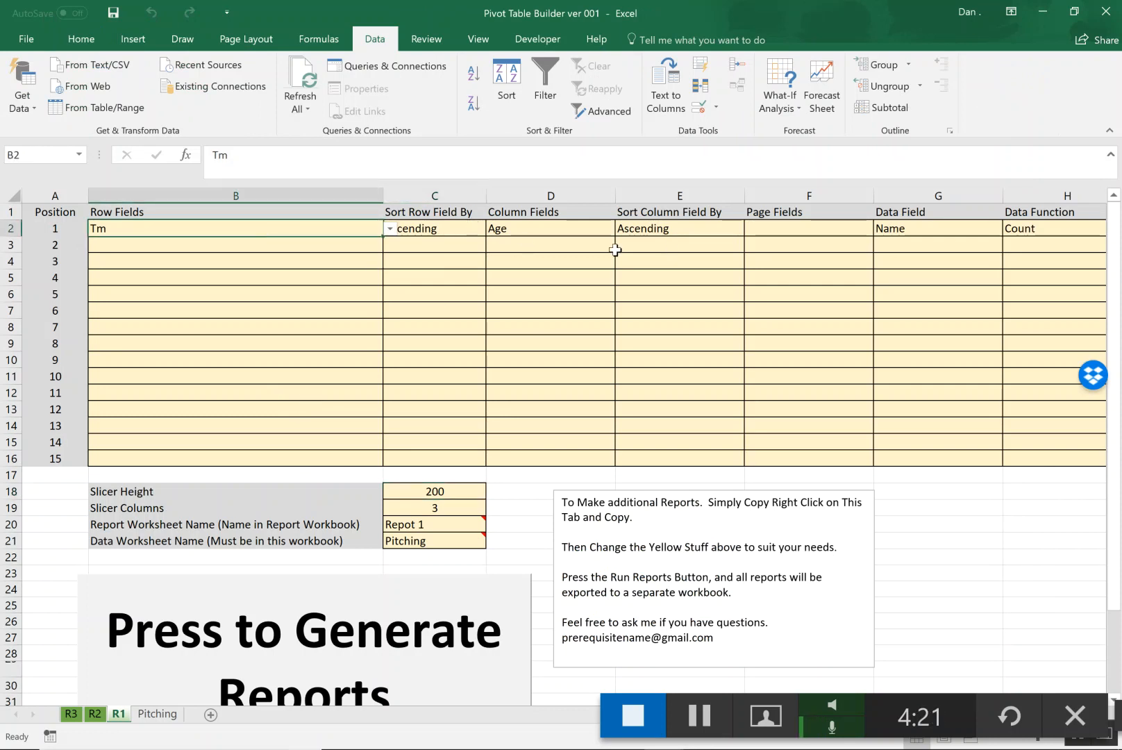
- Set the Tm row field to sort Ascending by Data Field 1
{"action": "left_click", "coordinate": [435, 293]}
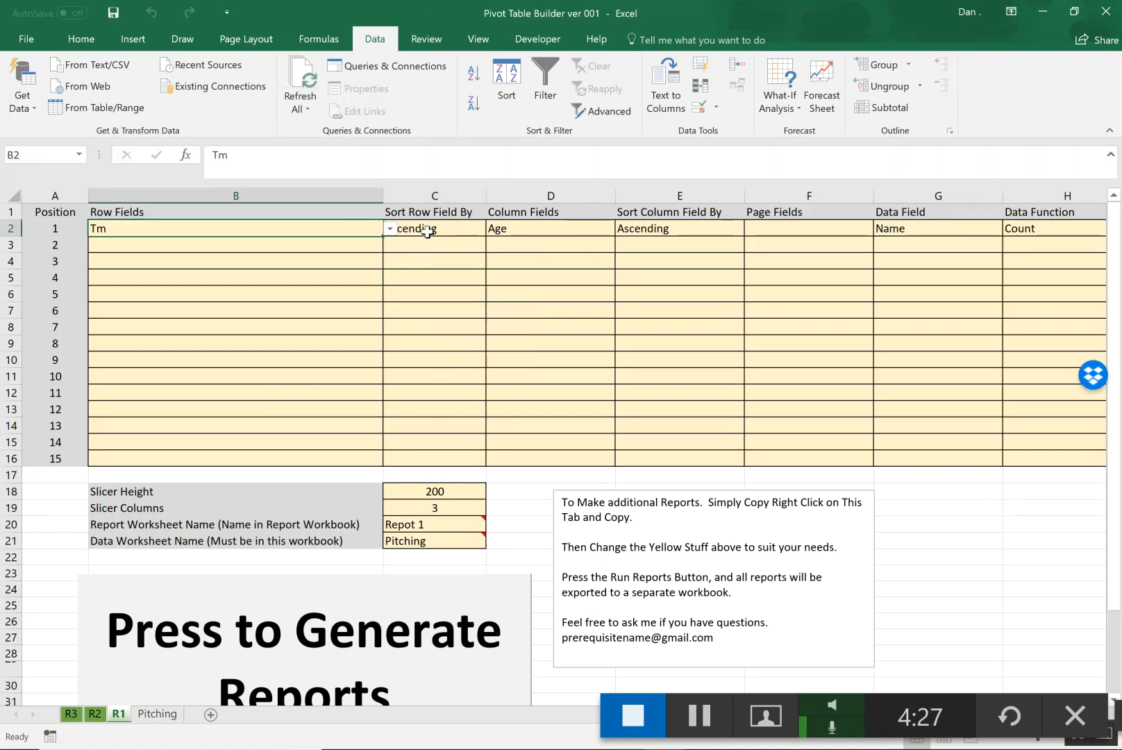
{"action": "left_click", "coordinate": [435, 228]}
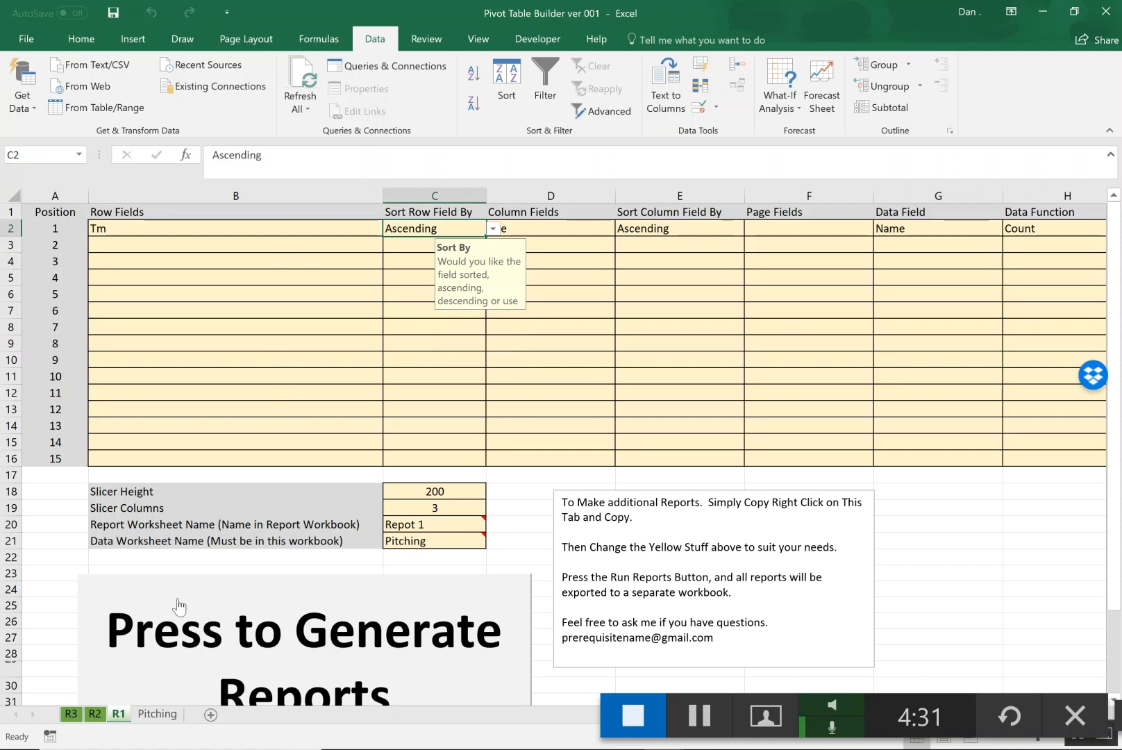
{"action": "key", "text": "alt+tab"}
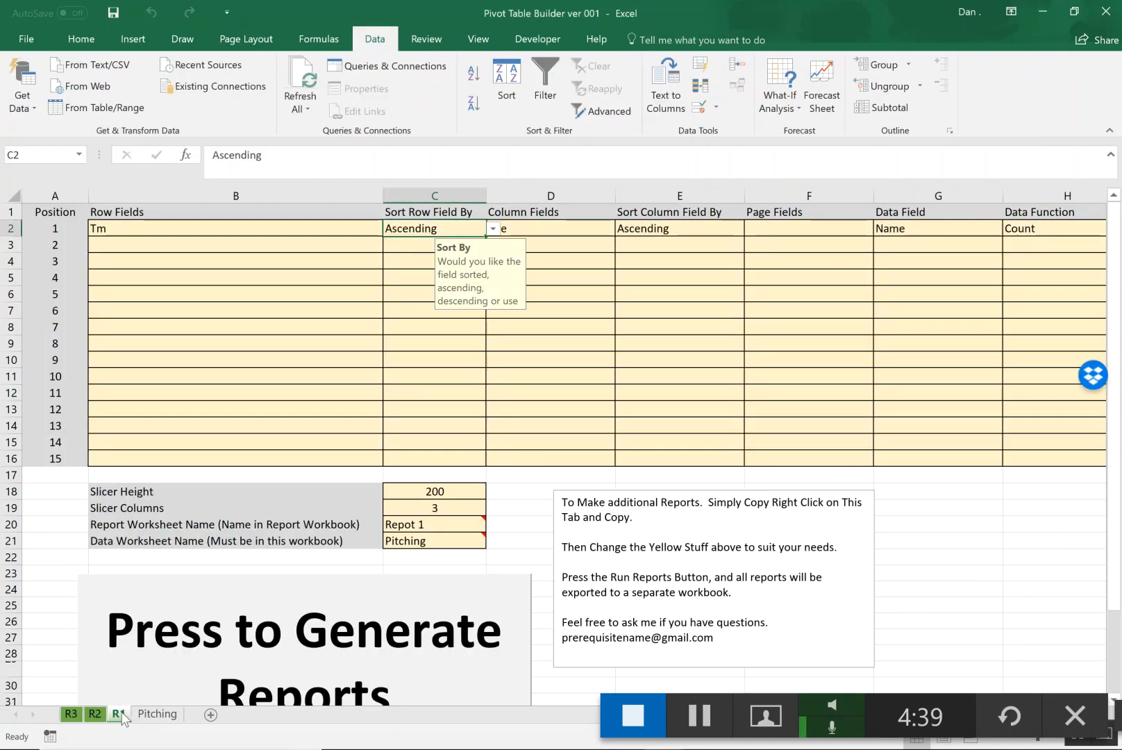
{"action": "left_click", "coordinate": [492, 228]}
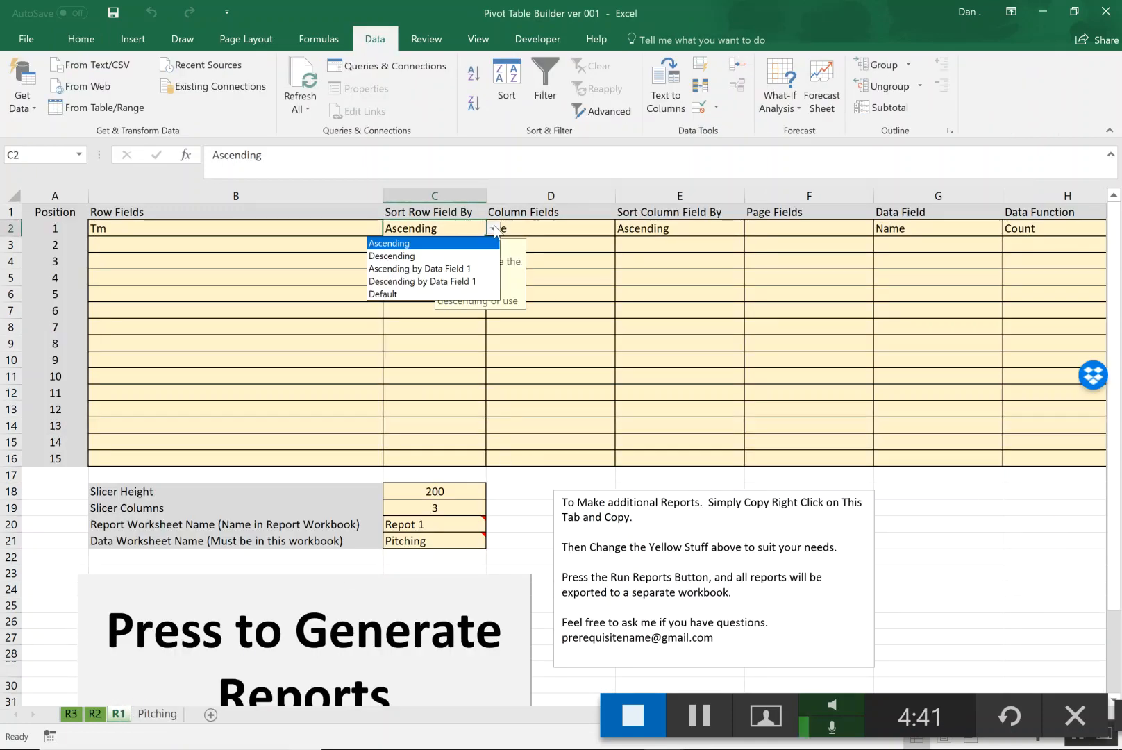
{"action": "mouse_move", "coordinate": [445, 285]}
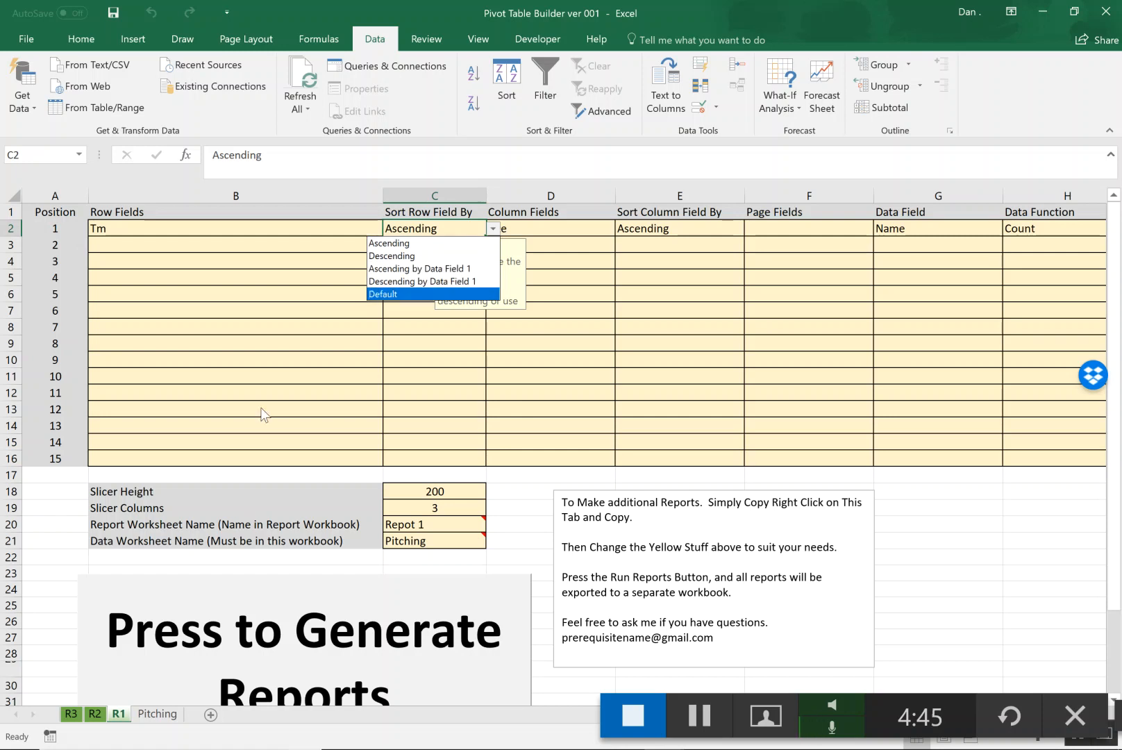
{"action": "left_click", "coordinate": [419, 268]}
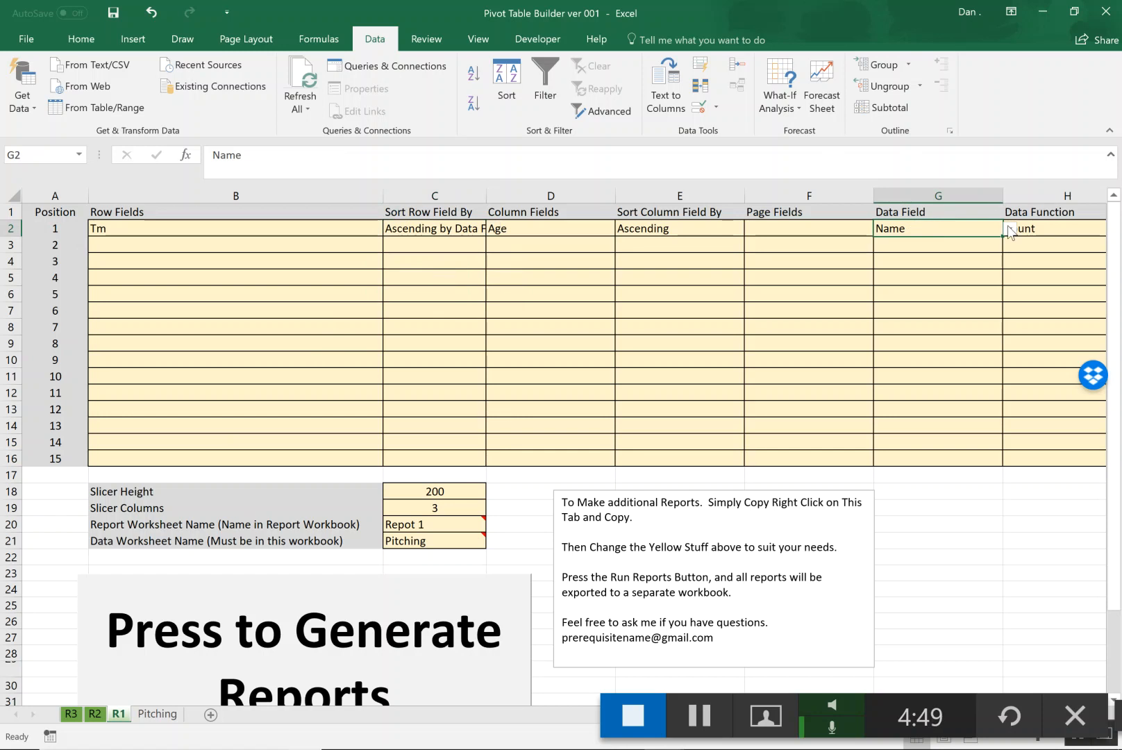
- Make ERA the data field, tabulated as Average with a decimal number format
{"action": "left_click", "coordinate": [1008, 228]}
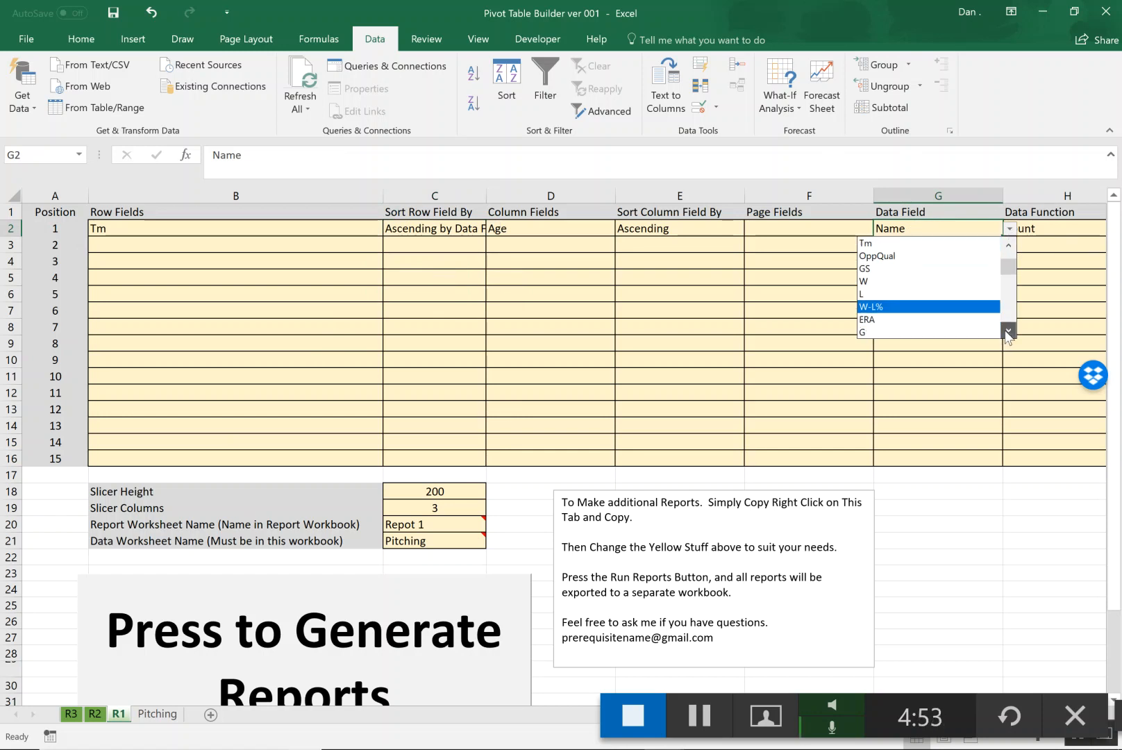
{"action": "left_click", "coordinate": [866, 318]}
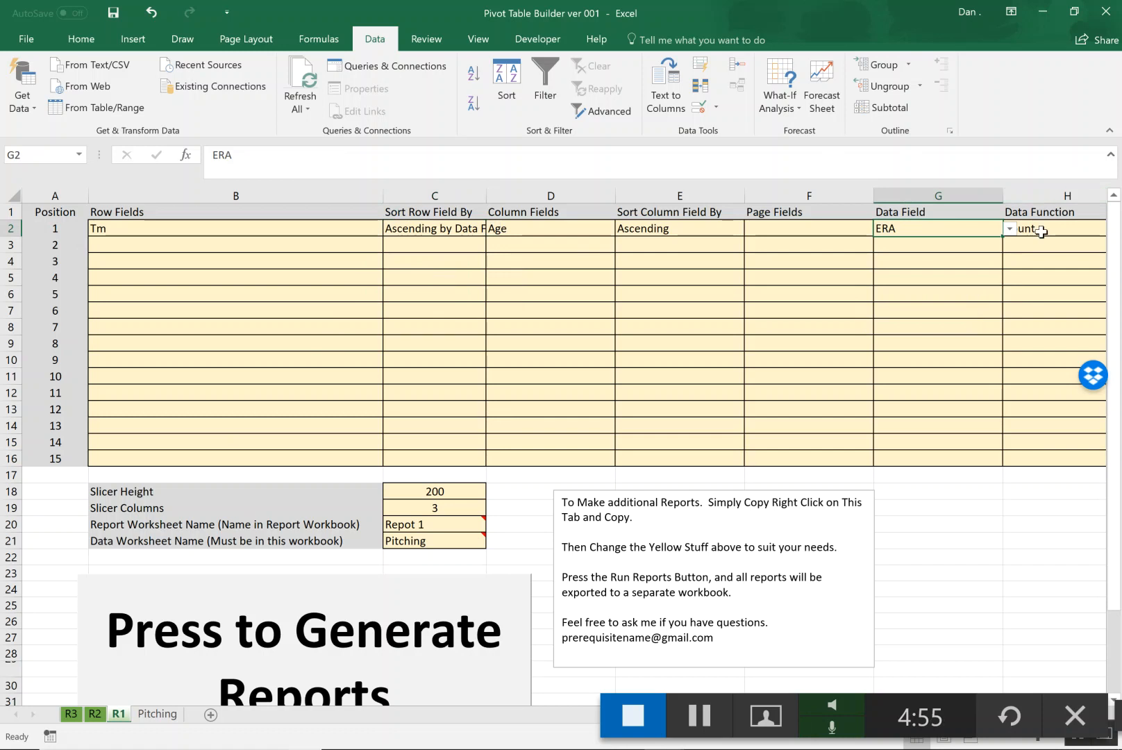
{"action": "left_click", "coordinate": [1013, 229]}
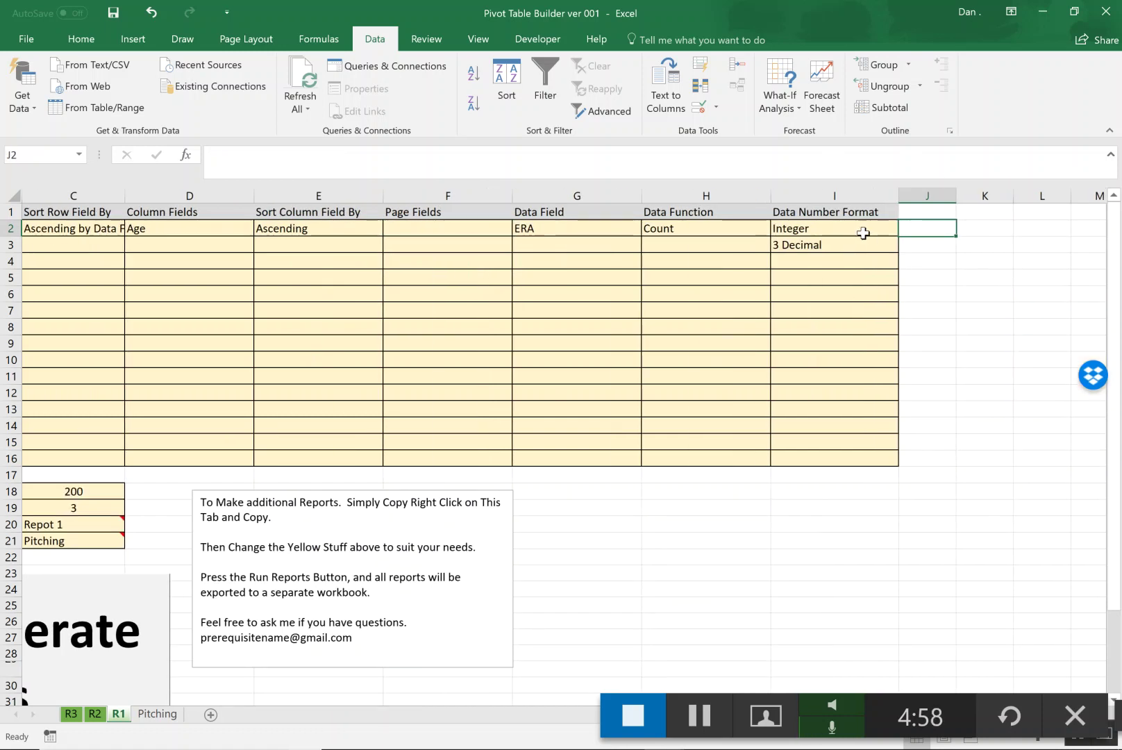
{"action": "left_click", "coordinate": [905, 228]}
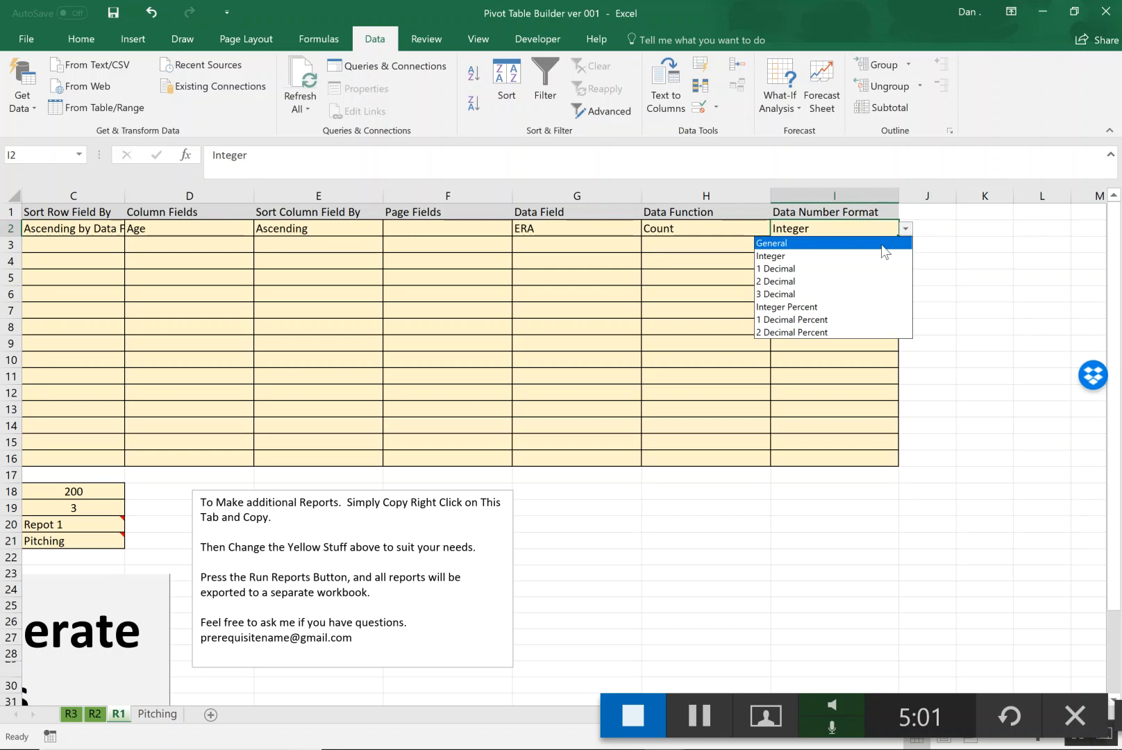
{"action": "left_click", "coordinate": [775, 293]}
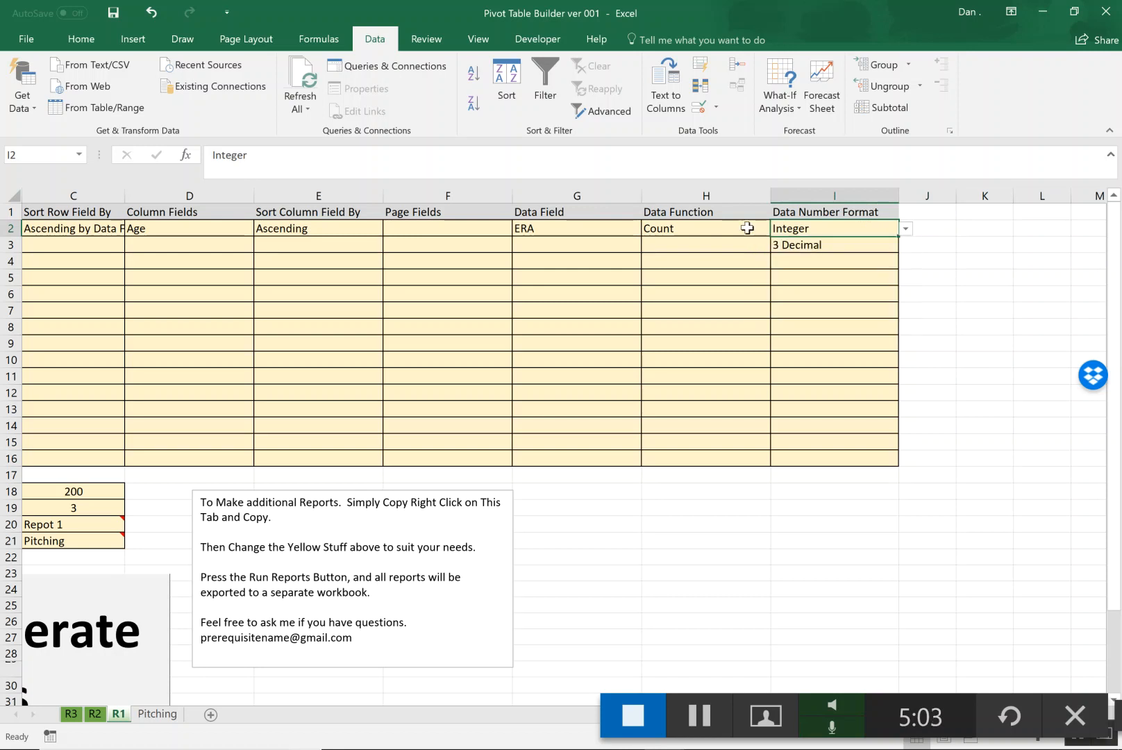
{"action": "left_click", "coordinate": [775, 228]}
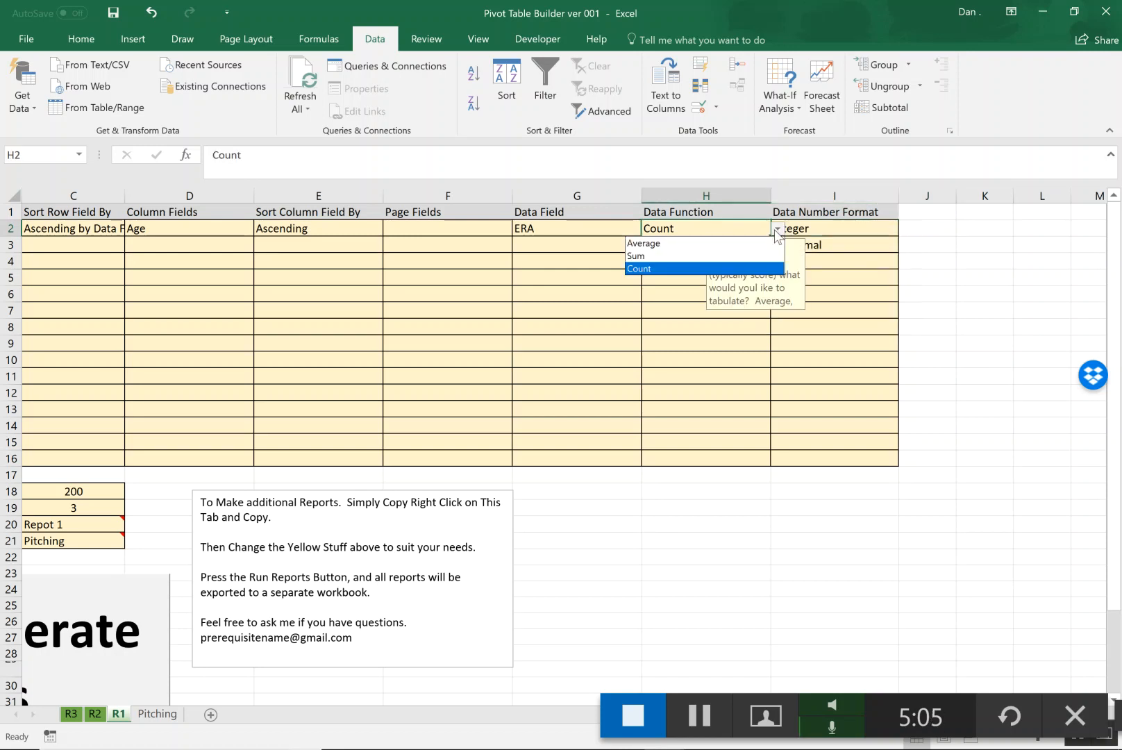
{"action": "left_click", "coordinate": [645, 243]}
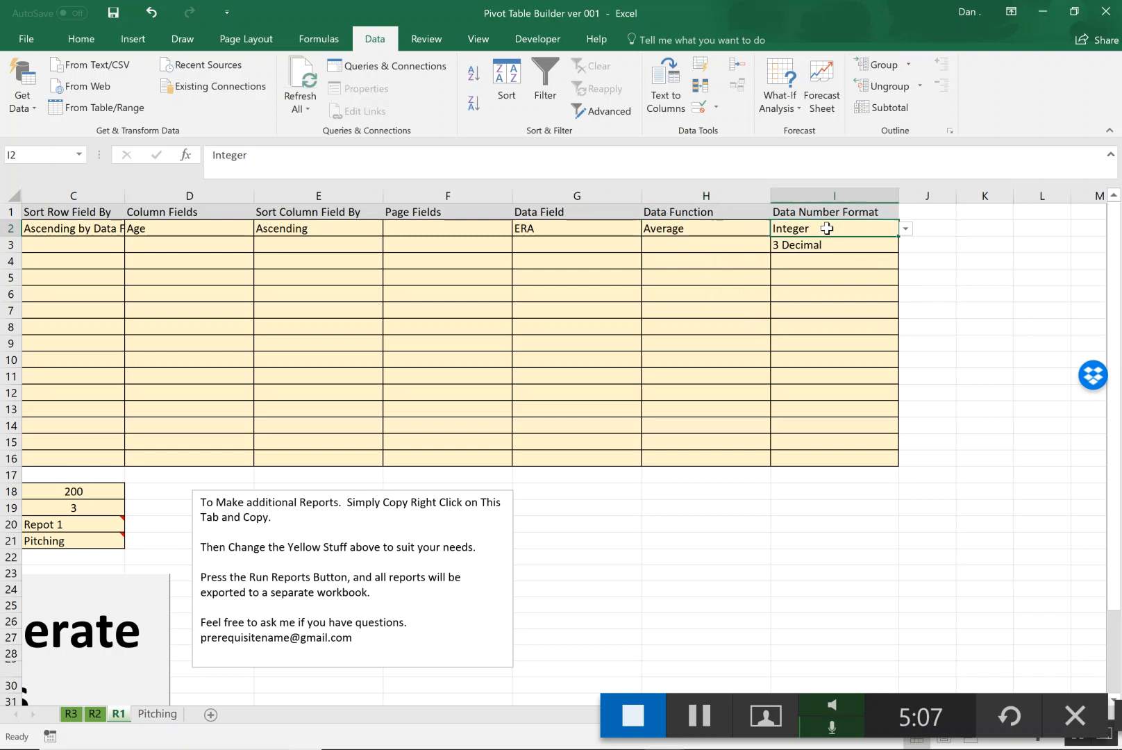
{"action": "left_click", "coordinate": [905, 227]}
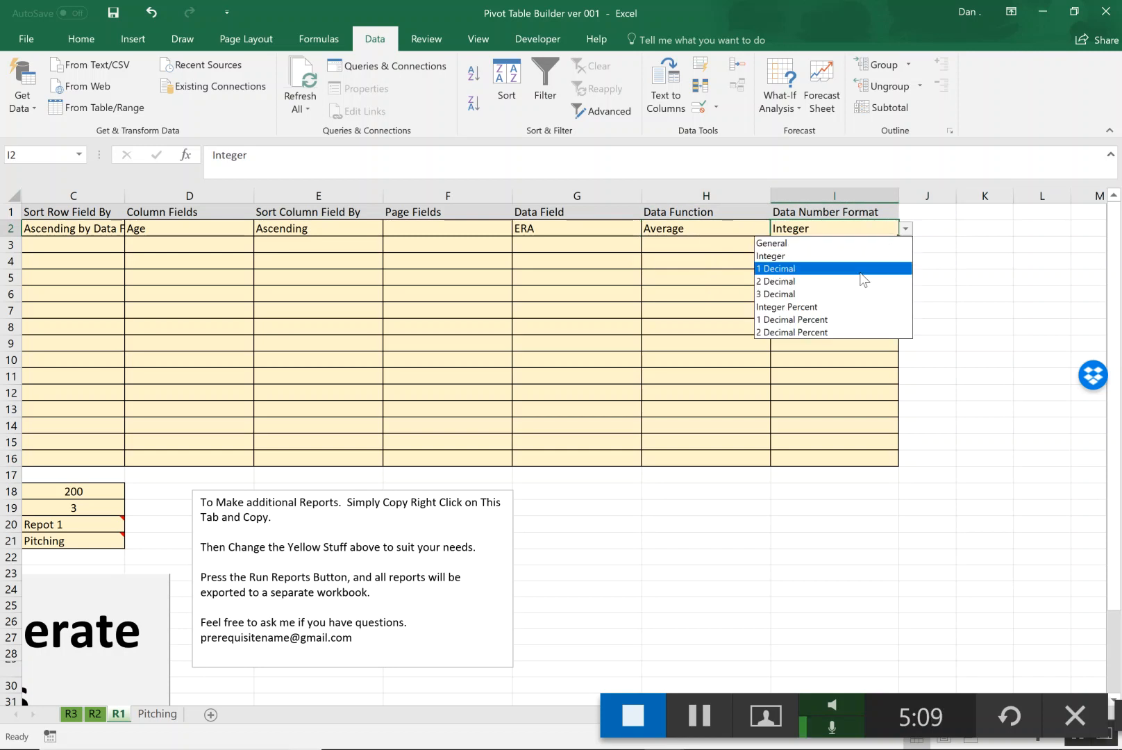
{"action": "left_click", "coordinate": [776, 293]}
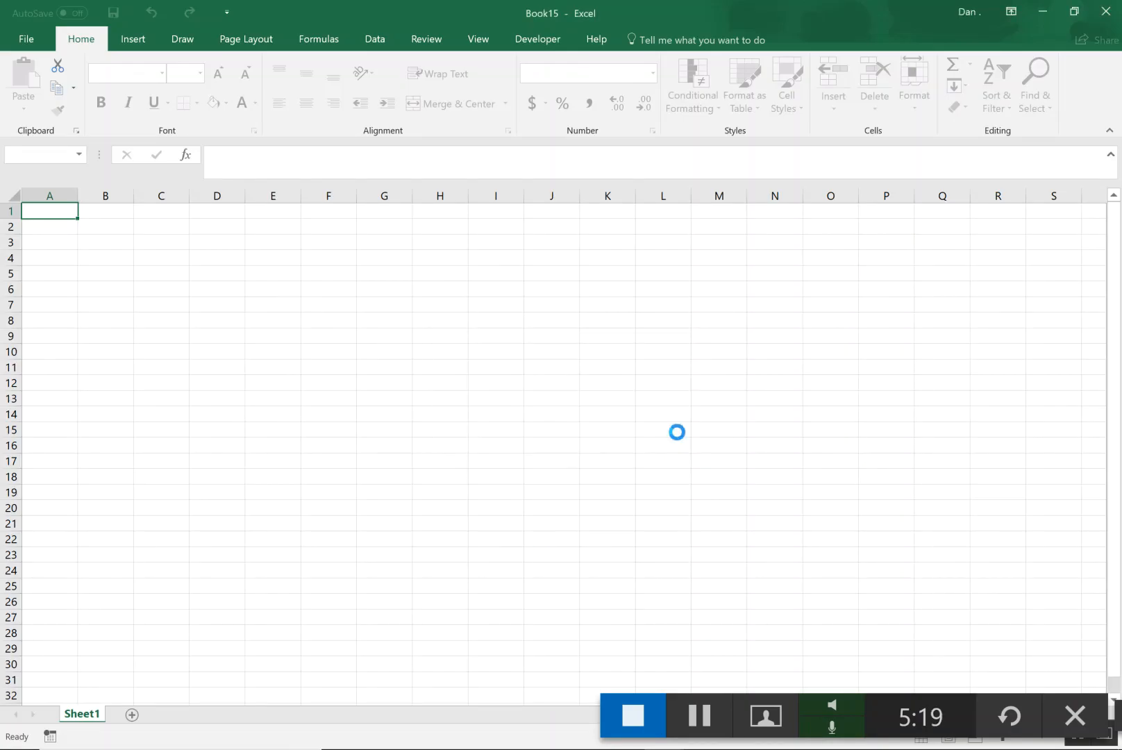
- Generate the Book15 report workbook and acknowledge the 'That took 2.0 seconds' message
{"action": "left_click", "coordinate": [85, 714]}
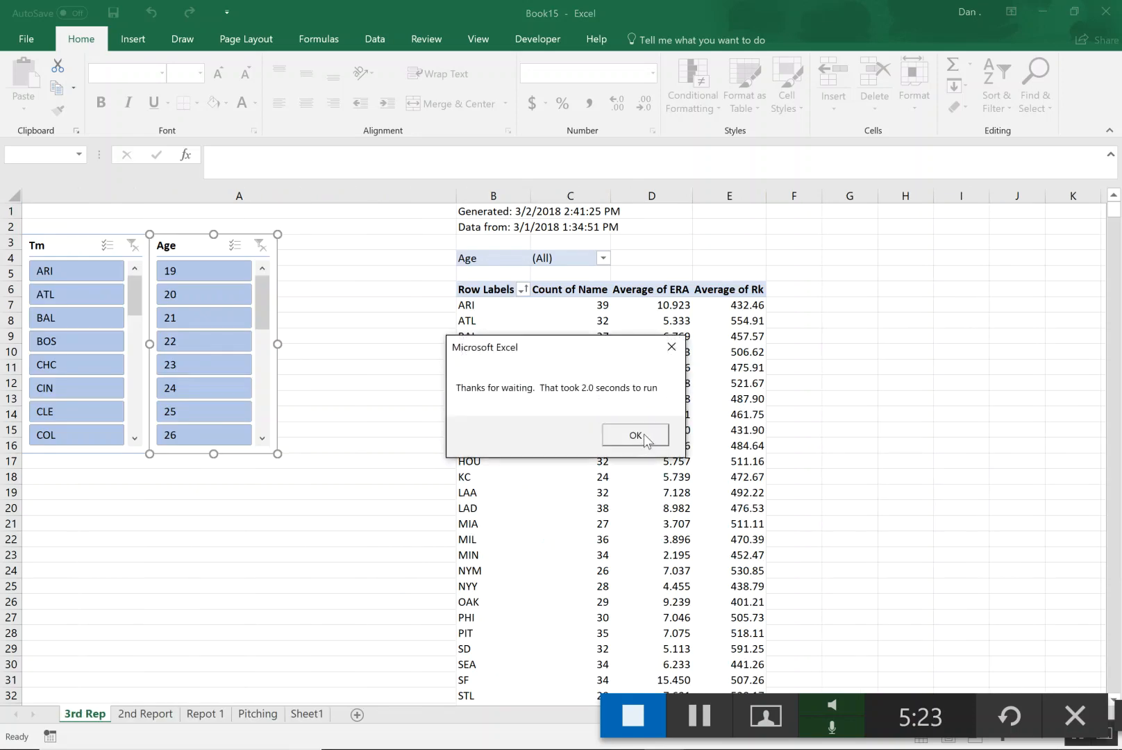
{"action": "left_click", "coordinate": [636, 435]}
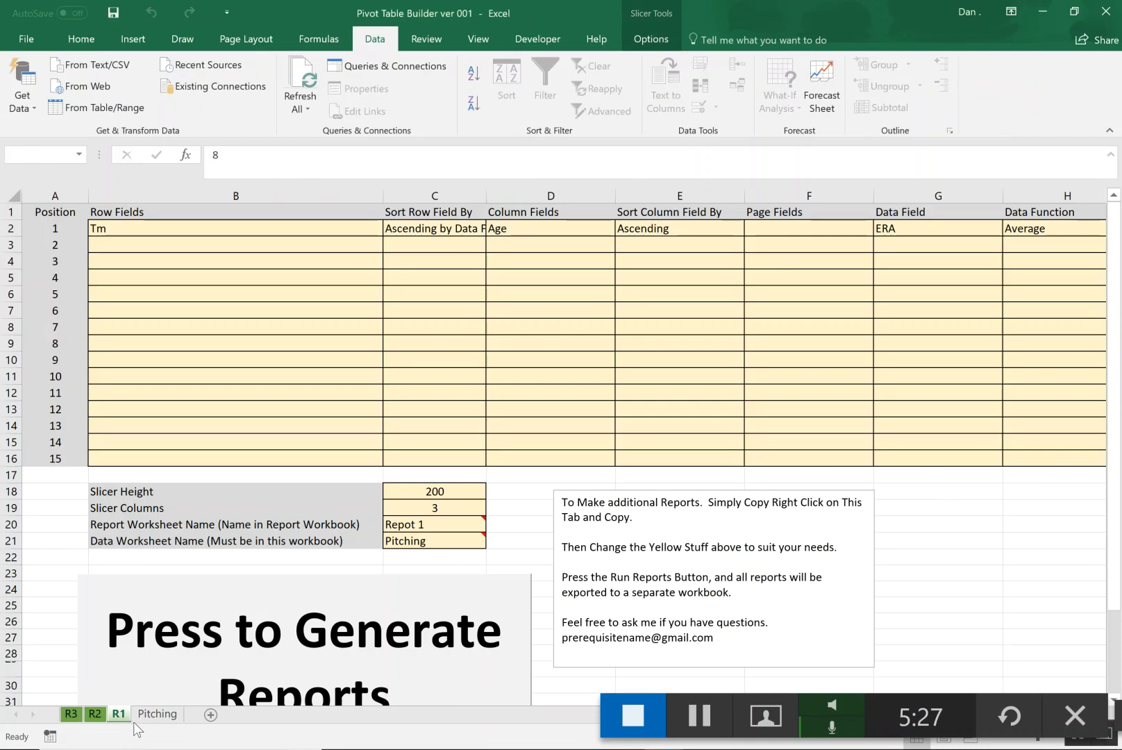
{"action": "left_click", "coordinate": [304, 647]}
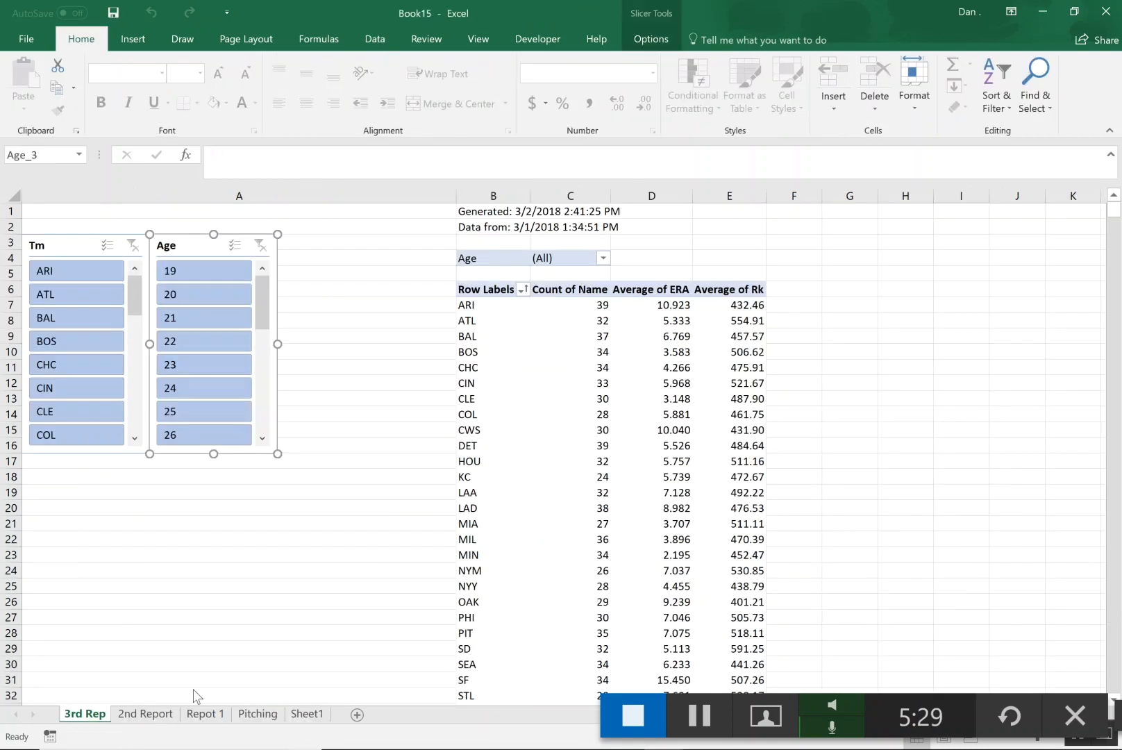
- Show the Repot 1 sheet's average ERA by team and age with its PivotTable Fields pane
{"action": "left_click", "coordinate": [206, 714]}
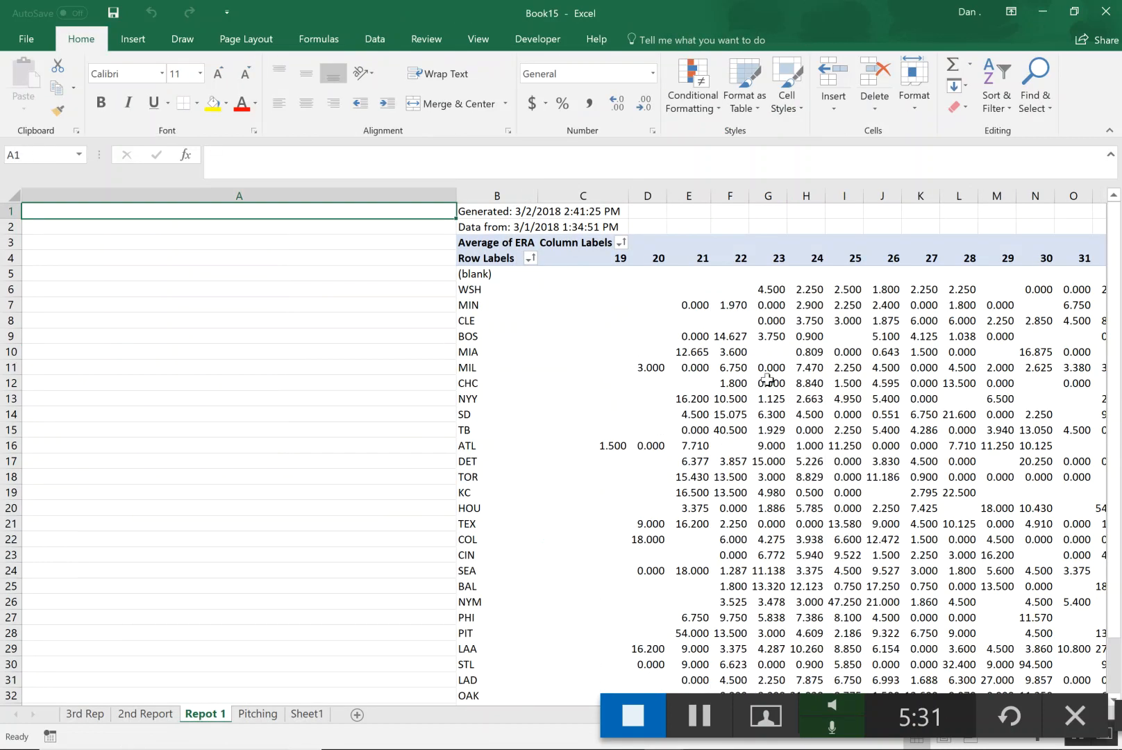
{"action": "left_click", "coordinate": [602, 366]}
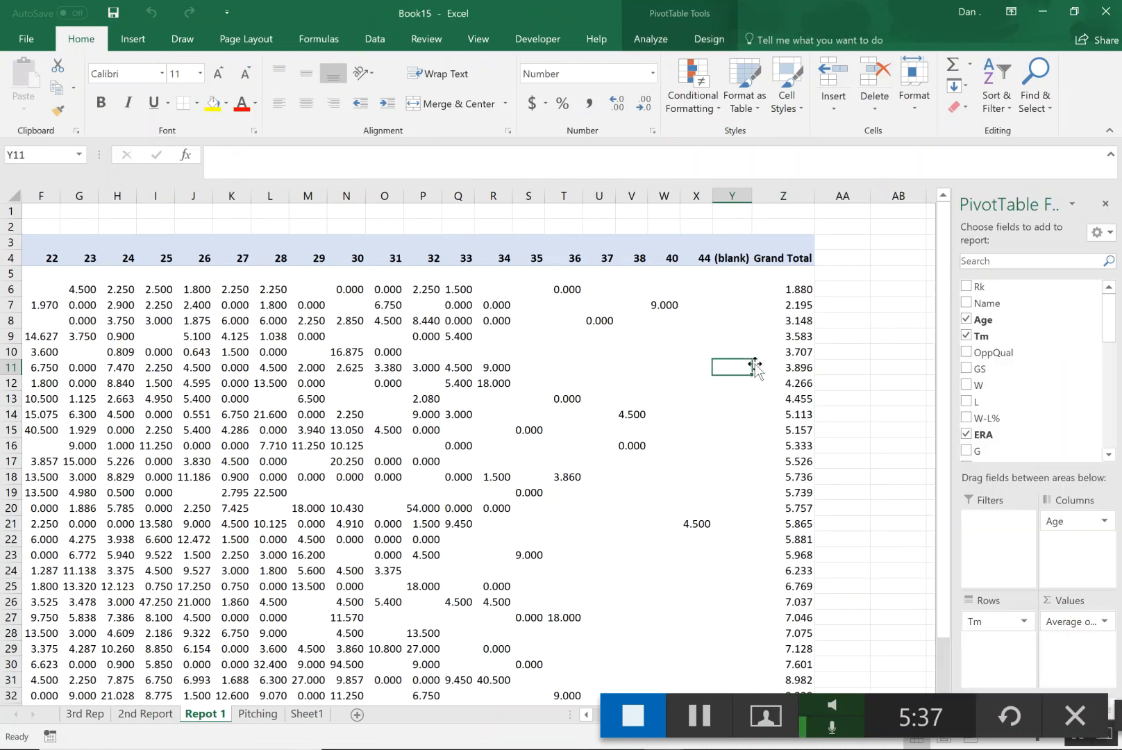
{"action": "mouse_move", "coordinate": [723, 621]}
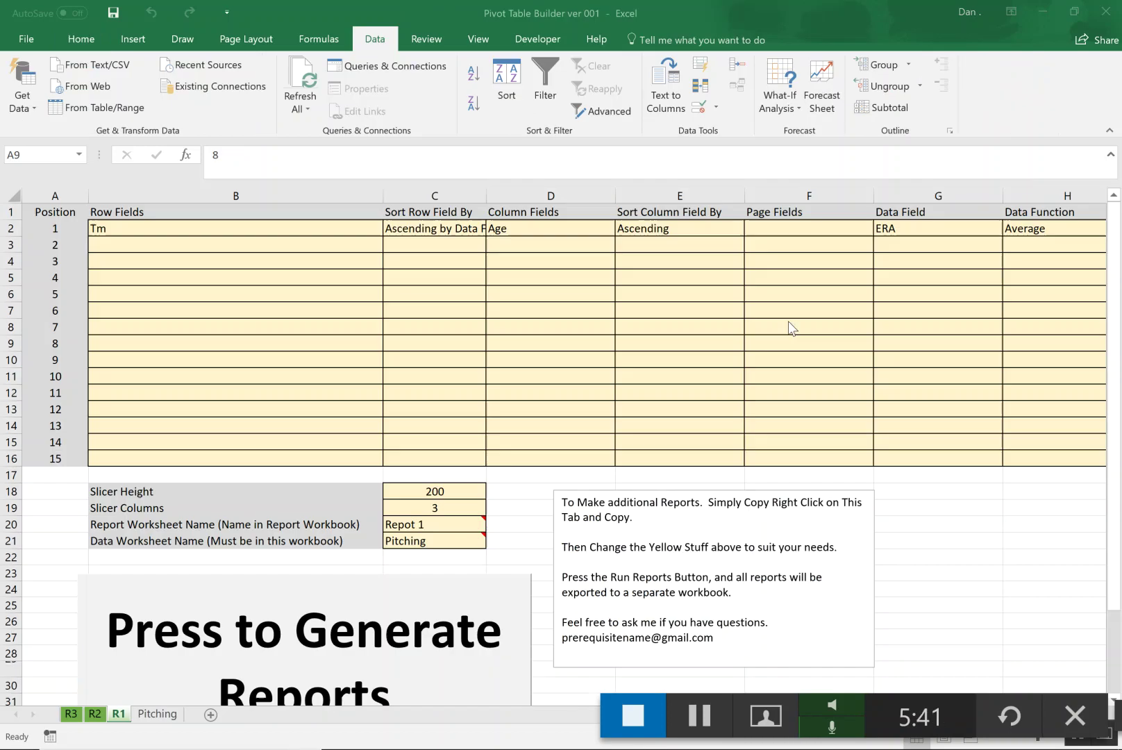
- Copy the R1 report definition sheet within the builder workbook as new sheet R4
{"action": "left_click", "coordinate": [55, 343]}
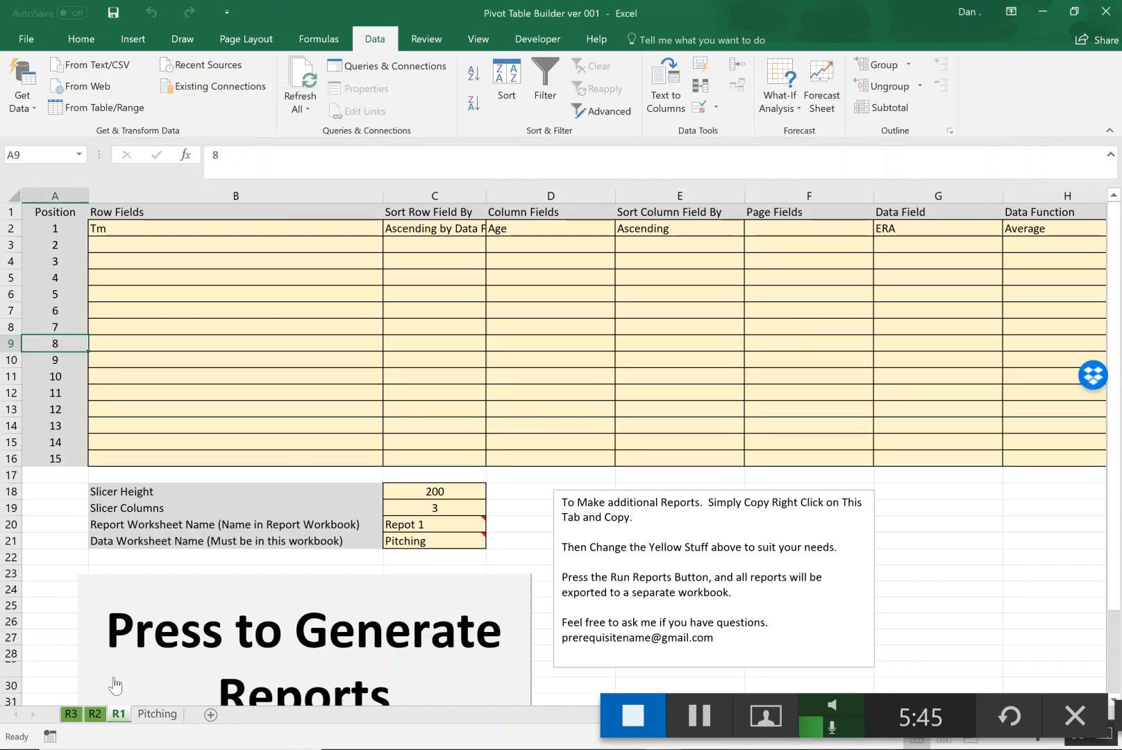
{"action": "right_click", "coordinate": [118, 714]}
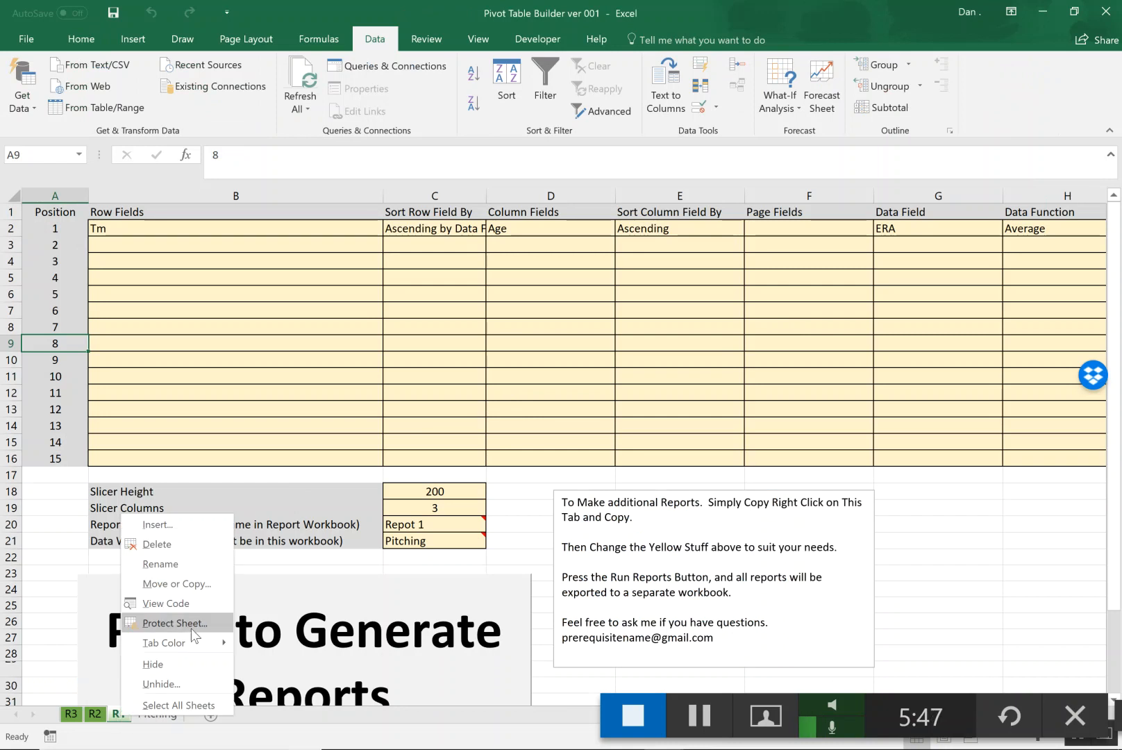
{"action": "mouse_move", "coordinate": [176, 584]}
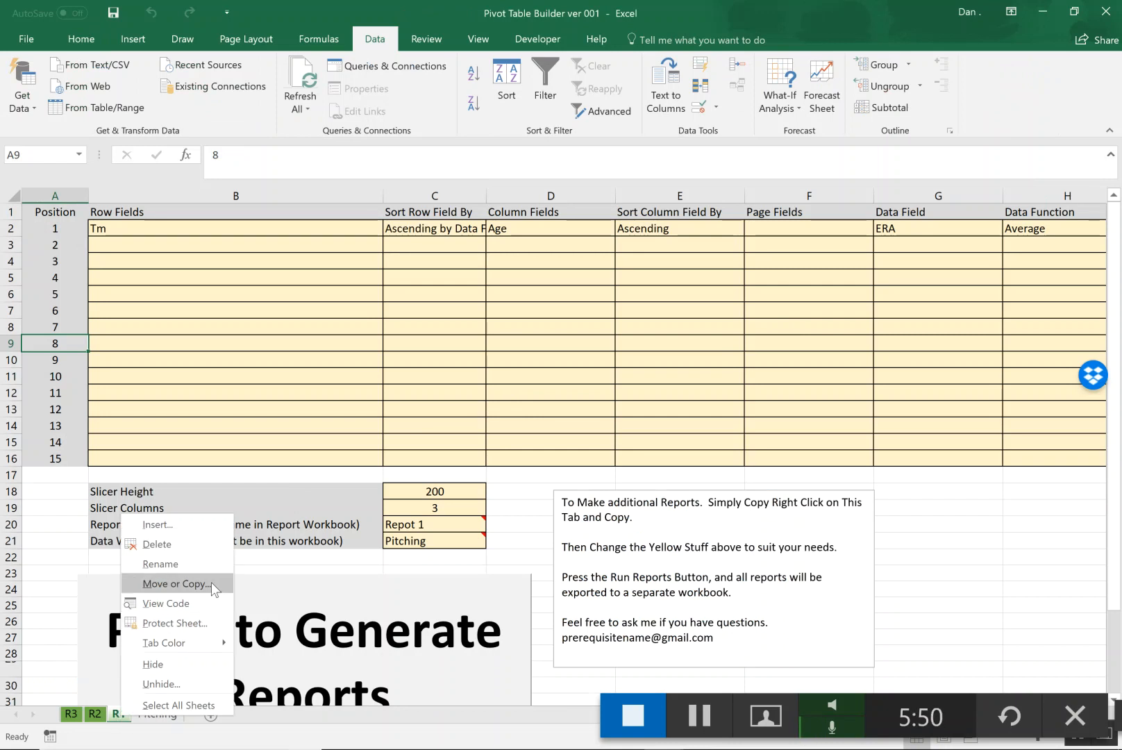
{"action": "left_click", "coordinate": [175, 583]}
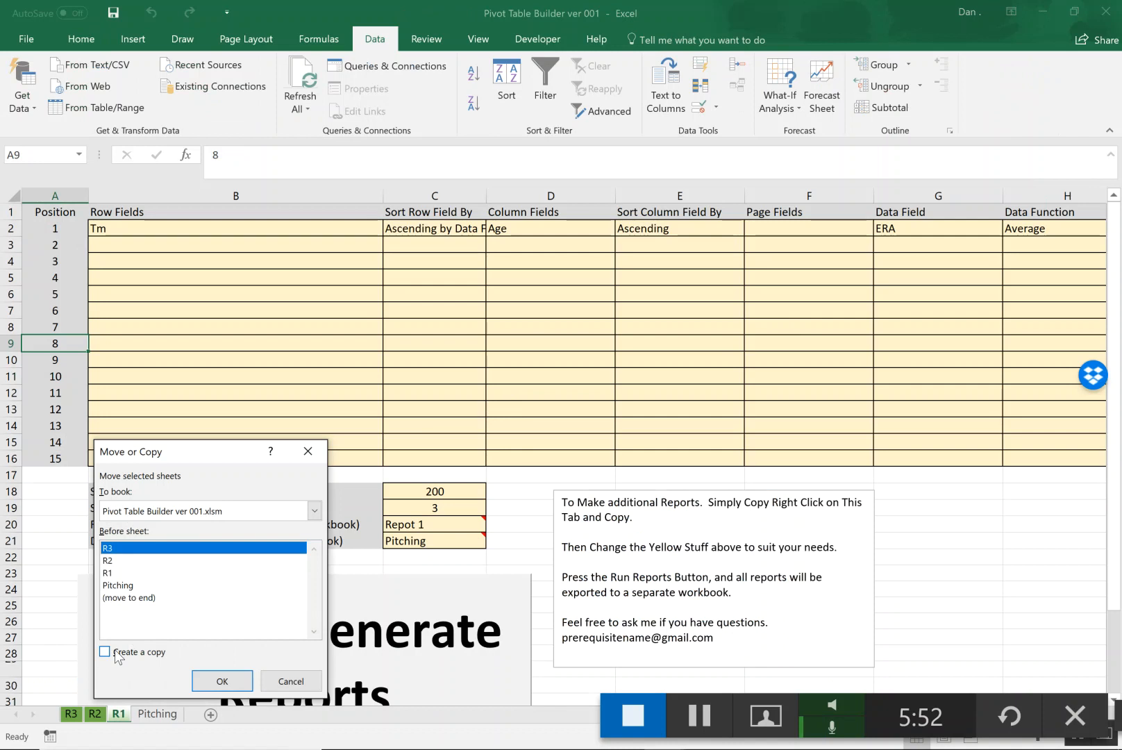
{"action": "left_click", "coordinate": [291, 680]}
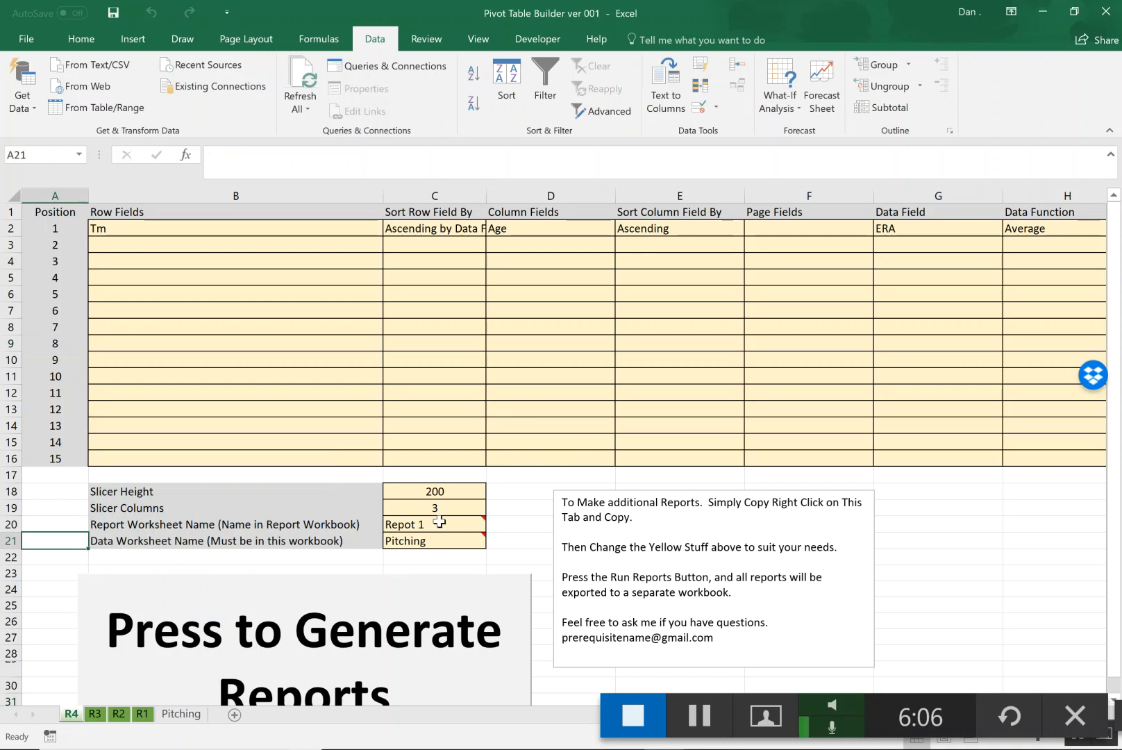
{"action": "left_click", "coordinate": [423, 523]}
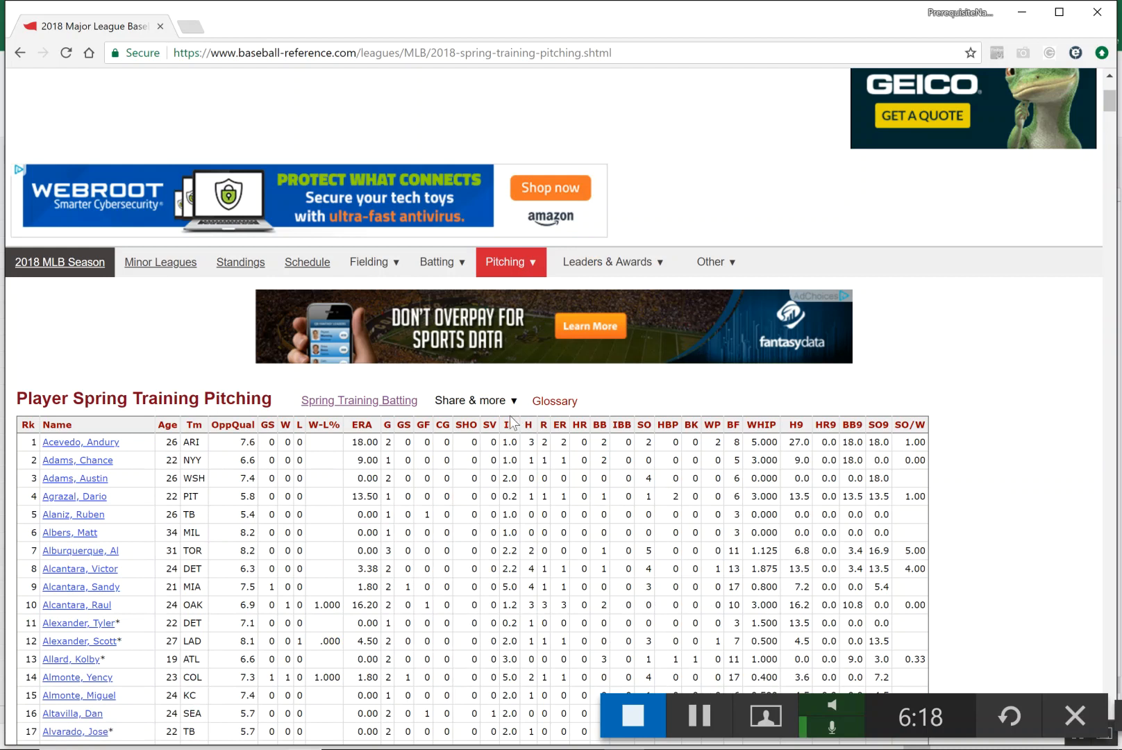
{"action": "mouse_move", "coordinate": [512, 420]}
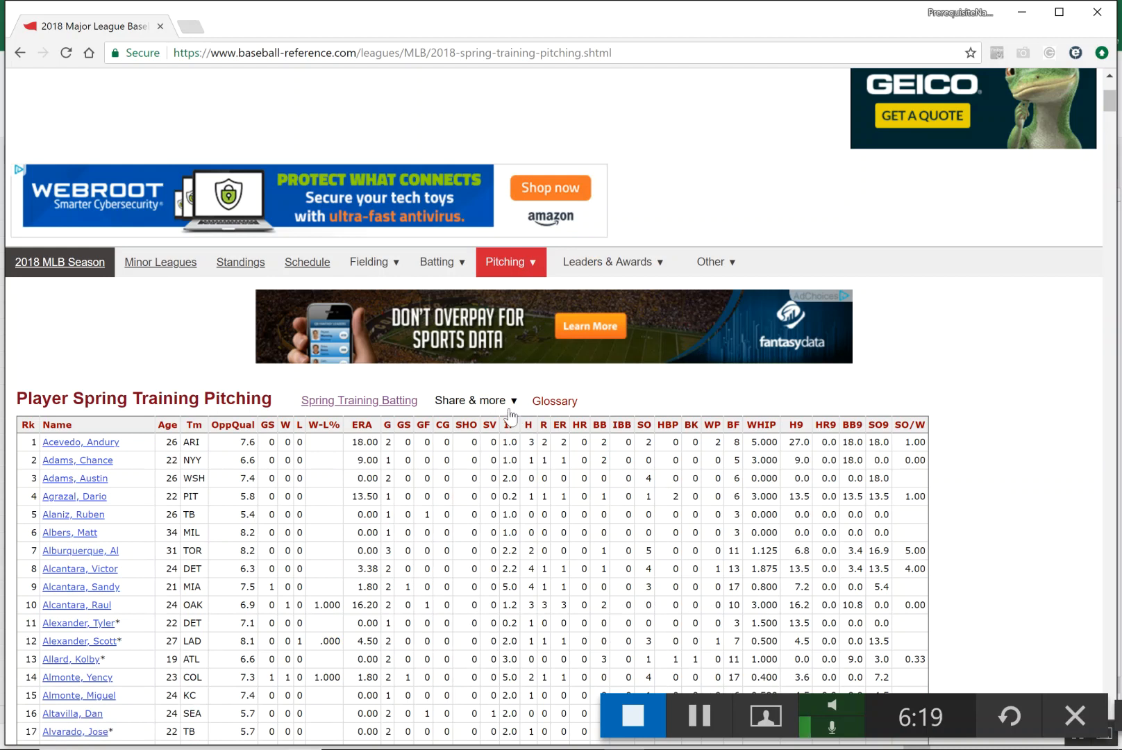
{"action": "mouse_move", "coordinate": [501, 402]}
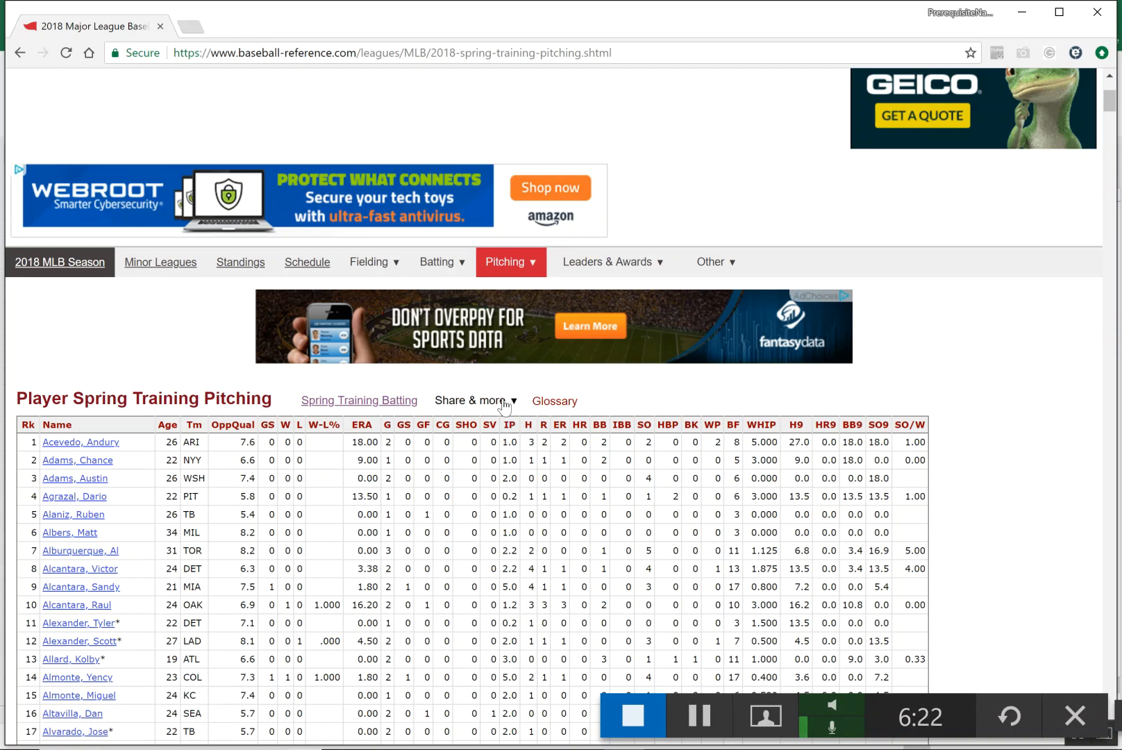
- Export the Player Spring Training Pitching table as CSV text and select it for copying
{"action": "left_click", "coordinate": [471, 400]}
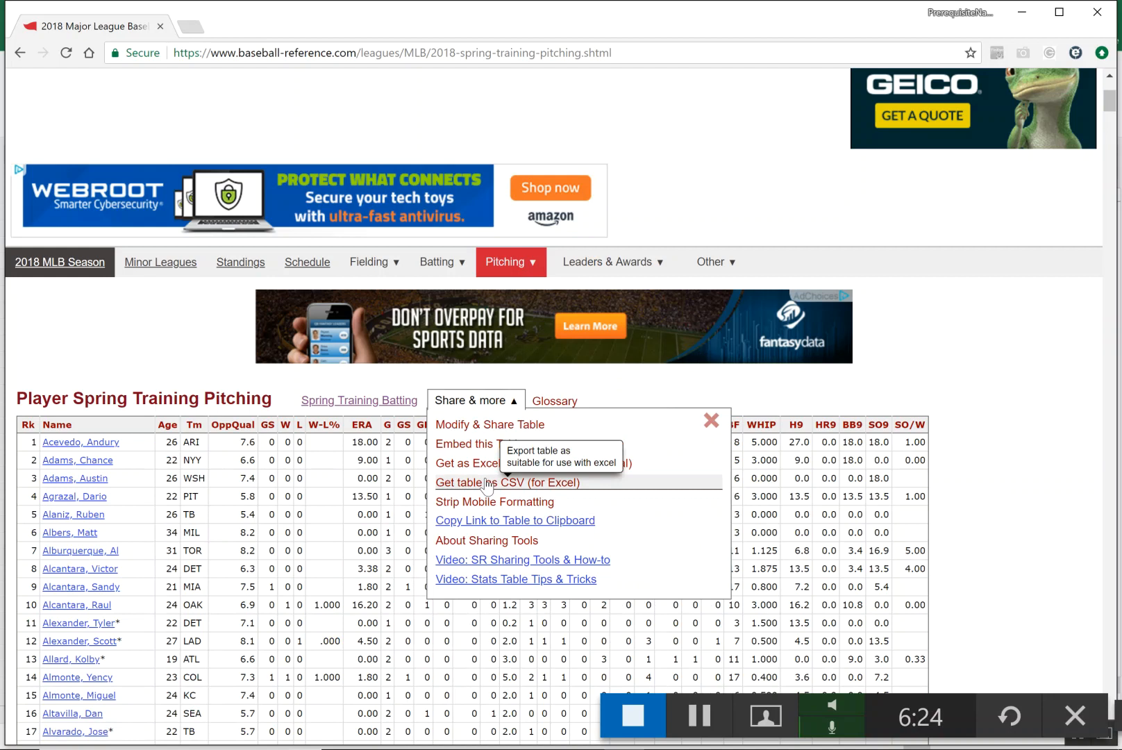
{"action": "left_click", "coordinate": [507, 482]}
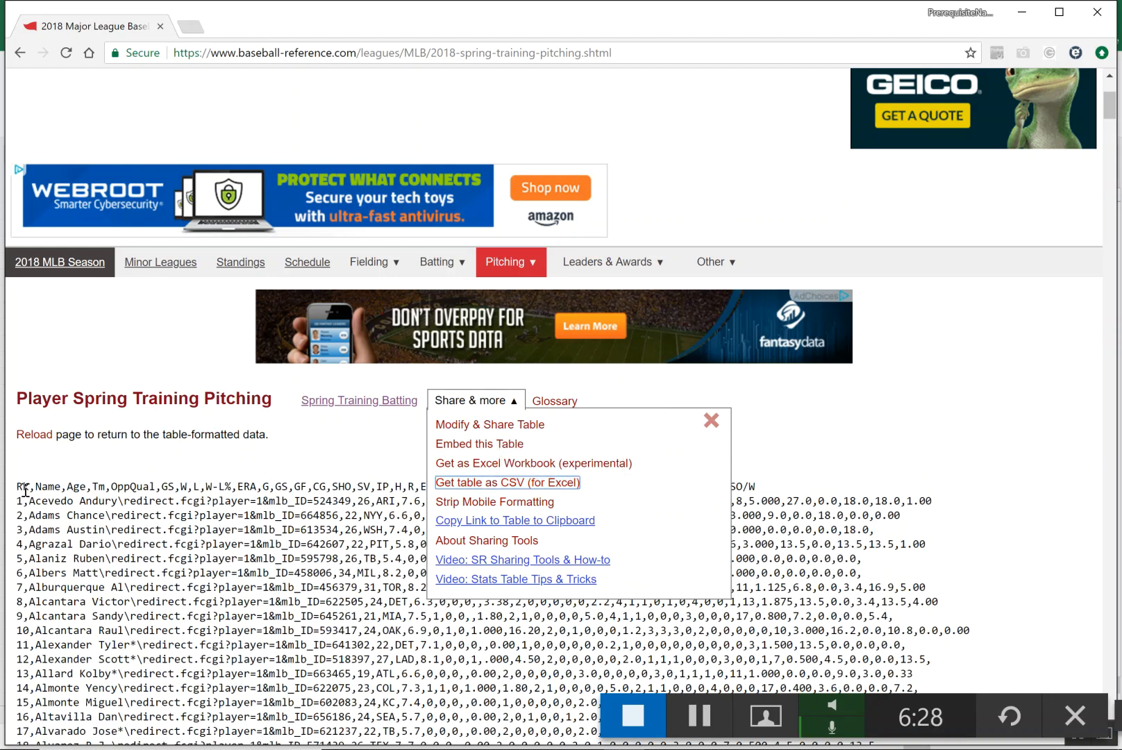
{"action": "left_click_drag", "start_coordinate": [18, 486], "coordinate": [350, 694]}
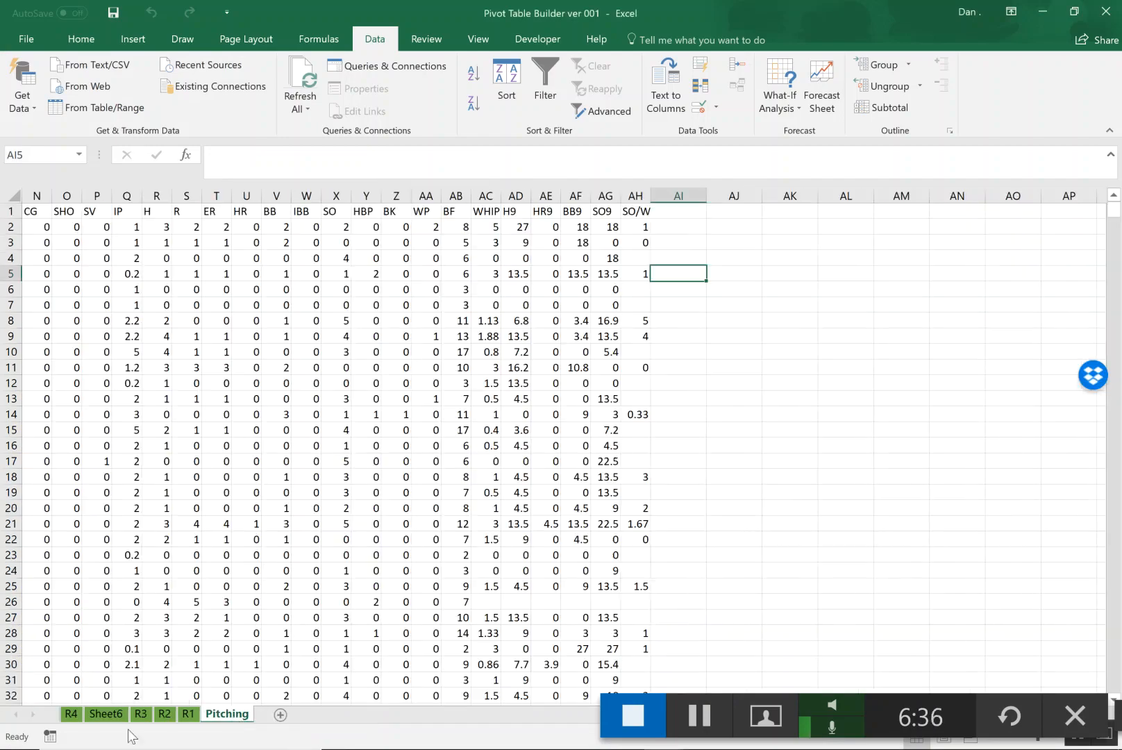
- Paste the copied pitching CSV text into A1 of the Data 2 sheet and select column A
{"action": "left_click", "coordinate": [106, 714]}
{"action": "type", "text": "Data 2"}
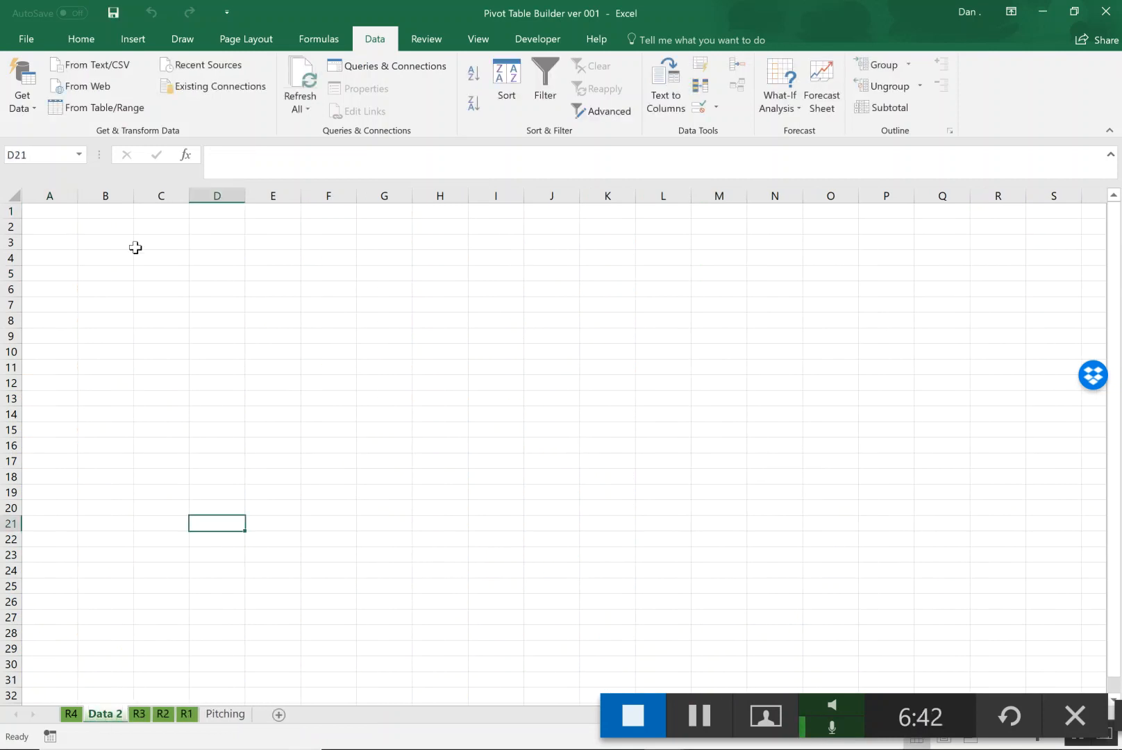
{"action": "right_click", "coordinate": [50, 210]}
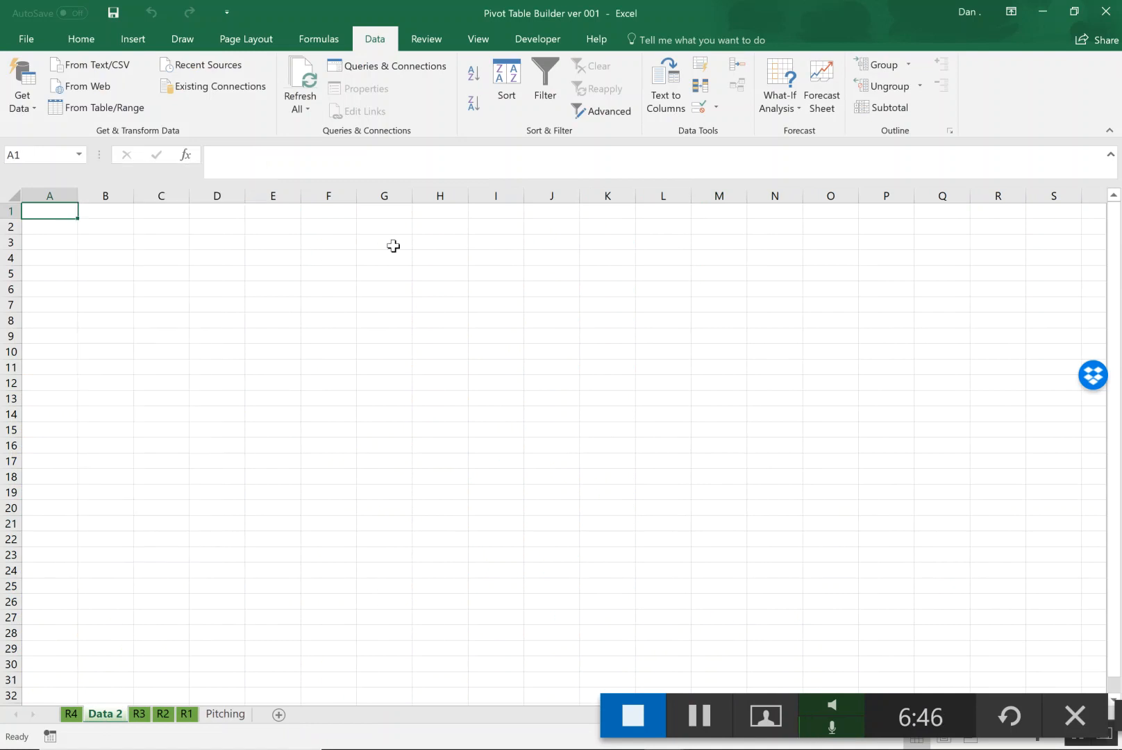
{"action": "right_click", "coordinate": [48, 209]}
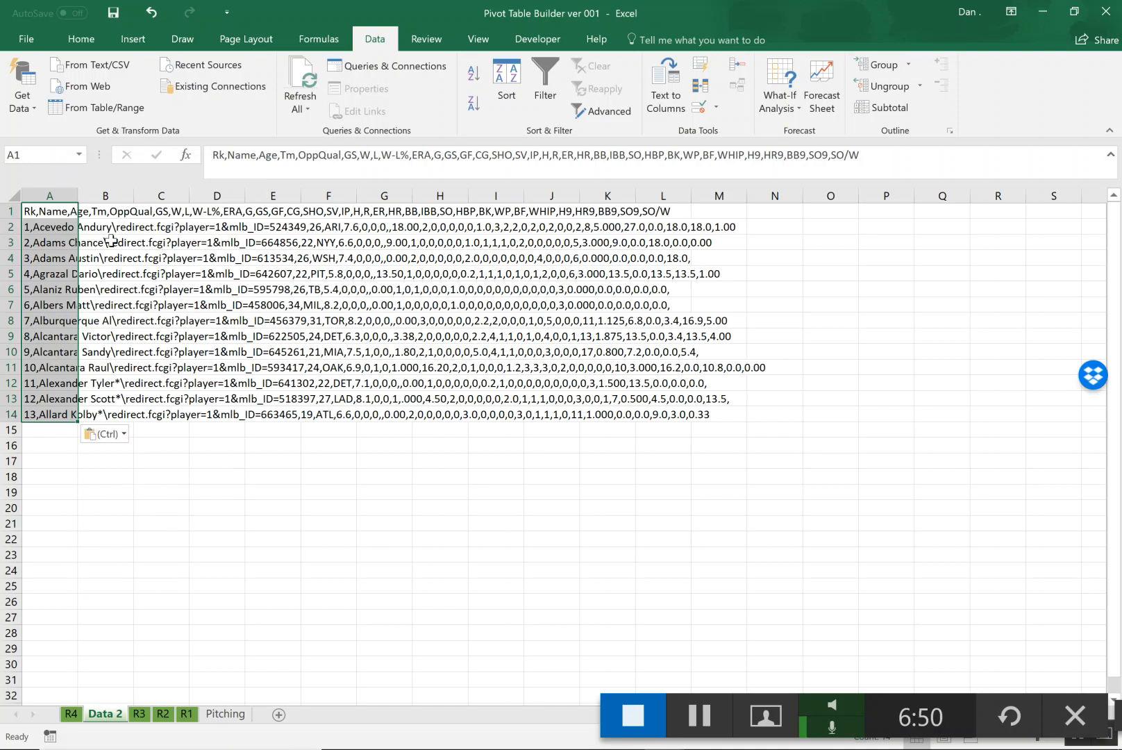
{"action": "left_click", "coordinate": [49, 195]}
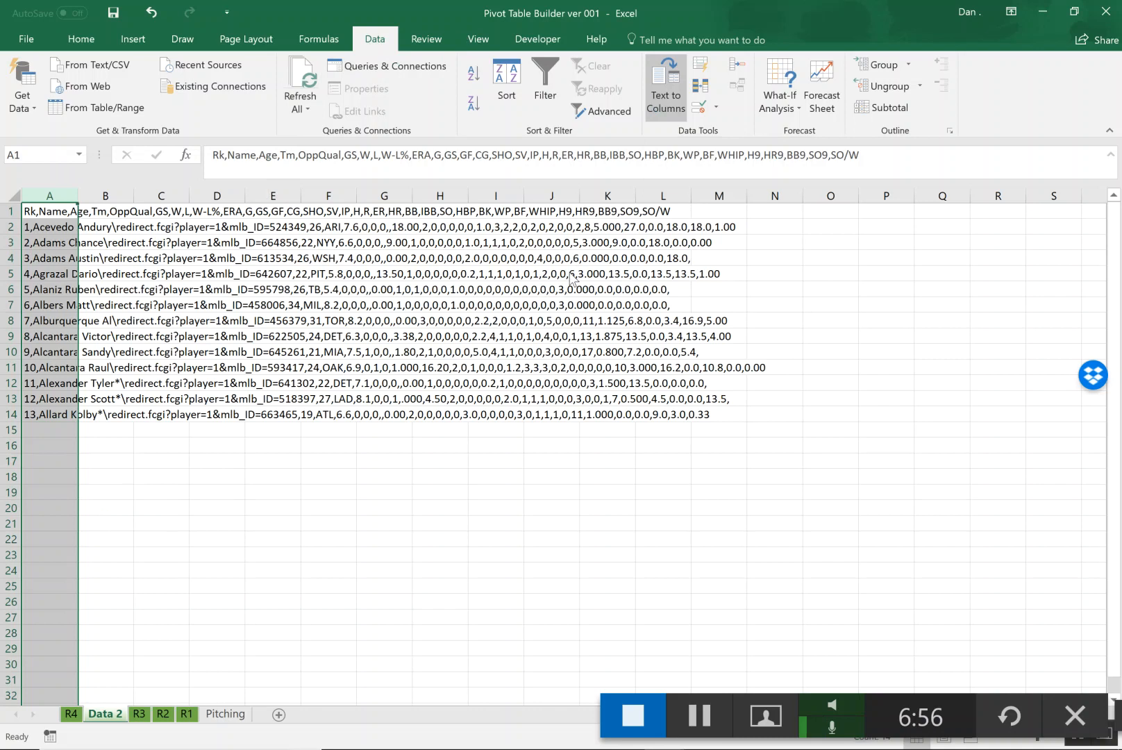
- Split column A with Text to Columns, Delimited on commas only
{"action": "left_click", "coordinate": [666, 84]}
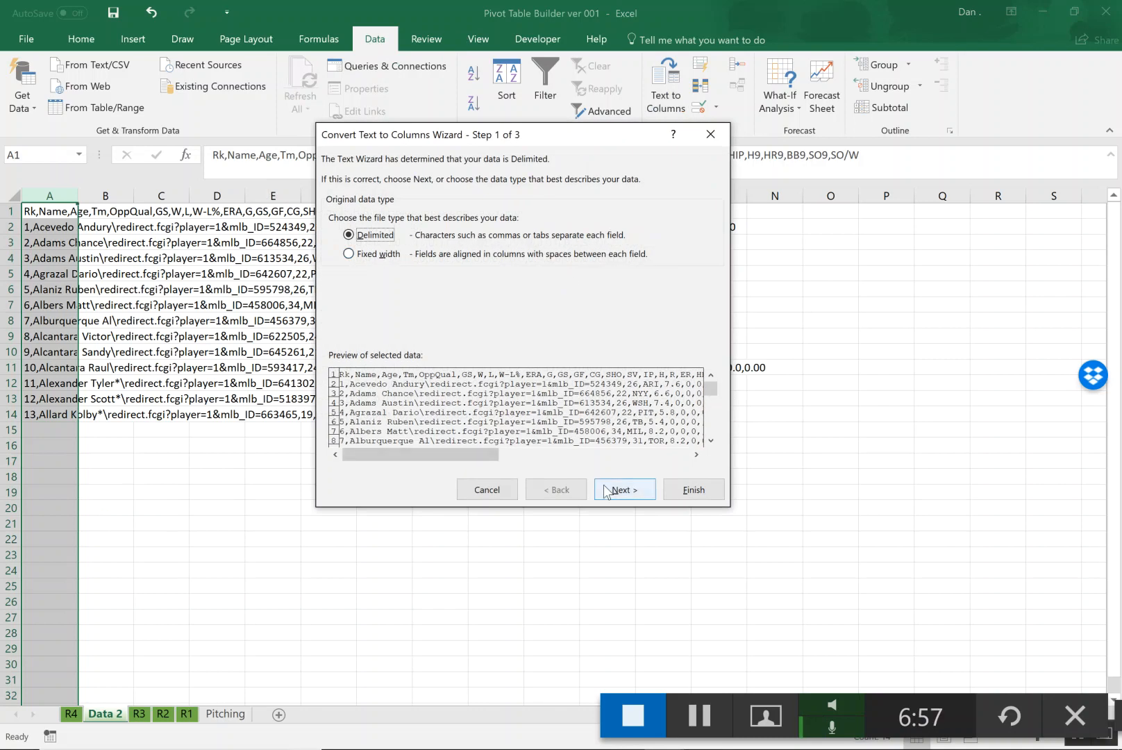
{"action": "left_click", "coordinate": [625, 489]}
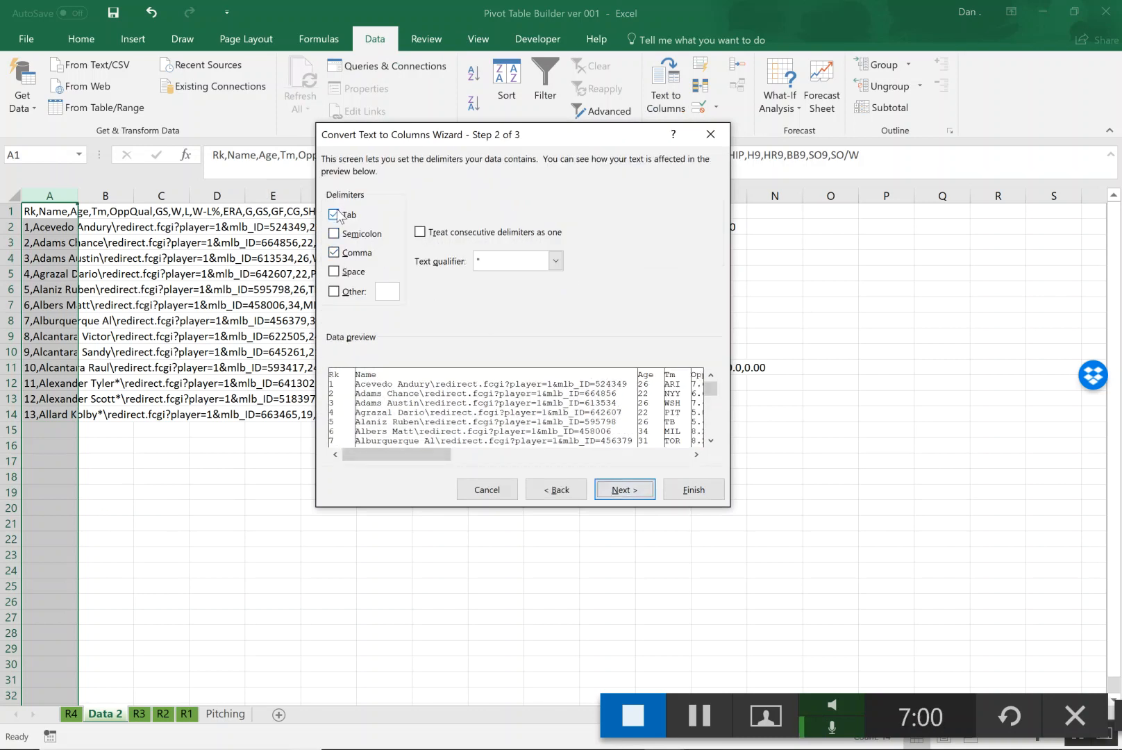
{"action": "left_click", "coordinate": [333, 213]}
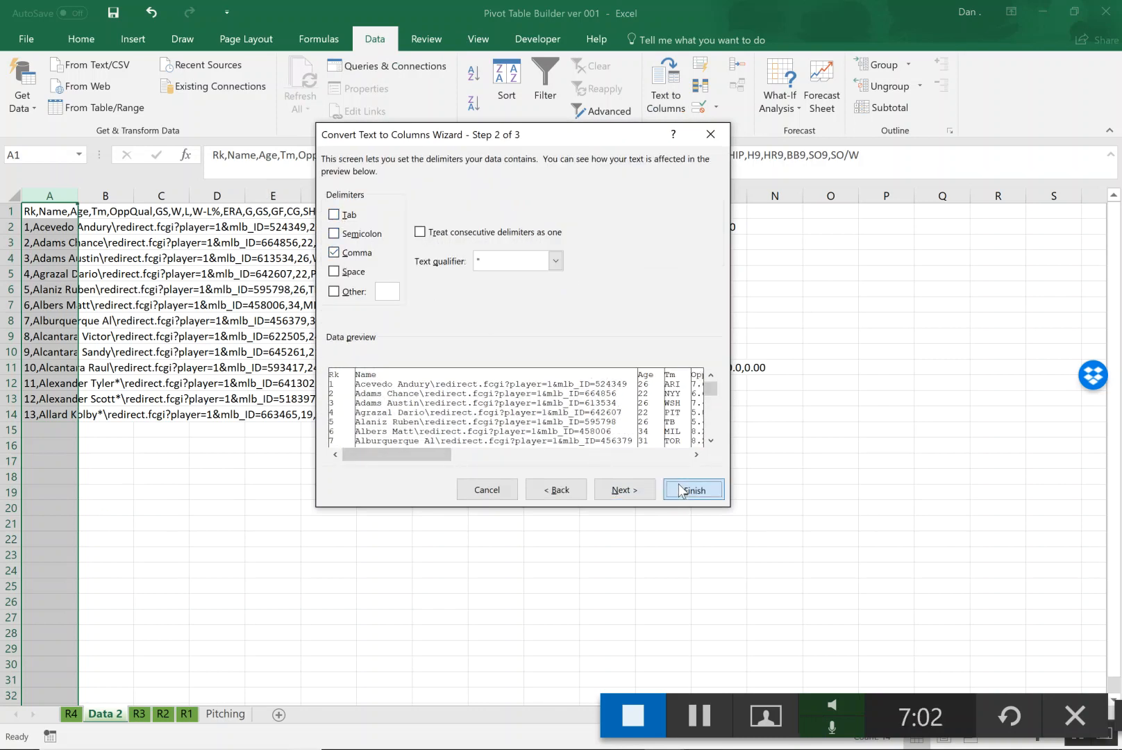
{"action": "left_click", "coordinate": [694, 489]}
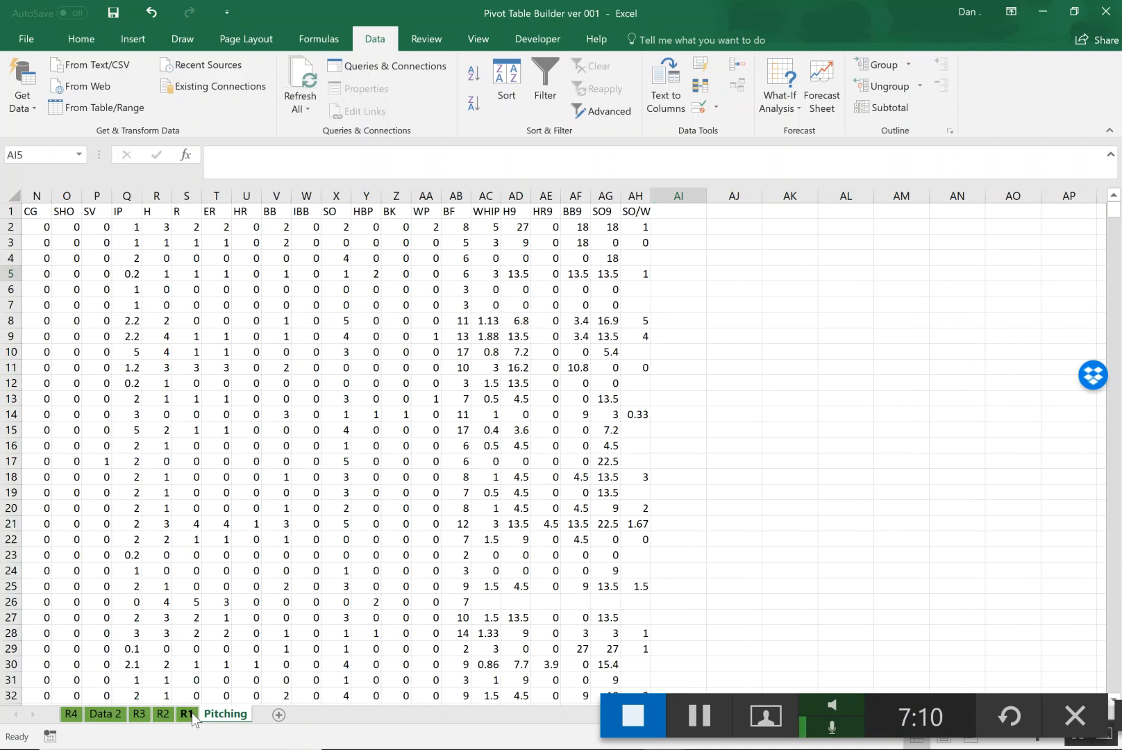
- Review Book15's Repot 1 and Pitching sheets, then return to the builder's R1 parameter sheet
{"action": "left_click", "coordinate": [184, 714]}
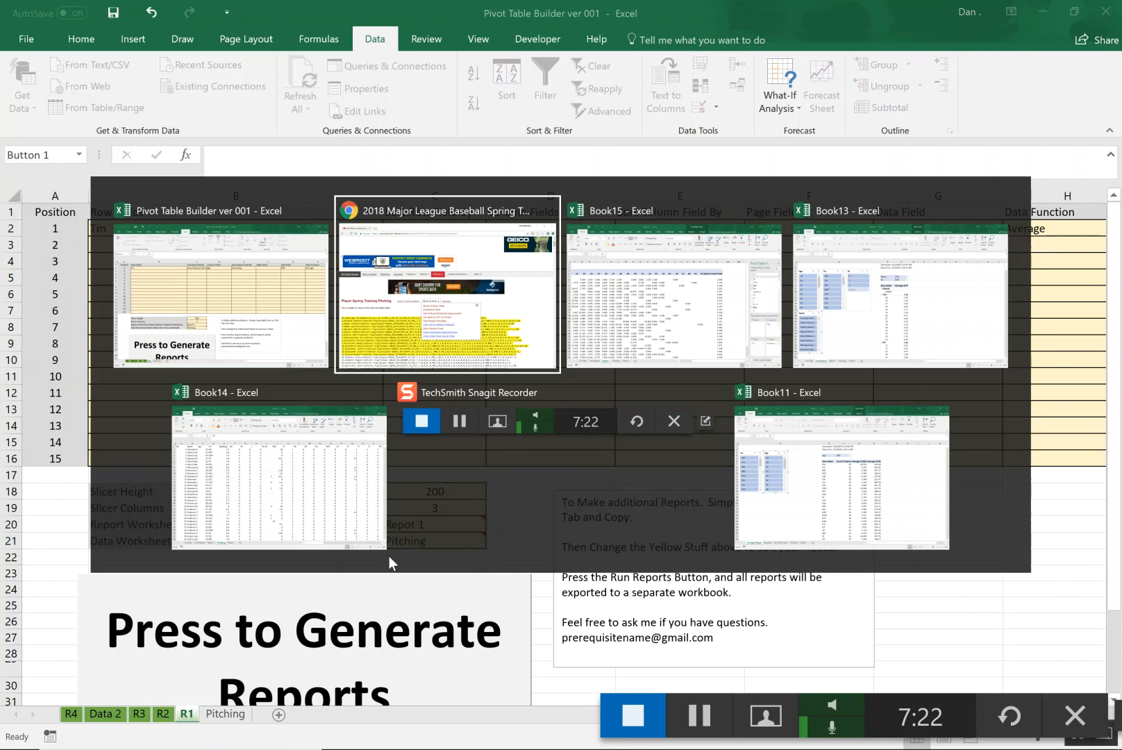
{"action": "left_click", "coordinate": [657, 288]}
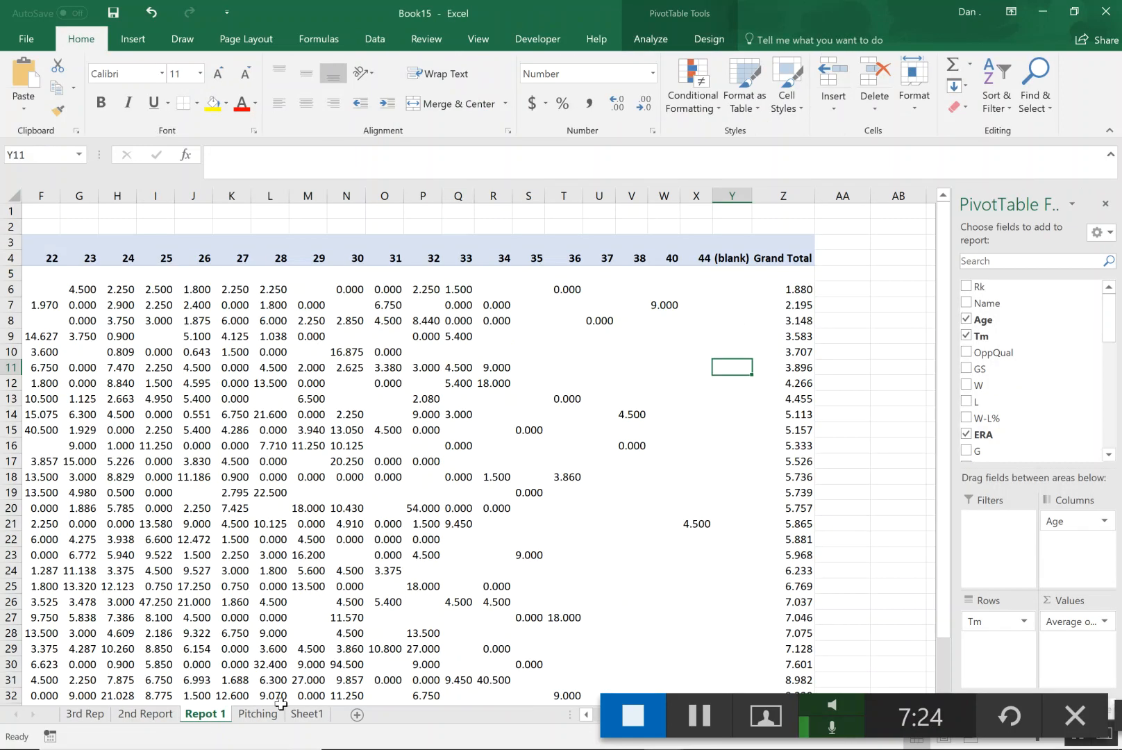
{"action": "left_click", "coordinate": [307, 714]}
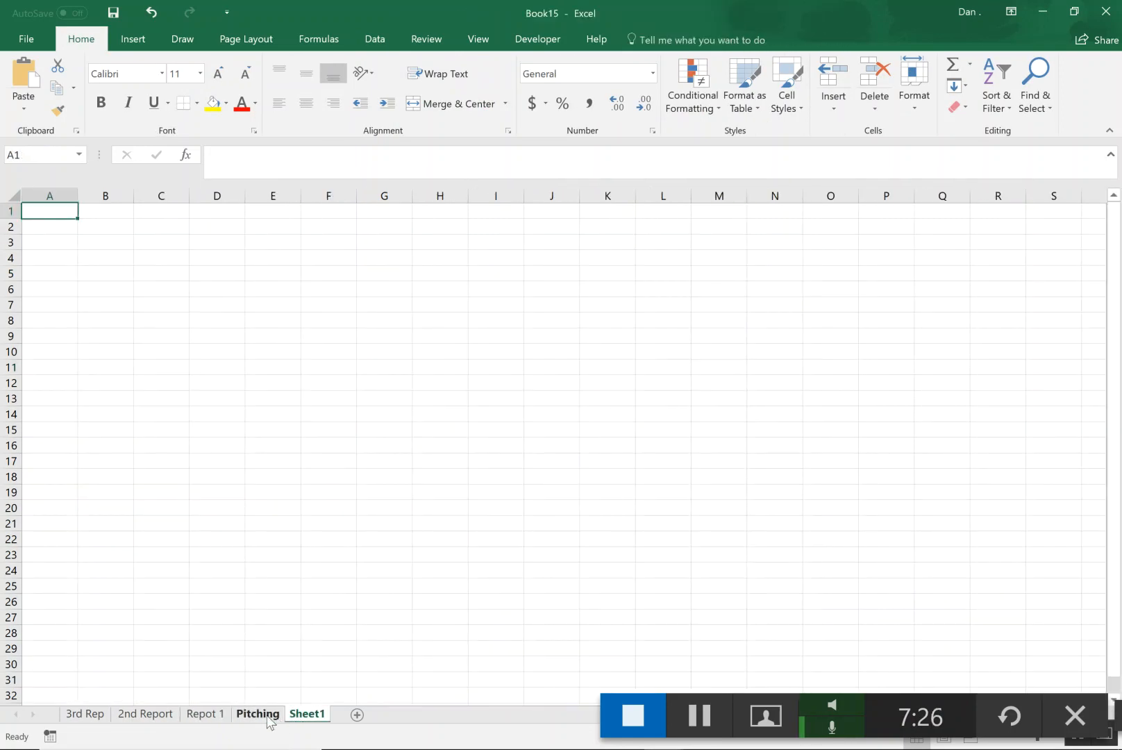
{"action": "left_click", "coordinate": [257, 714]}
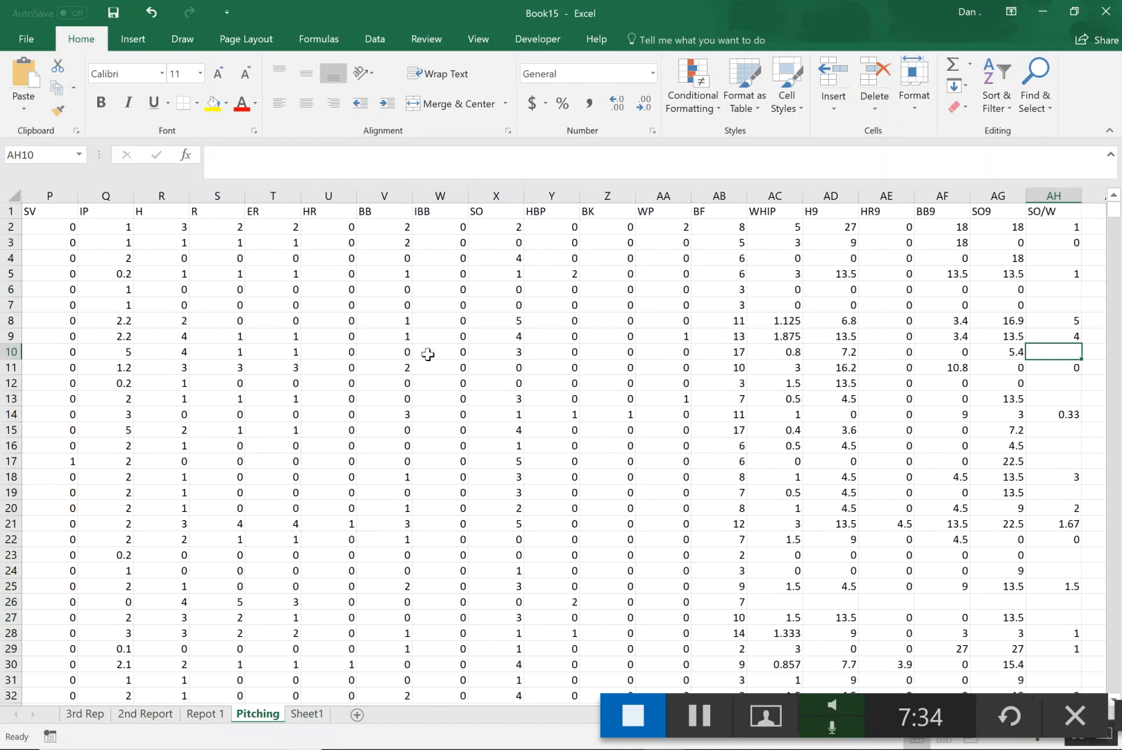
{"action": "key", "text": "alt+tab"}
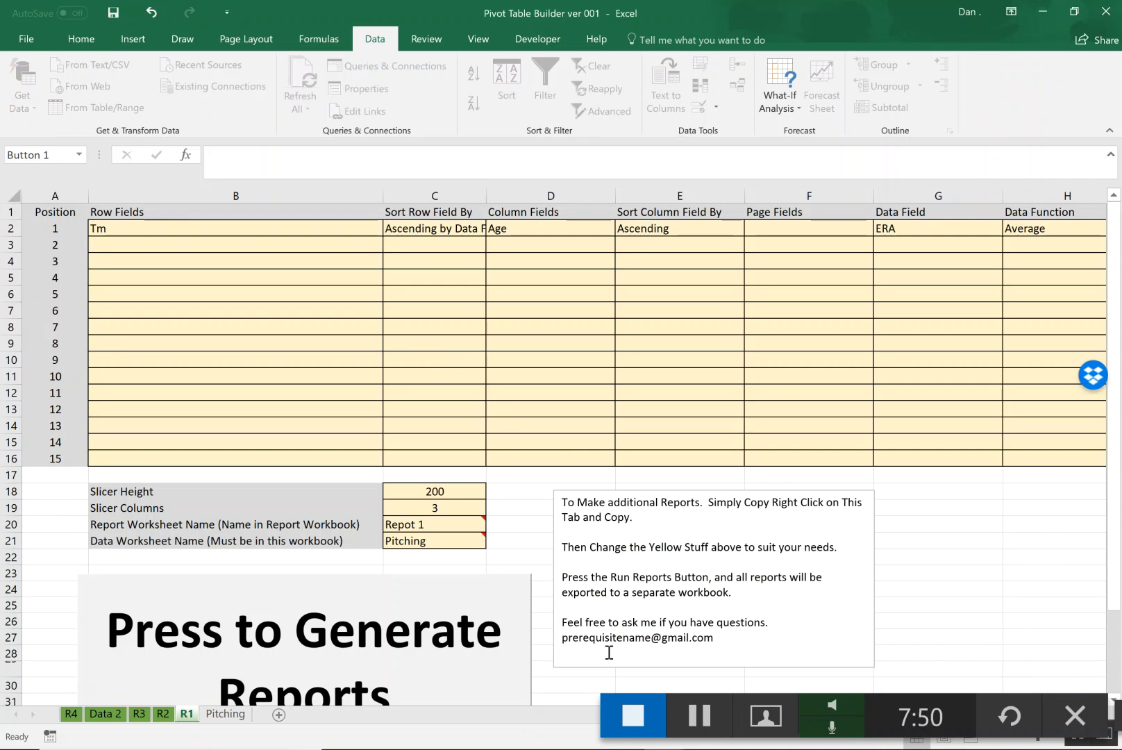
{"action": "mouse_move", "coordinate": [697, 715]}
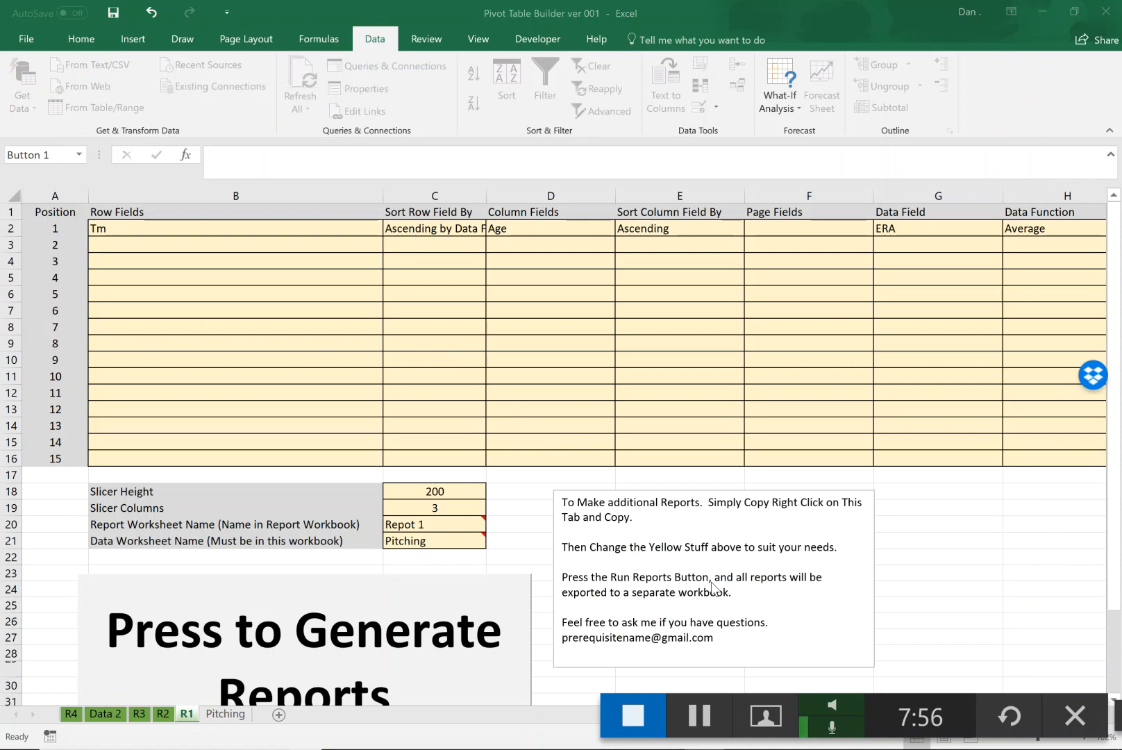
{"action": "mouse_move", "coordinate": [620, 525]}
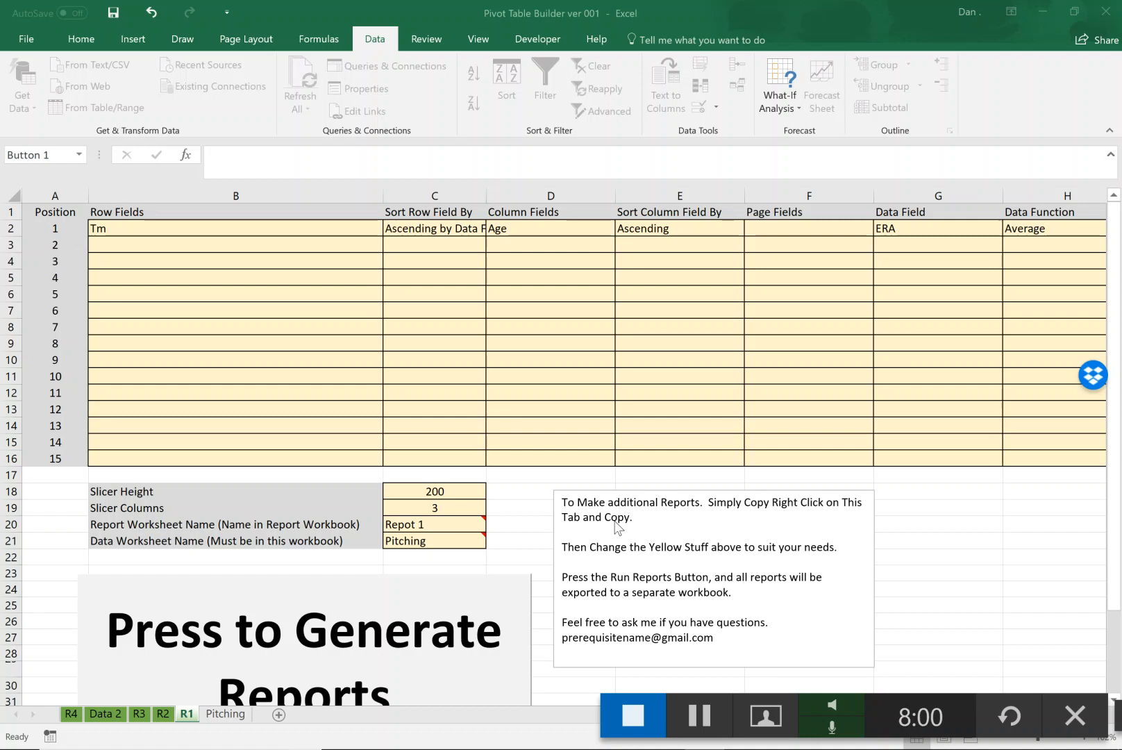
- Show the Reporting module's code in the VBA editor
{"action": "left_click", "coordinate": [936, 477]}
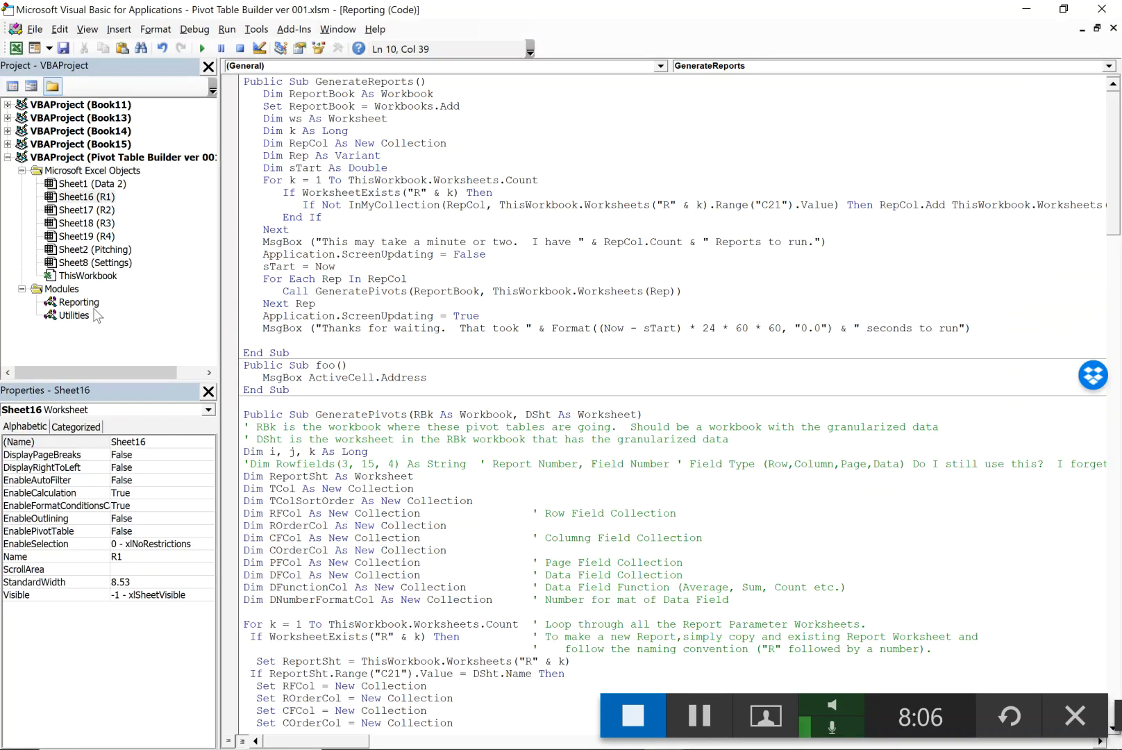
{"action": "left_click", "coordinate": [79, 301]}
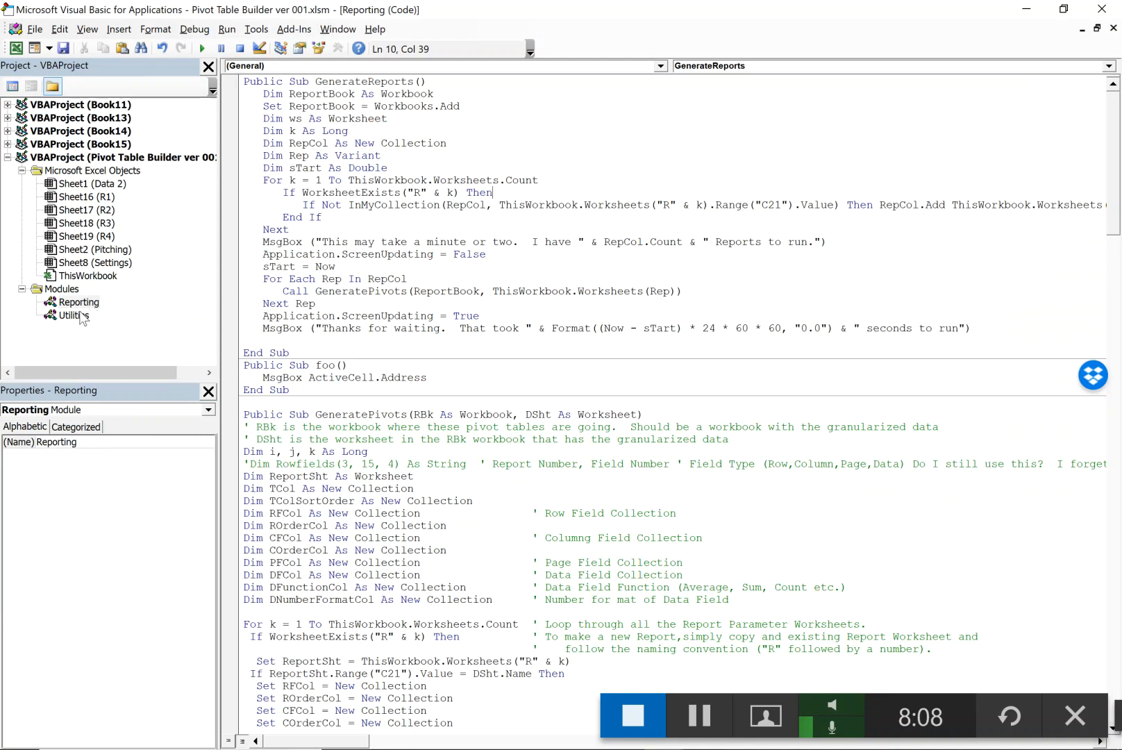
{"action": "double_click", "coordinate": [72, 315]}
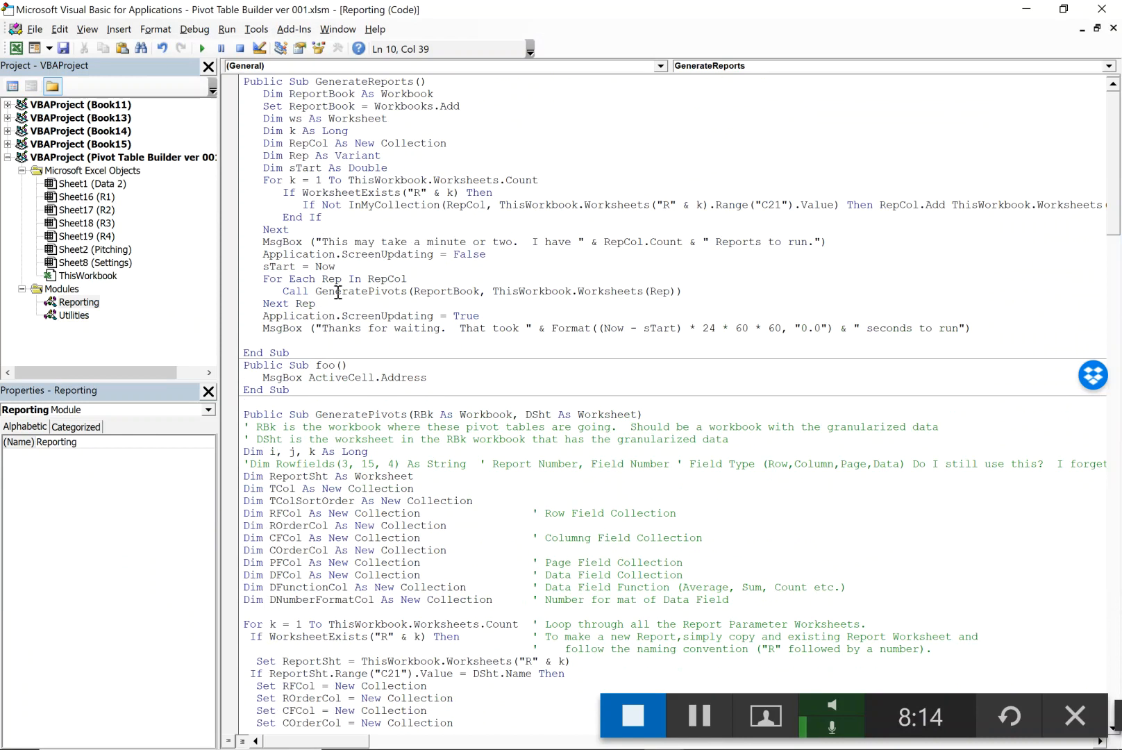
- Scroll through GenerateReports, GeneratePivots and MakePivotTable procedures
{"action": "scroll", "scroll_direction": "down", "scroll_amount": 3}
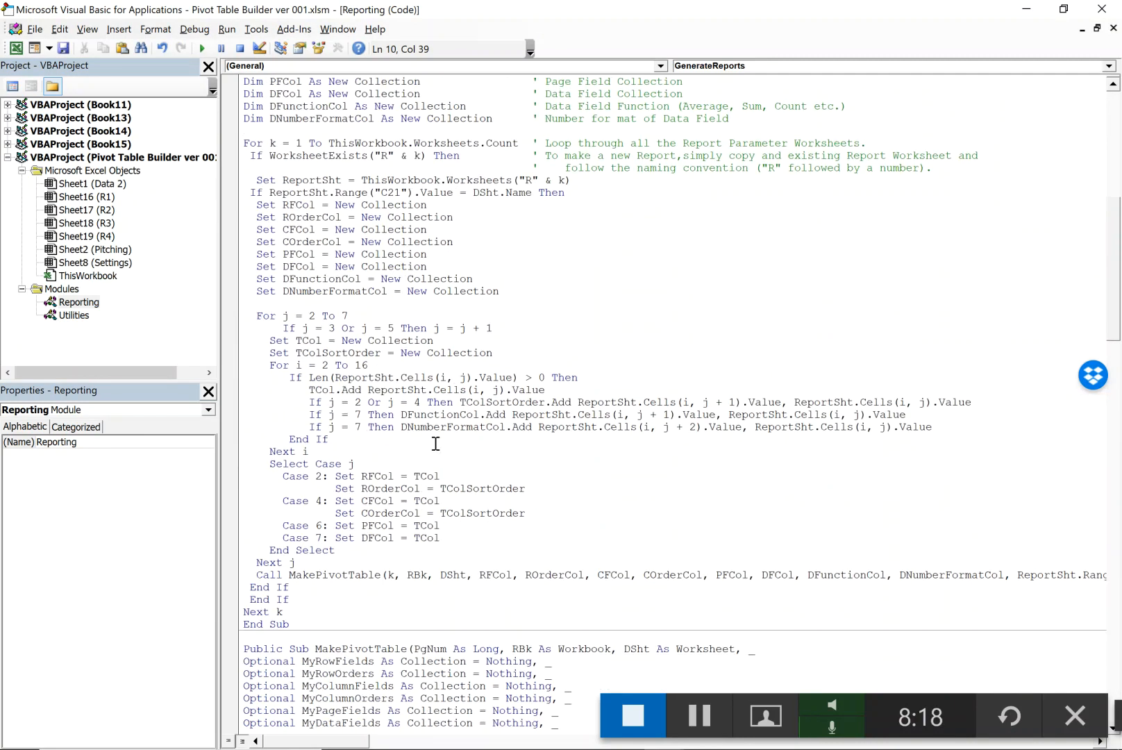
{"action": "scroll", "scroll_direction": "down", "scroll_amount": 3}
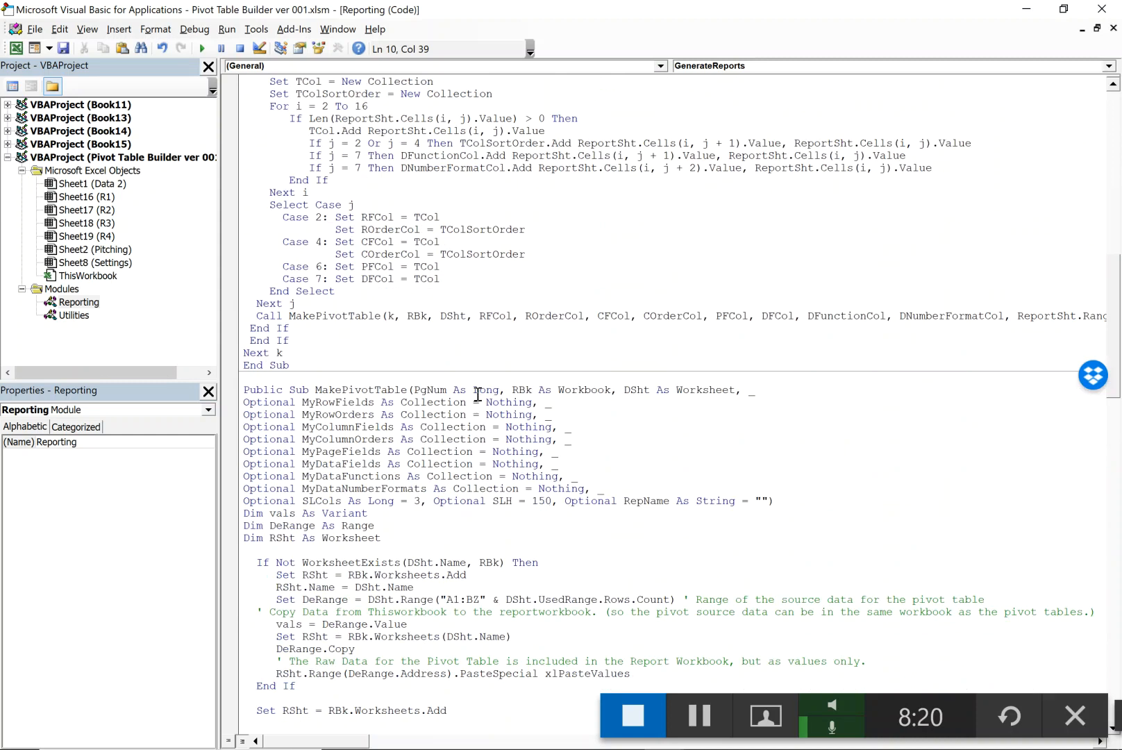
{"action": "scroll", "scroll_direction": "down", "scroll_amount": 3}
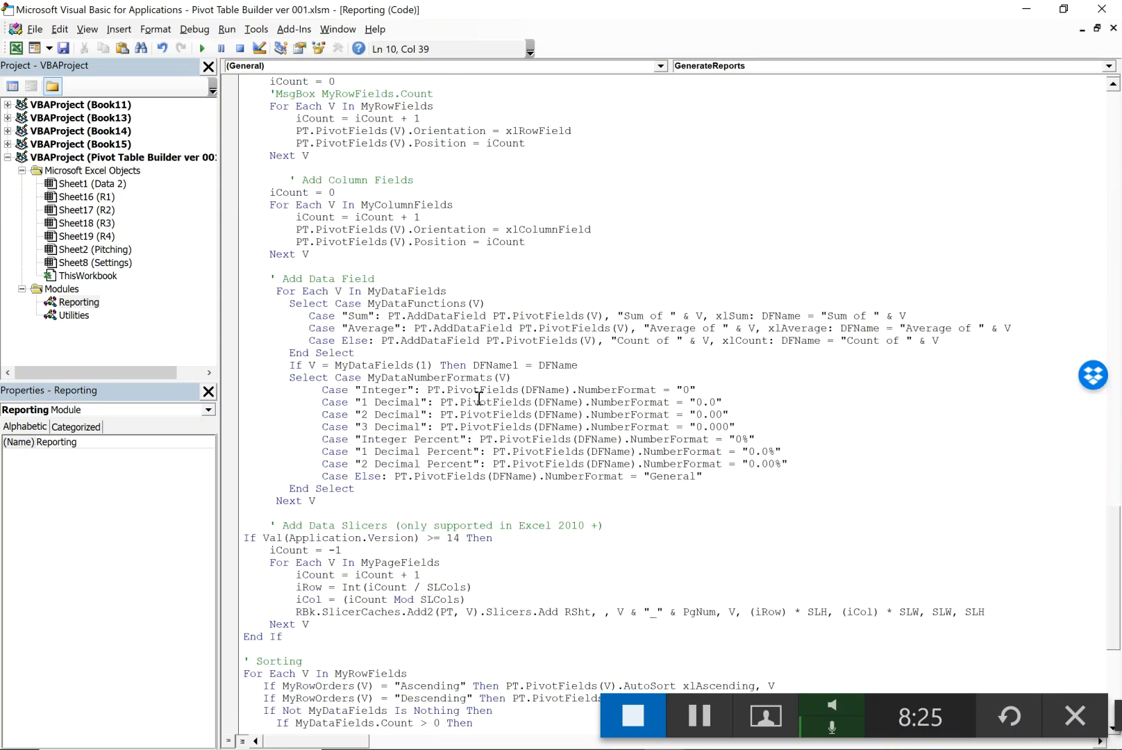
{"action": "scroll", "scroll_direction": "down", "scroll_amount": 3}
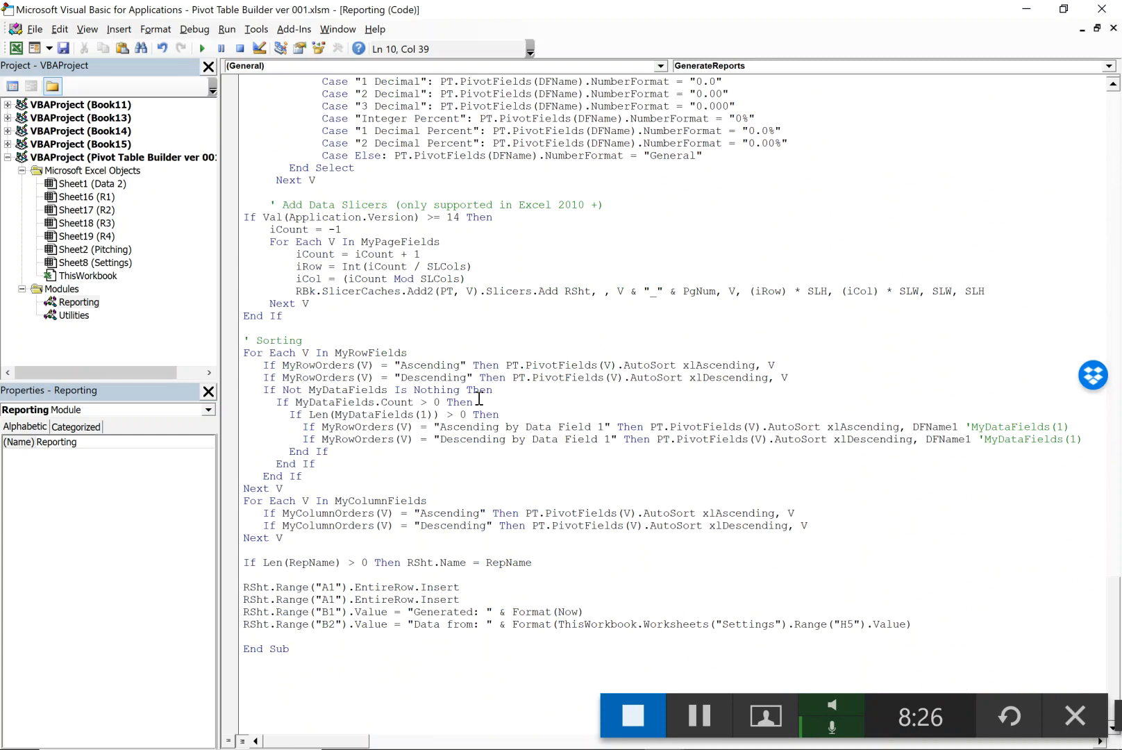
{"action": "scroll", "scroll_direction": "up", "scroll_amount": 3}
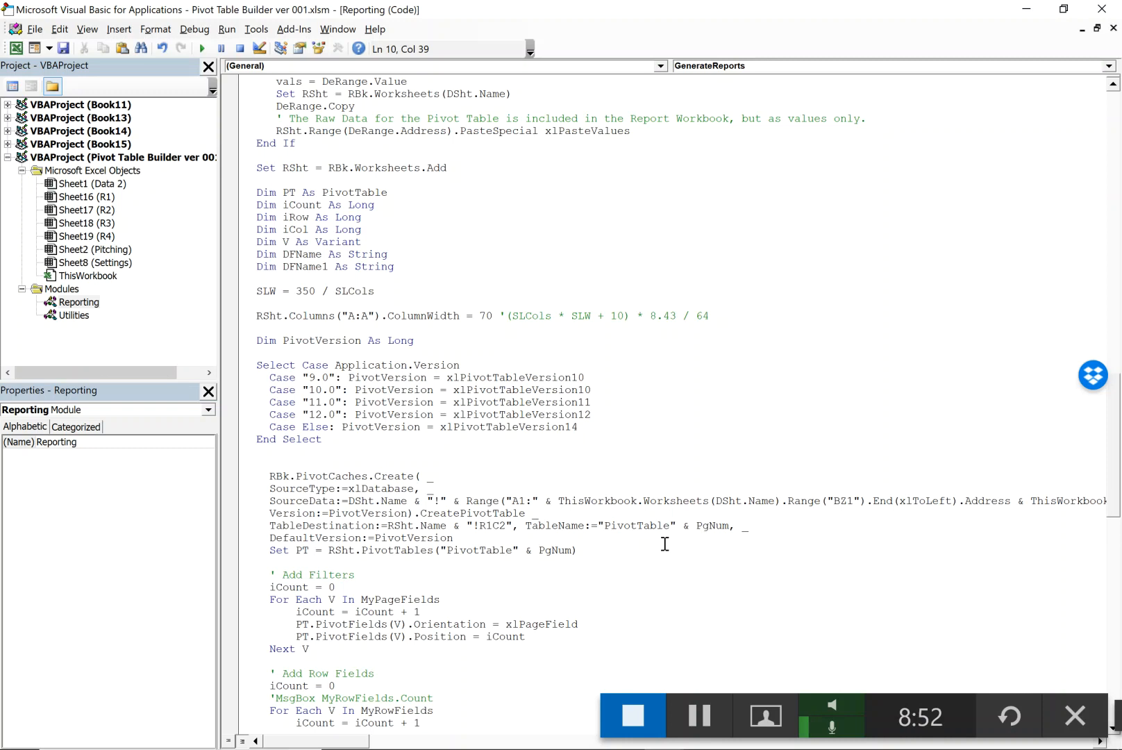
{"action": "mouse_move", "coordinate": [647, 642]}
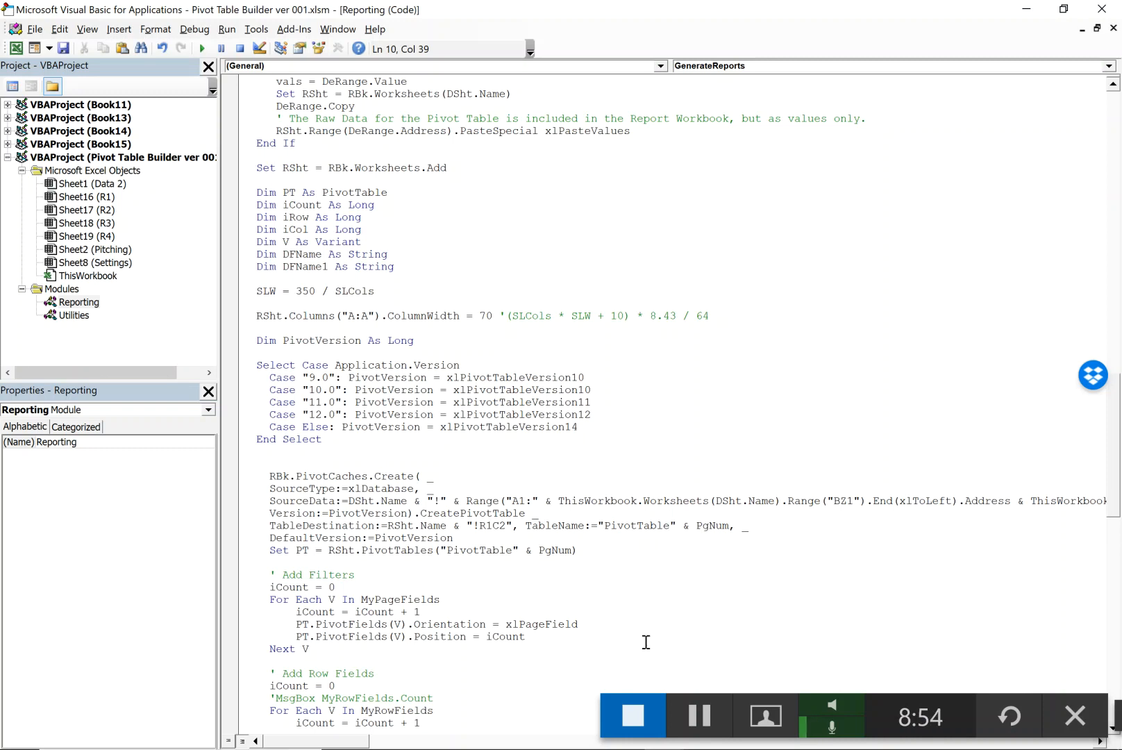